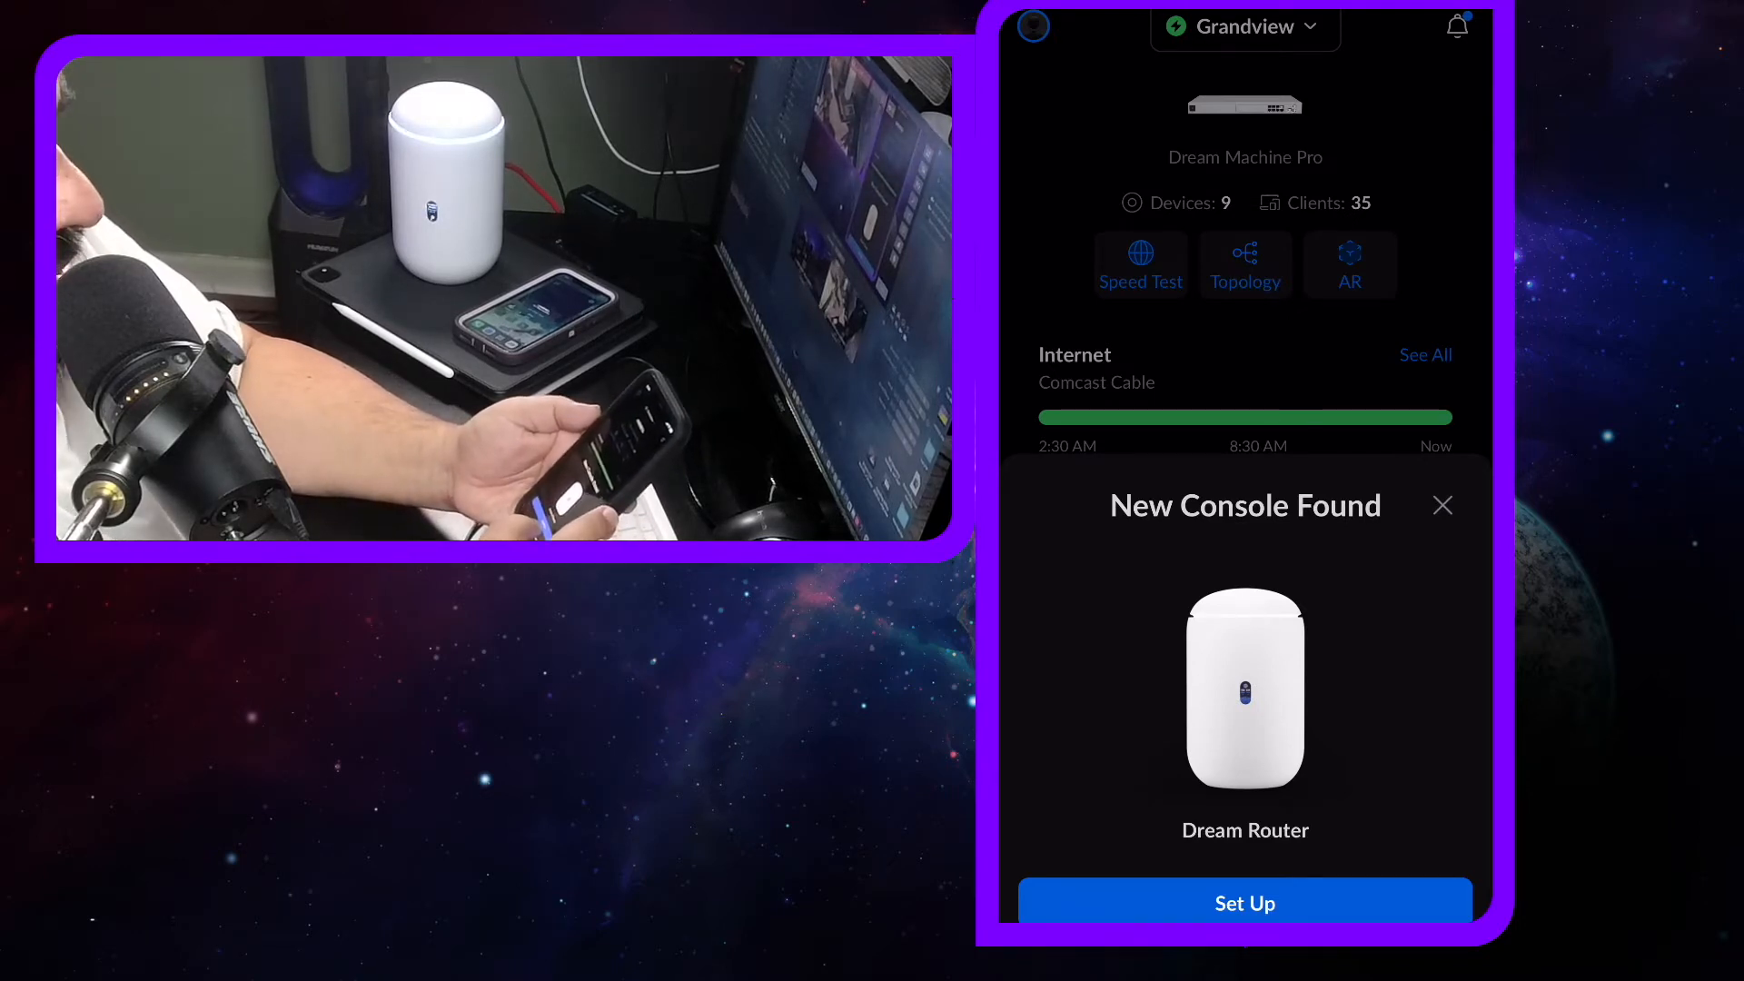
Step: Begin setup of the discovered Dream Router and continue past the Internet Not Detected check
{"action": "left_click", "coordinate": [1442, 506]}
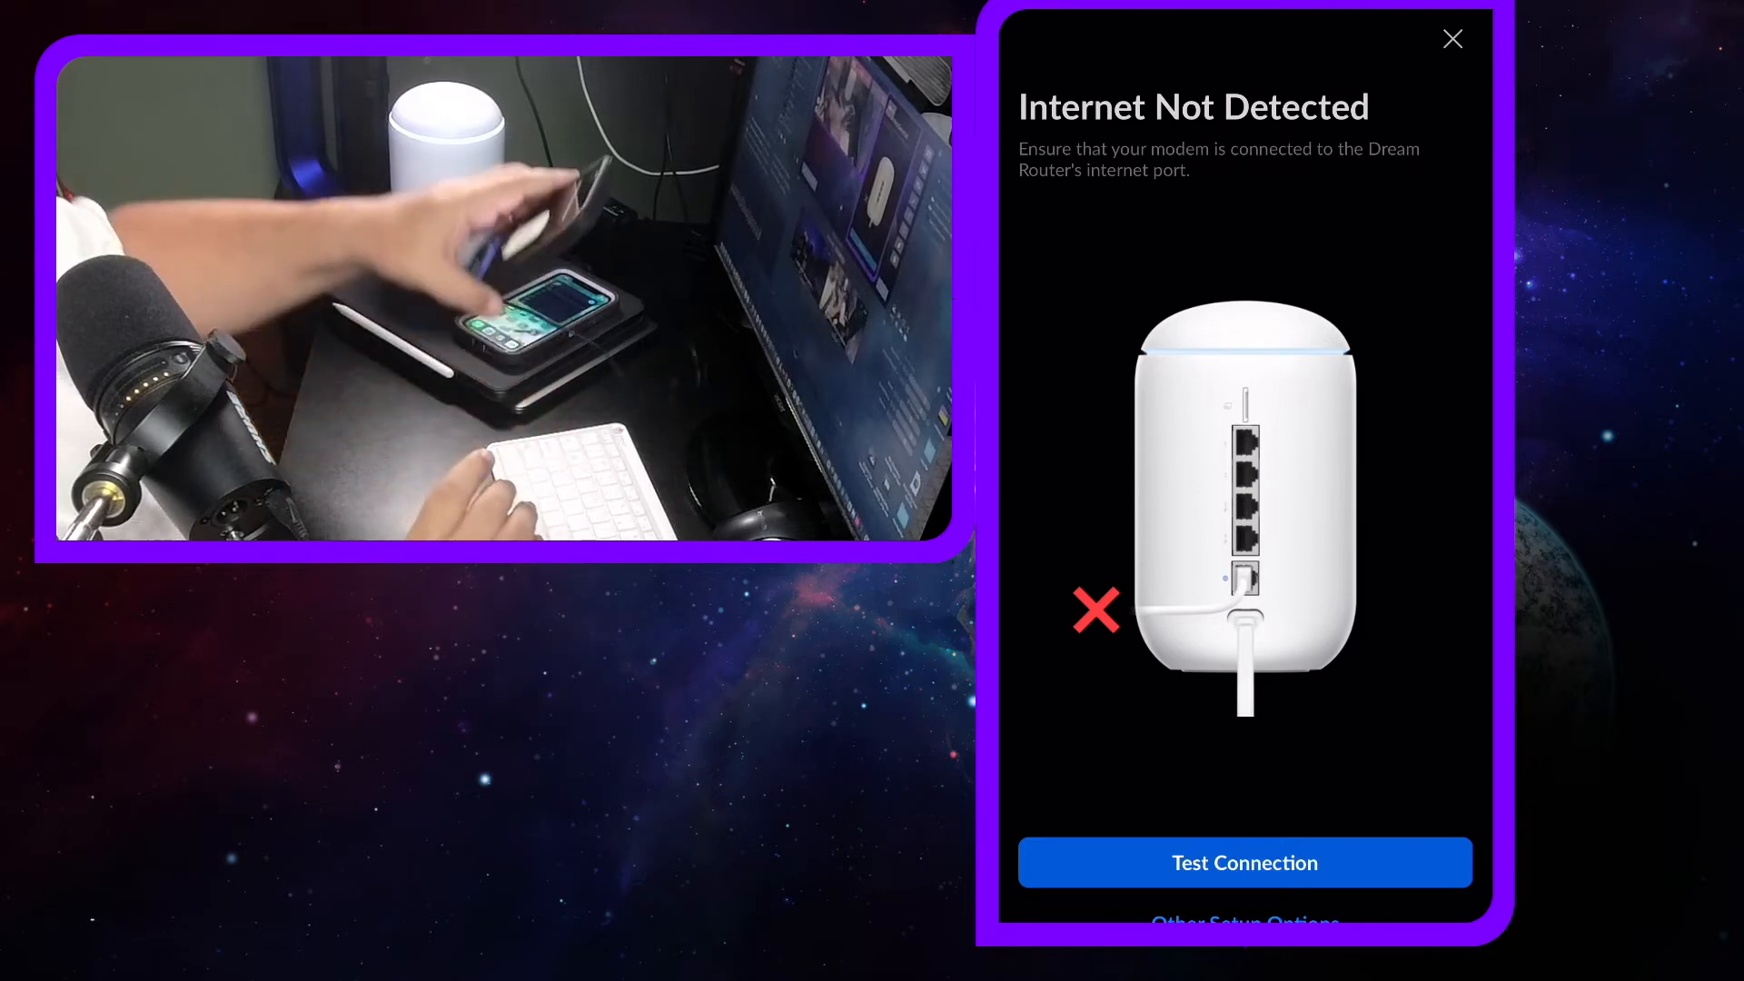
{"action": "left_click", "coordinate": [1244, 861]}
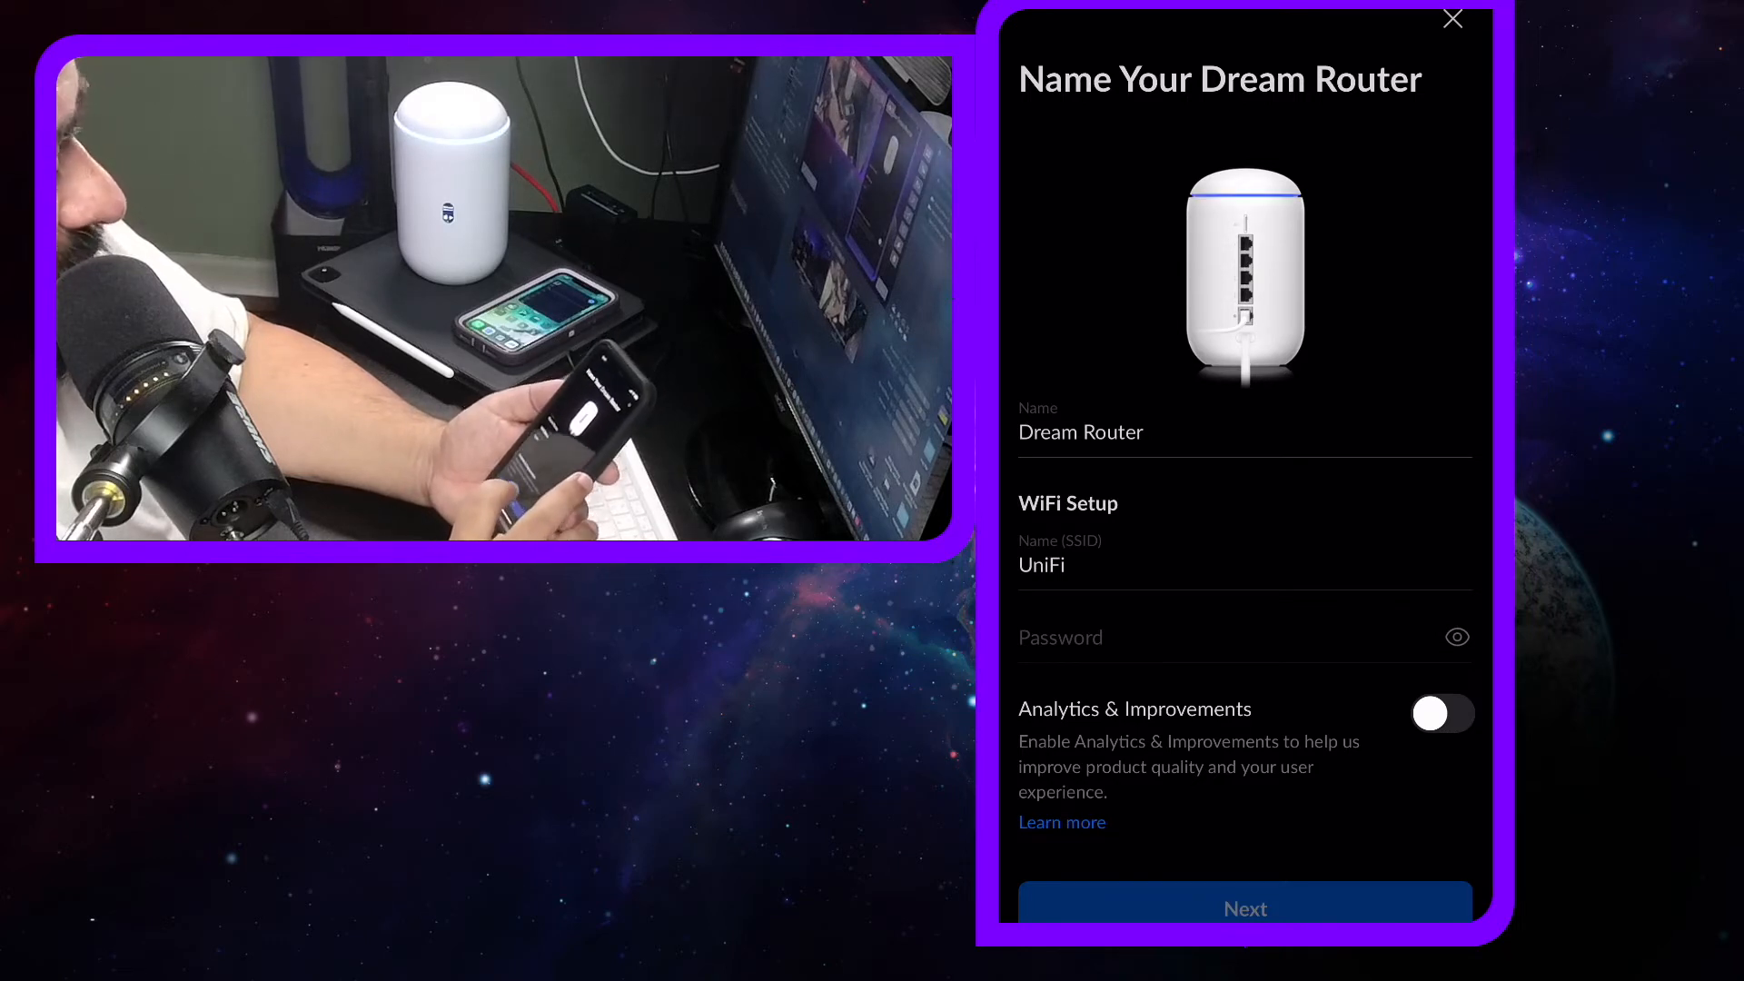
Step: Keep name Dream Router and SSID UniFi, enter the WiFi password and confirm
{"action": "left_click", "coordinate": [1242, 908]}
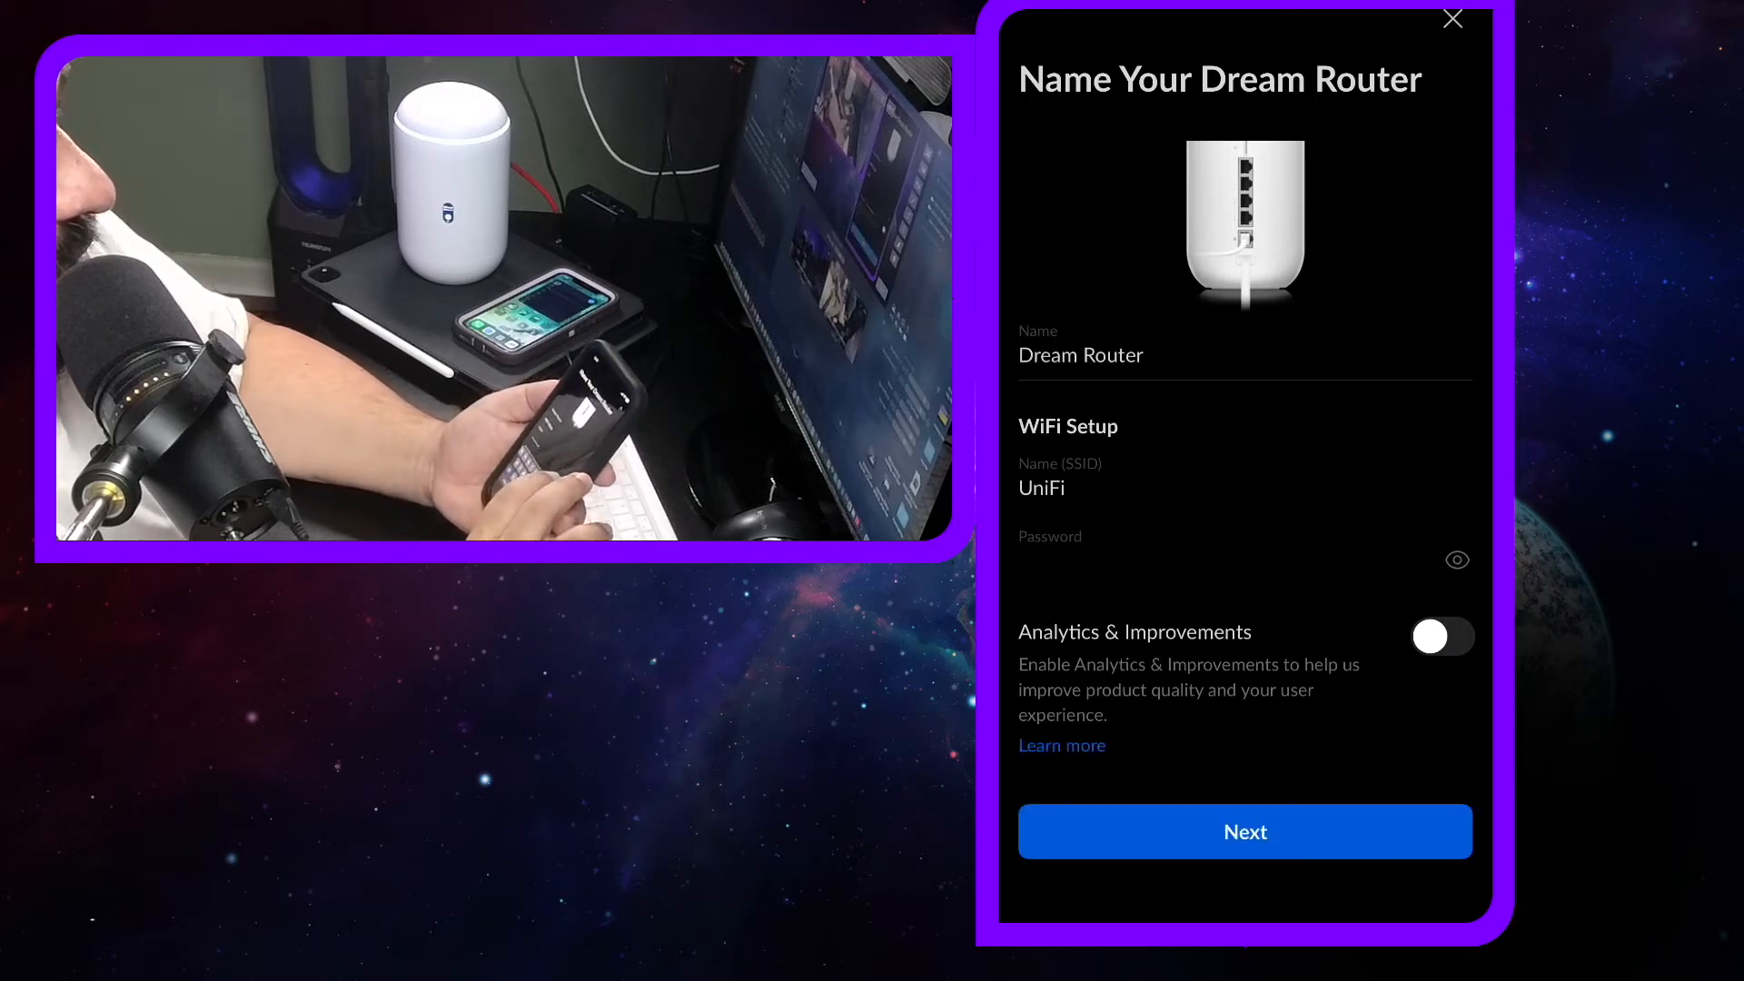
{"action": "type", "text": "password"}
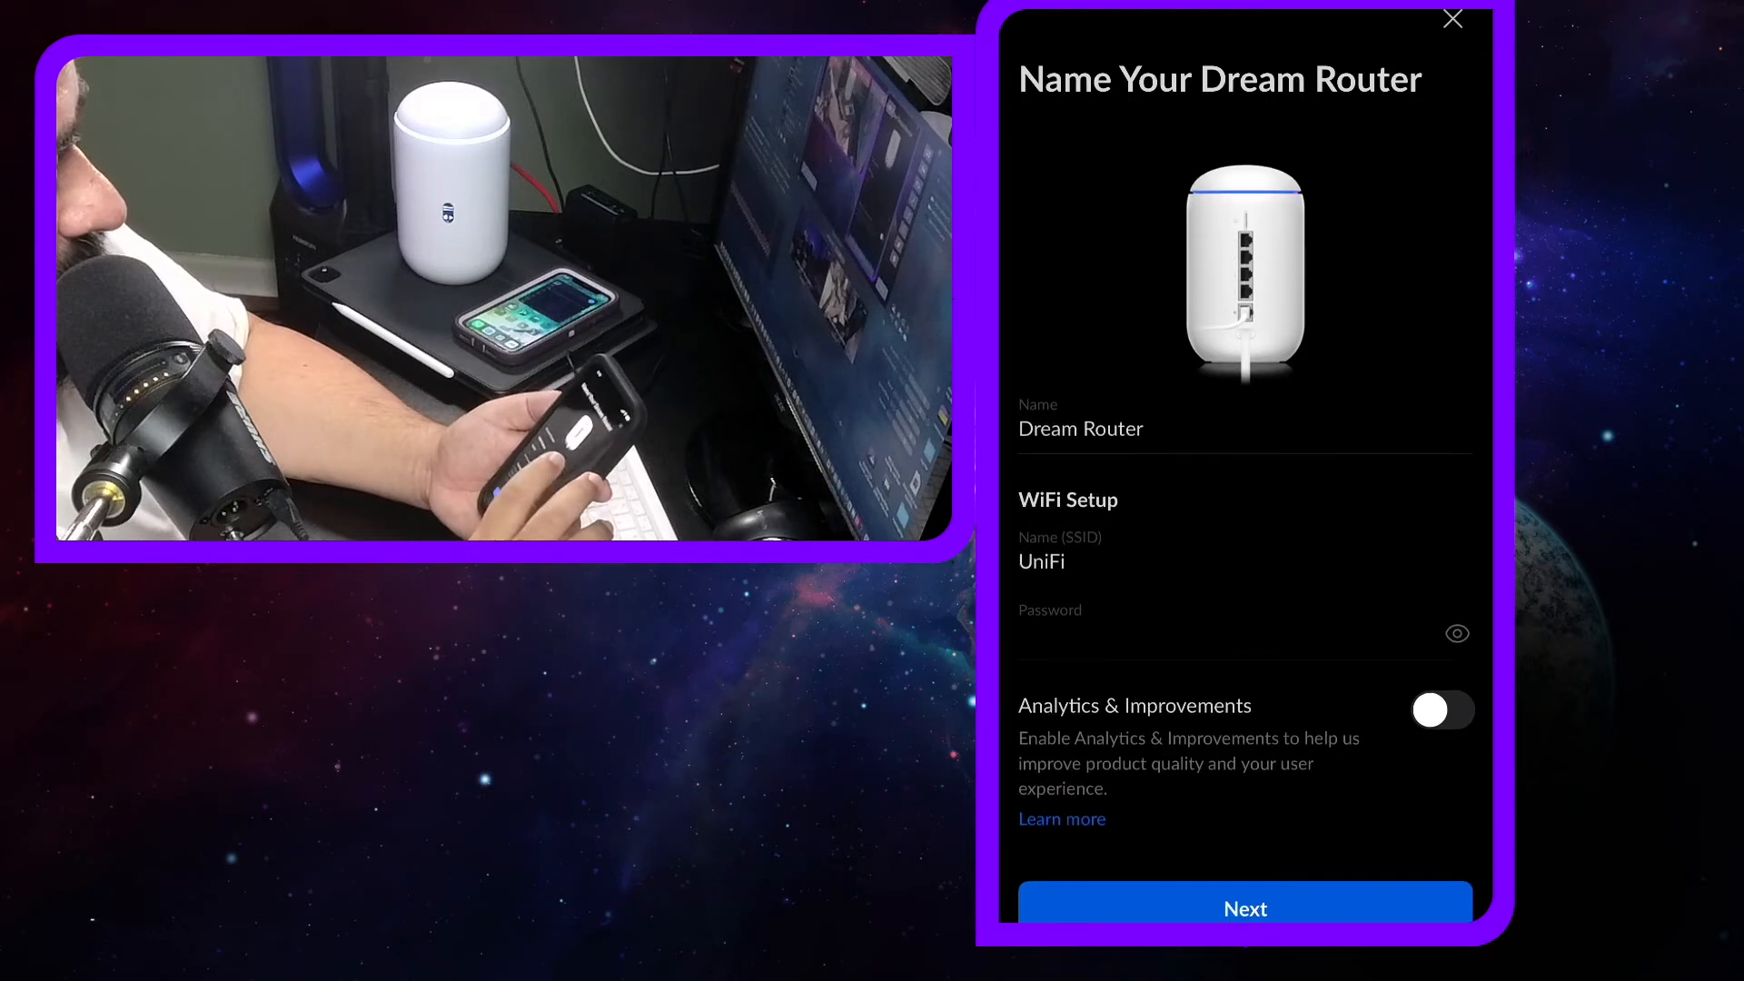
{"action": "left_click", "coordinate": [1243, 909]}
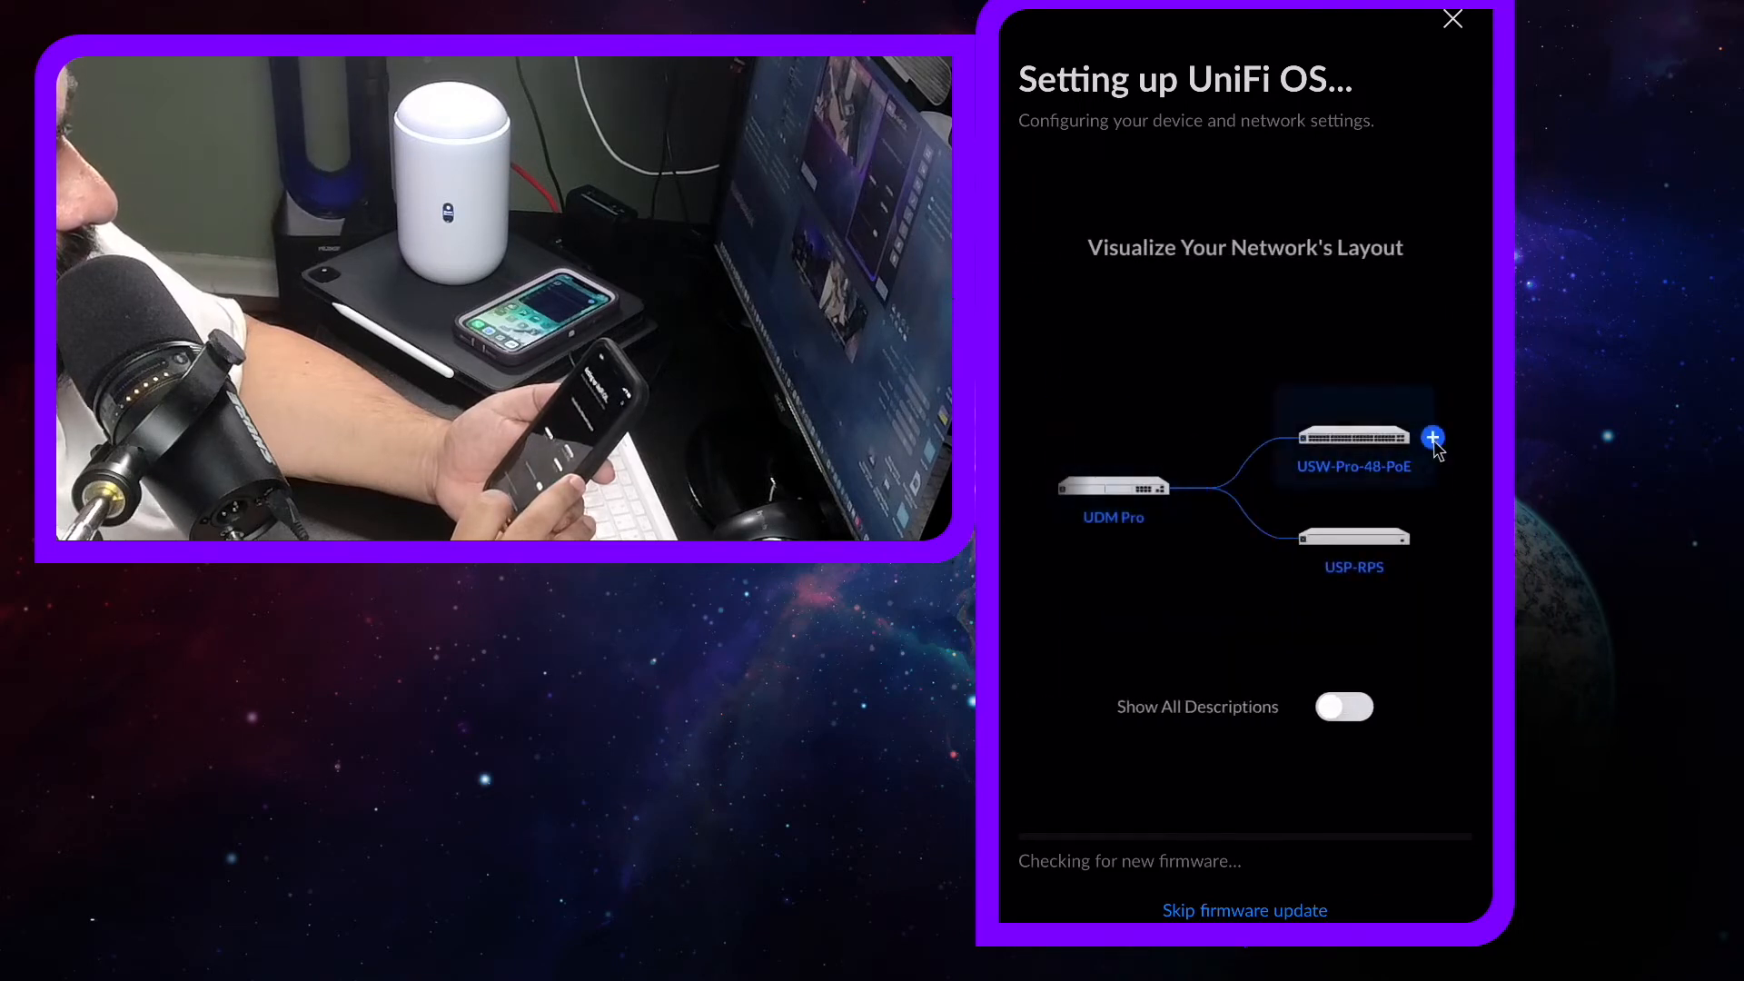
Step: Proceed through UniFi OS setup, entering 'My VPN Network' while configuration completes
{"action": "left_click", "coordinate": [1433, 434]}
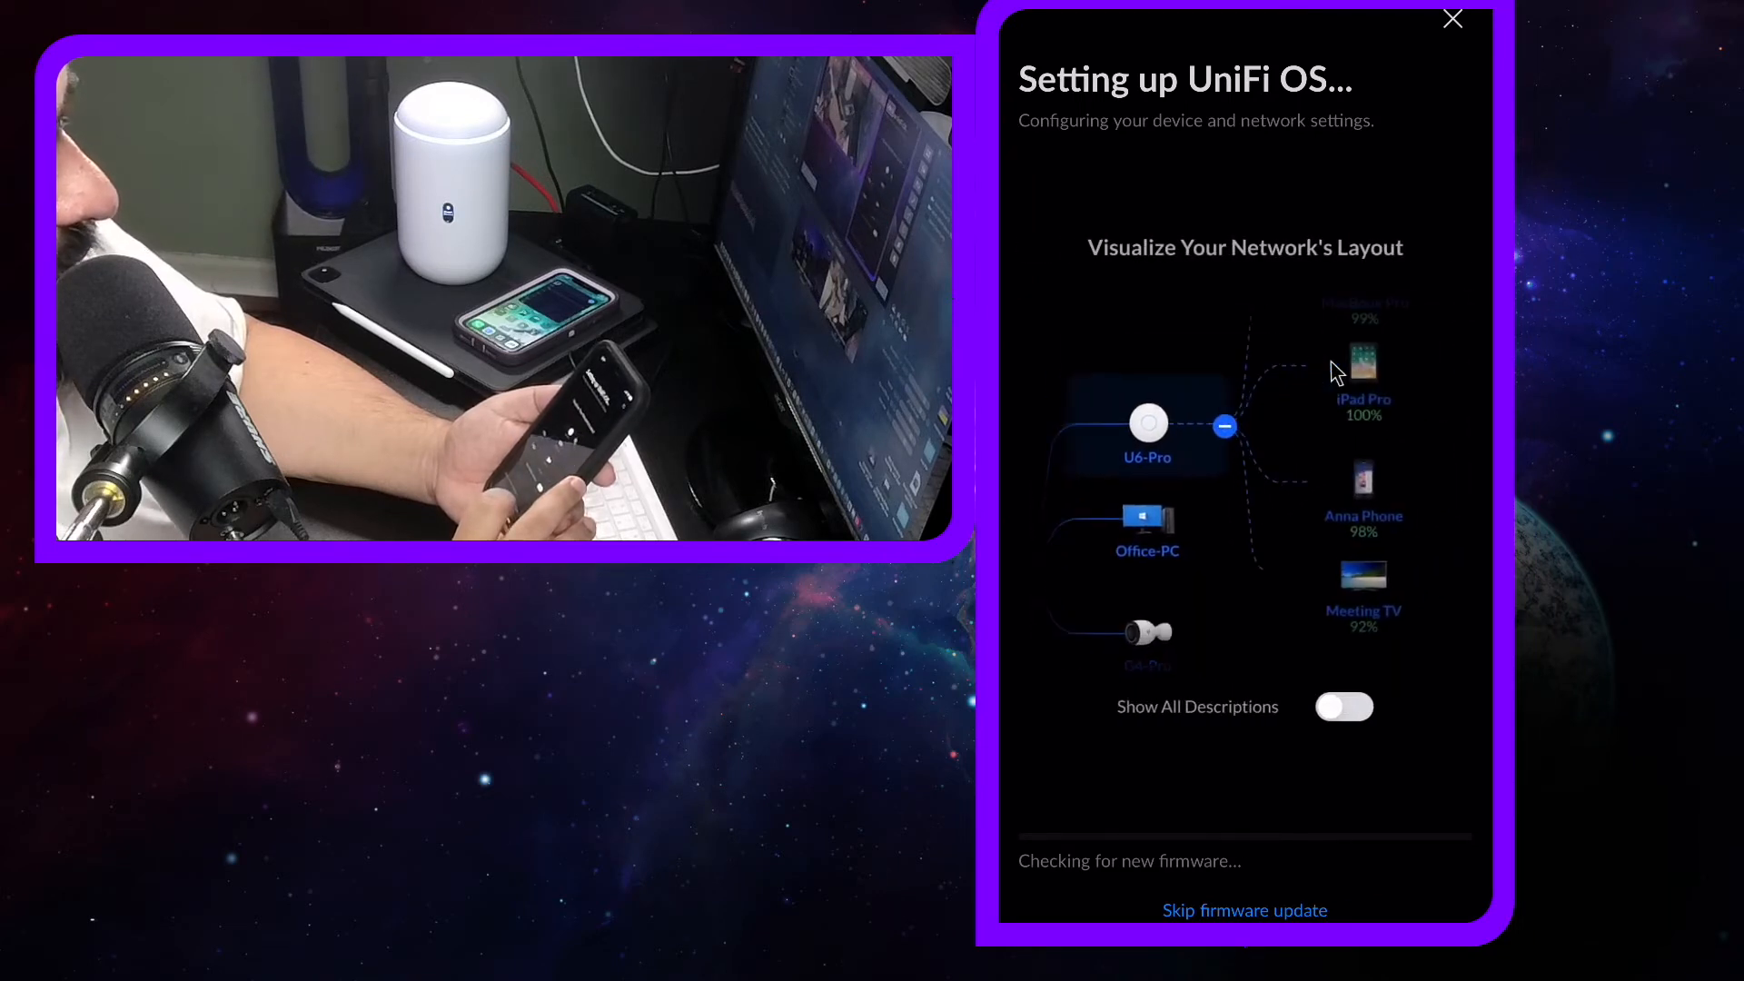
{"action": "left_click", "coordinate": [1344, 707]}
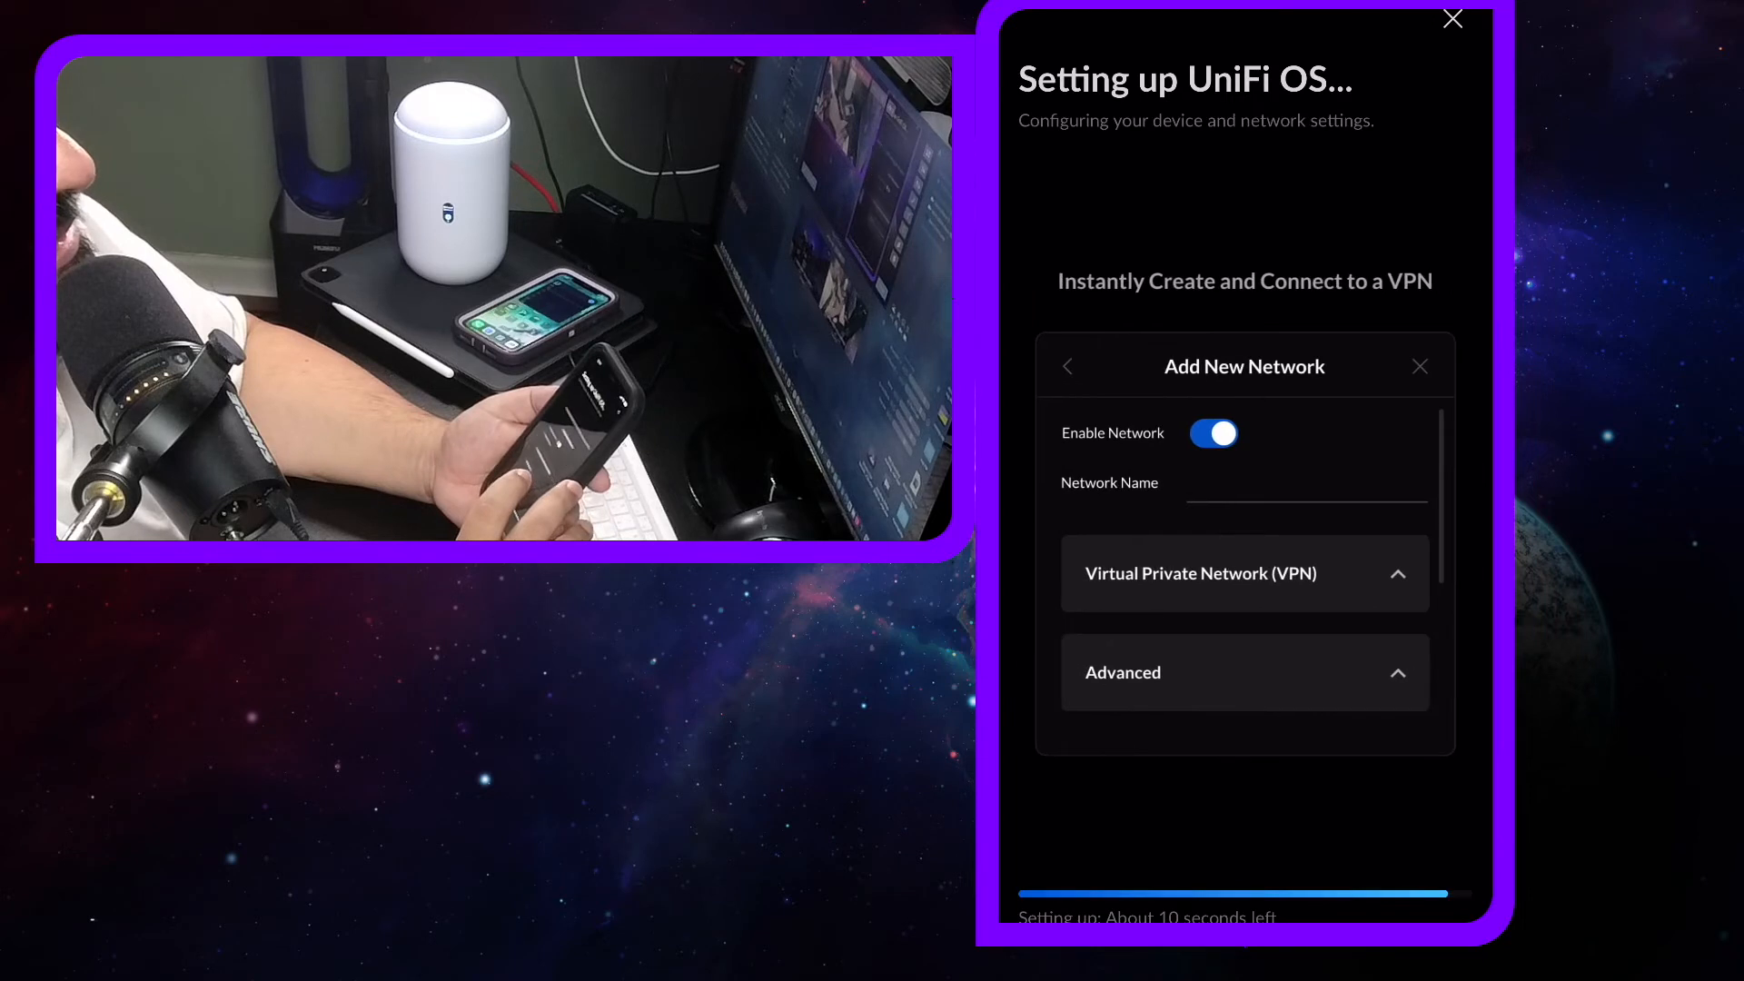
{"action": "type", "text": "My VPN Network"}
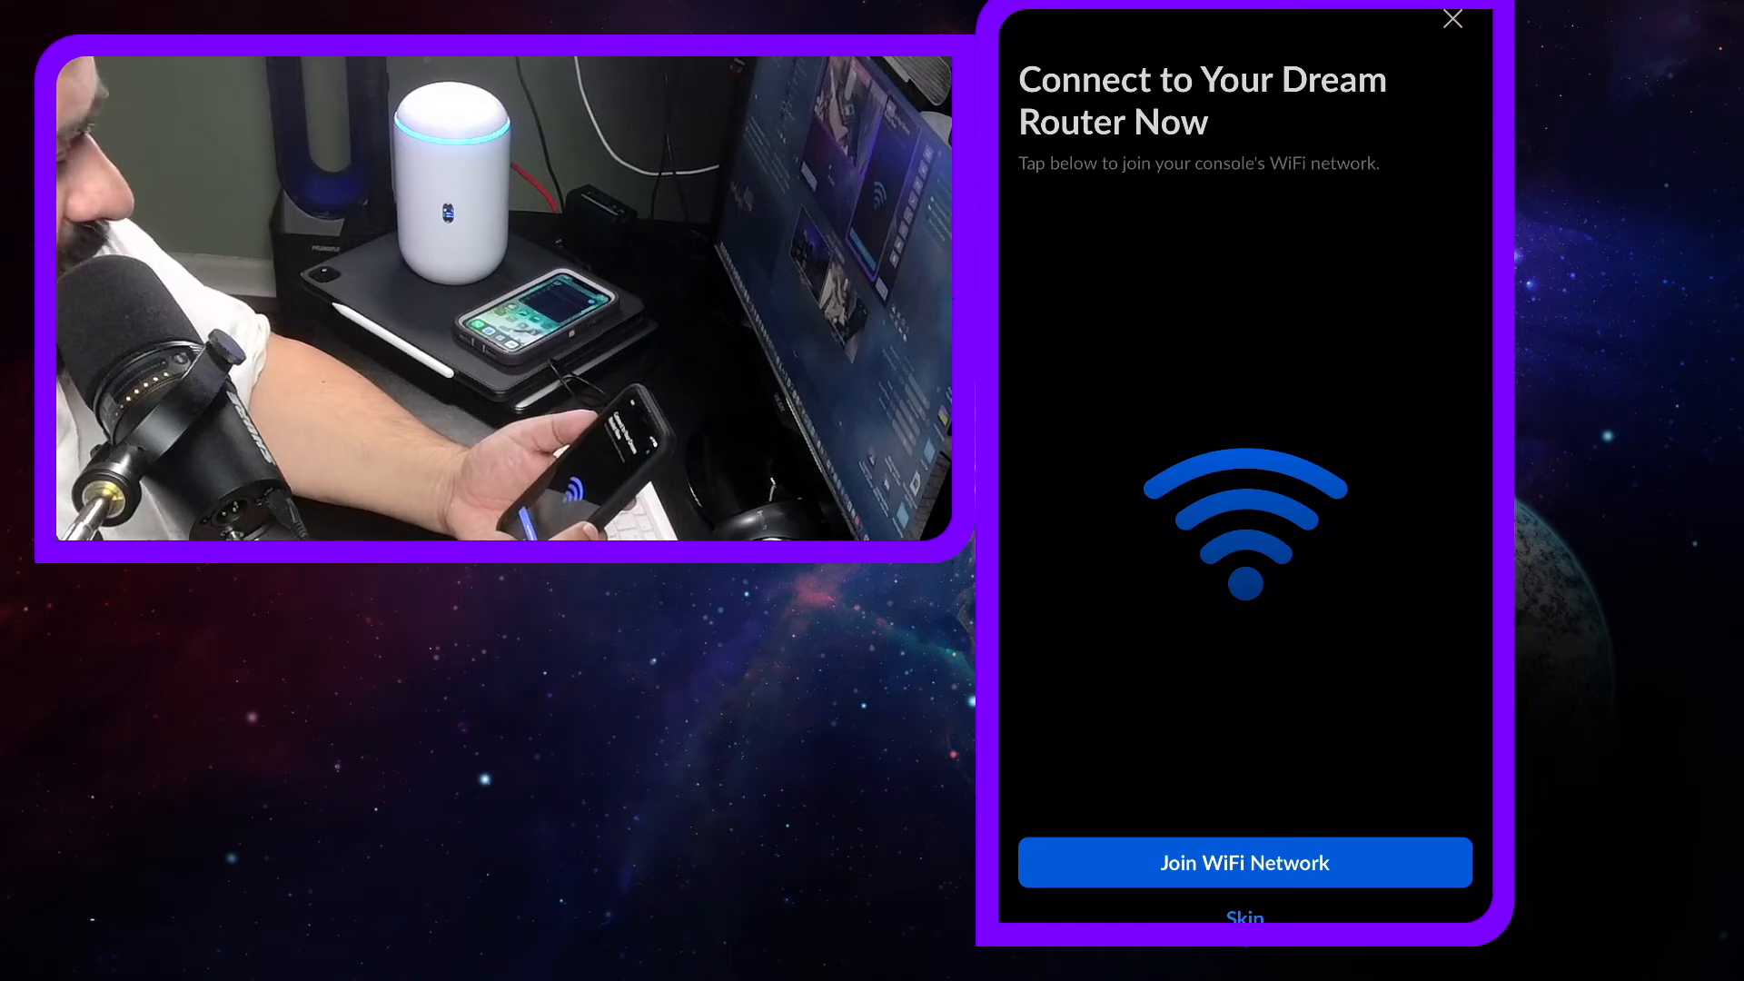
Step: Attempt to join the UniFi WiFi, acknowledge the failure and skip to the dashboard
{"action": "left_click", "coordinate": [1244, 861]}
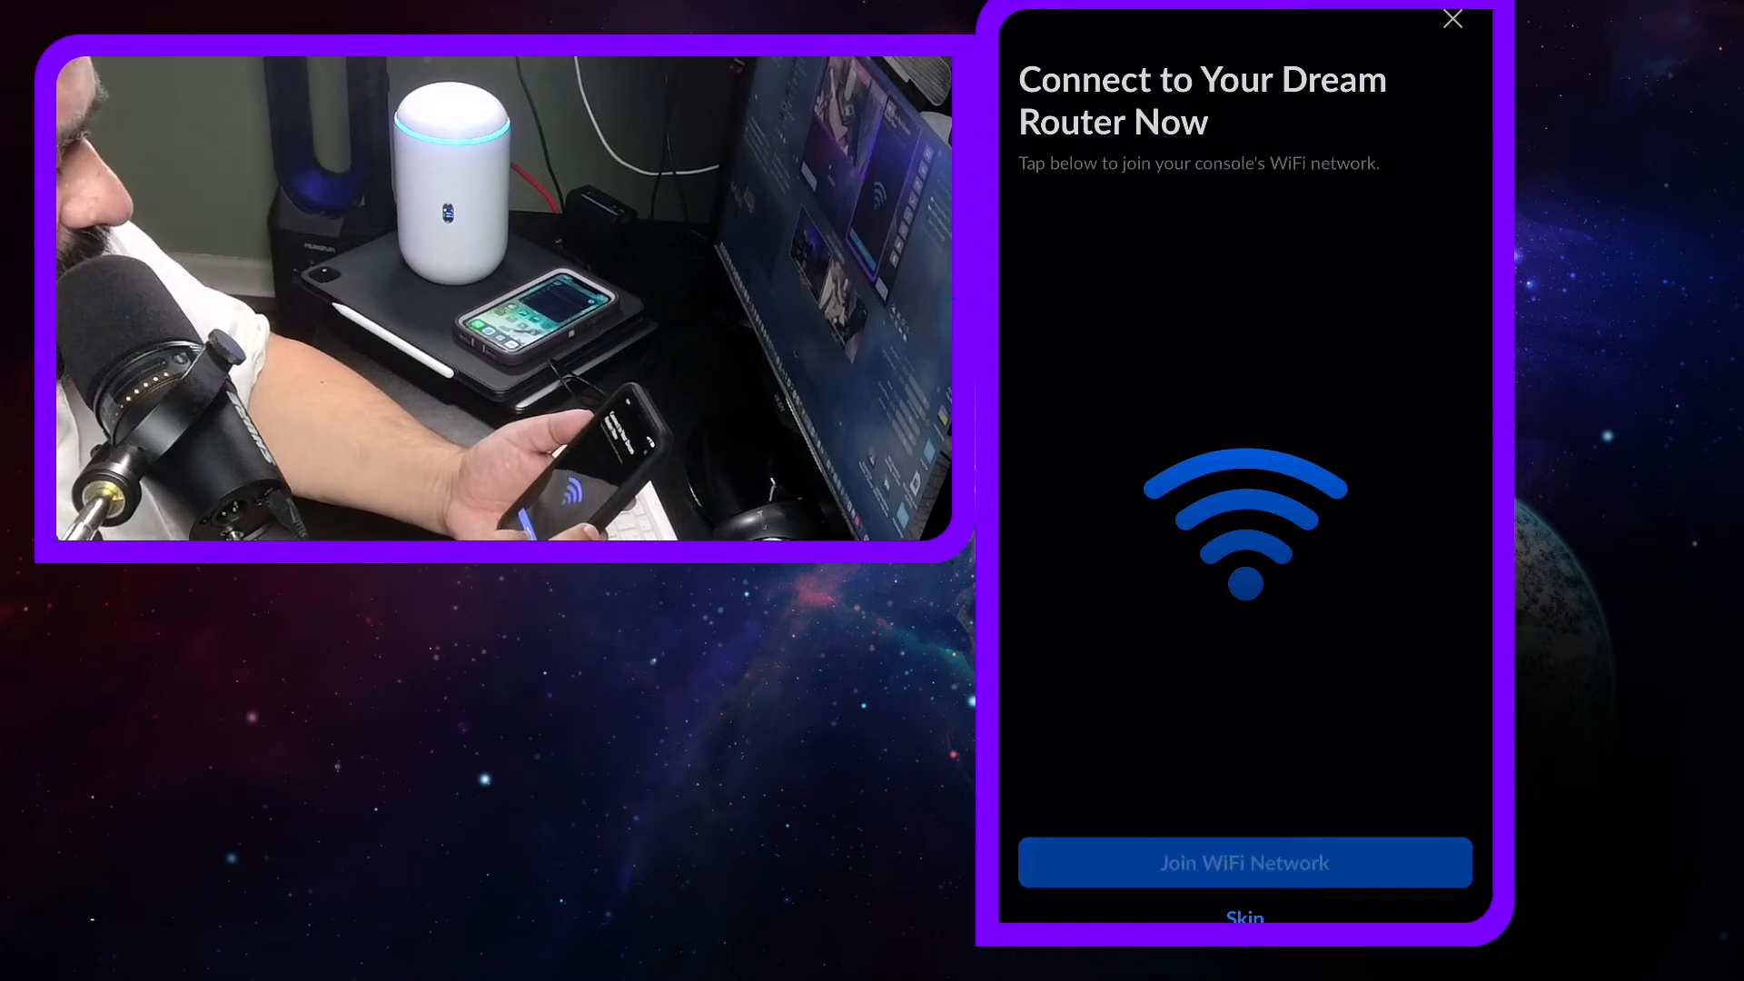
{"action": "left_click", "coordinate": [1242, 861]}
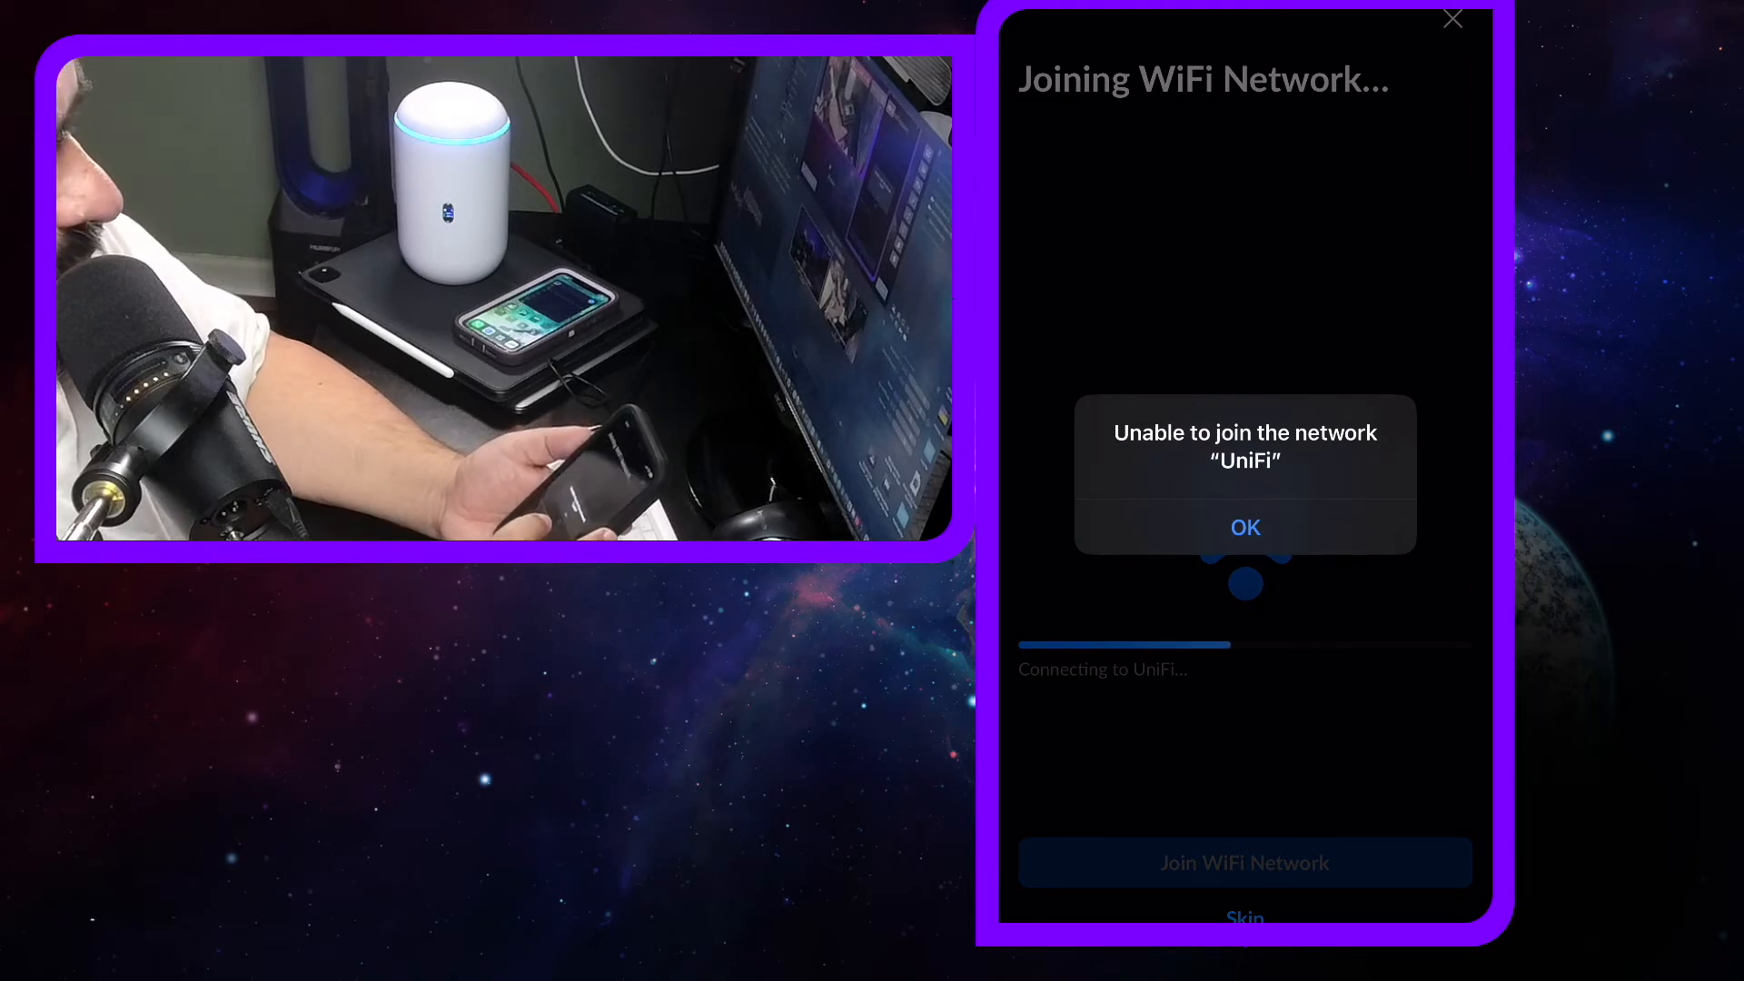
{"action": "left_click", "coordinate": [1245, 527]}
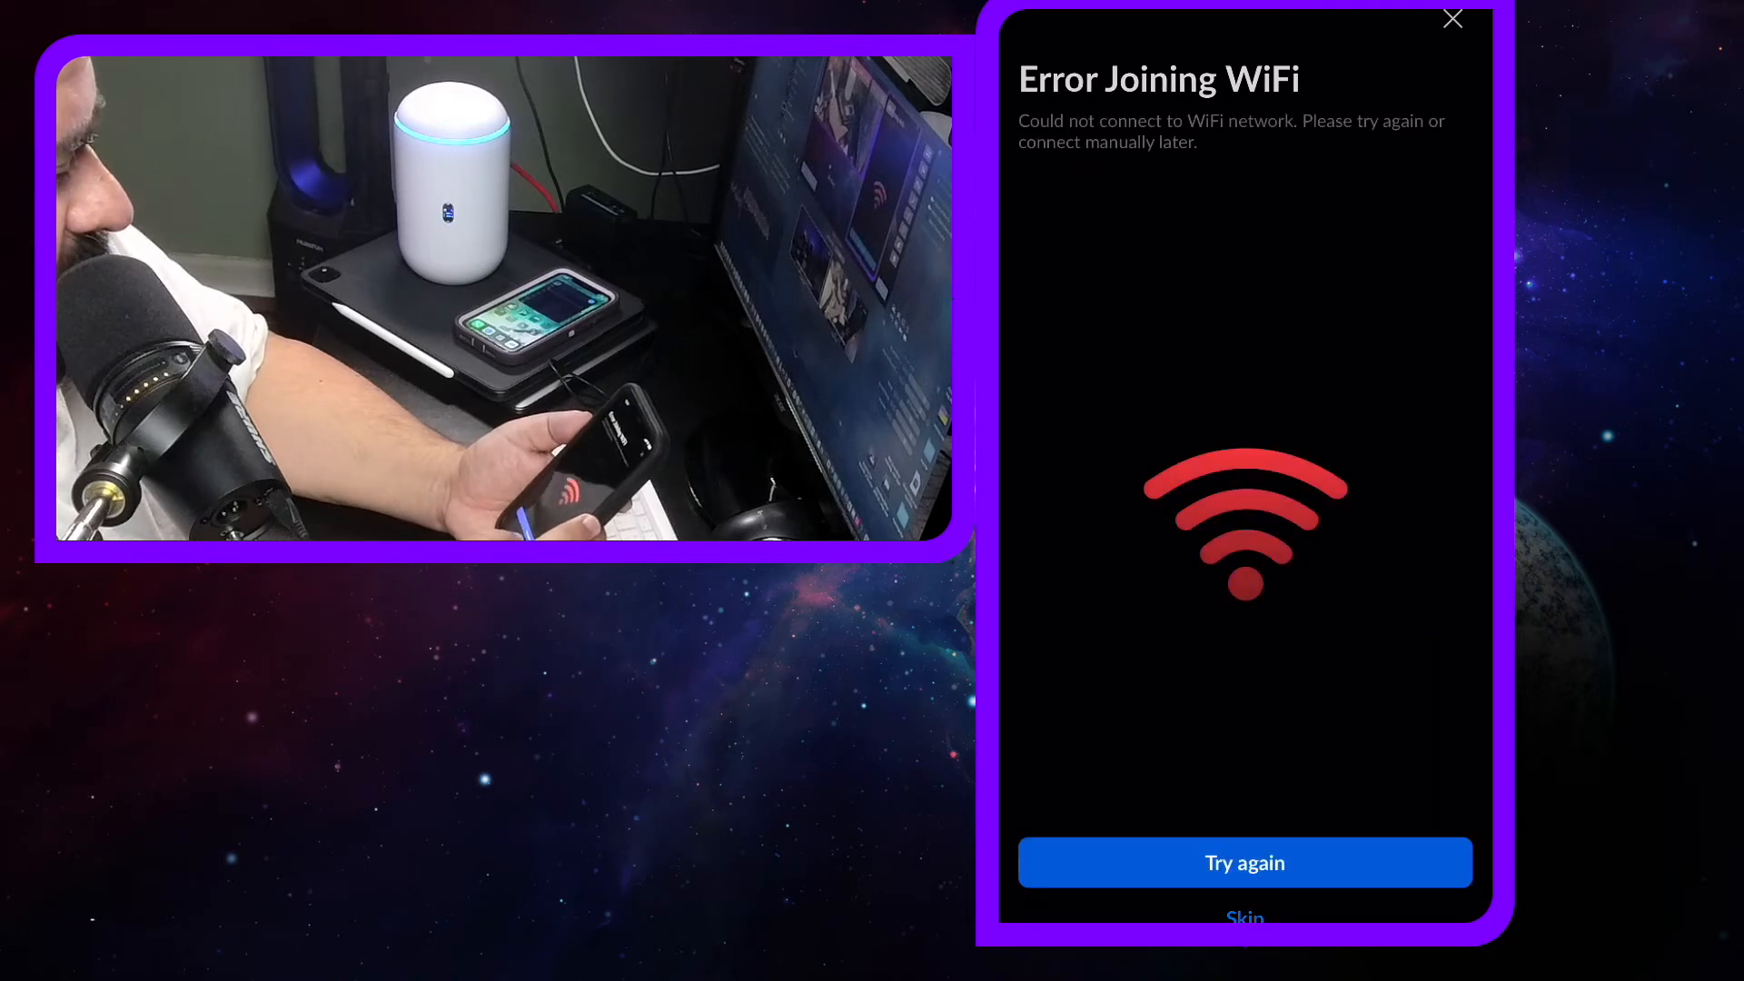
{"action": "left_click", "coordinate": [1242, 861]}
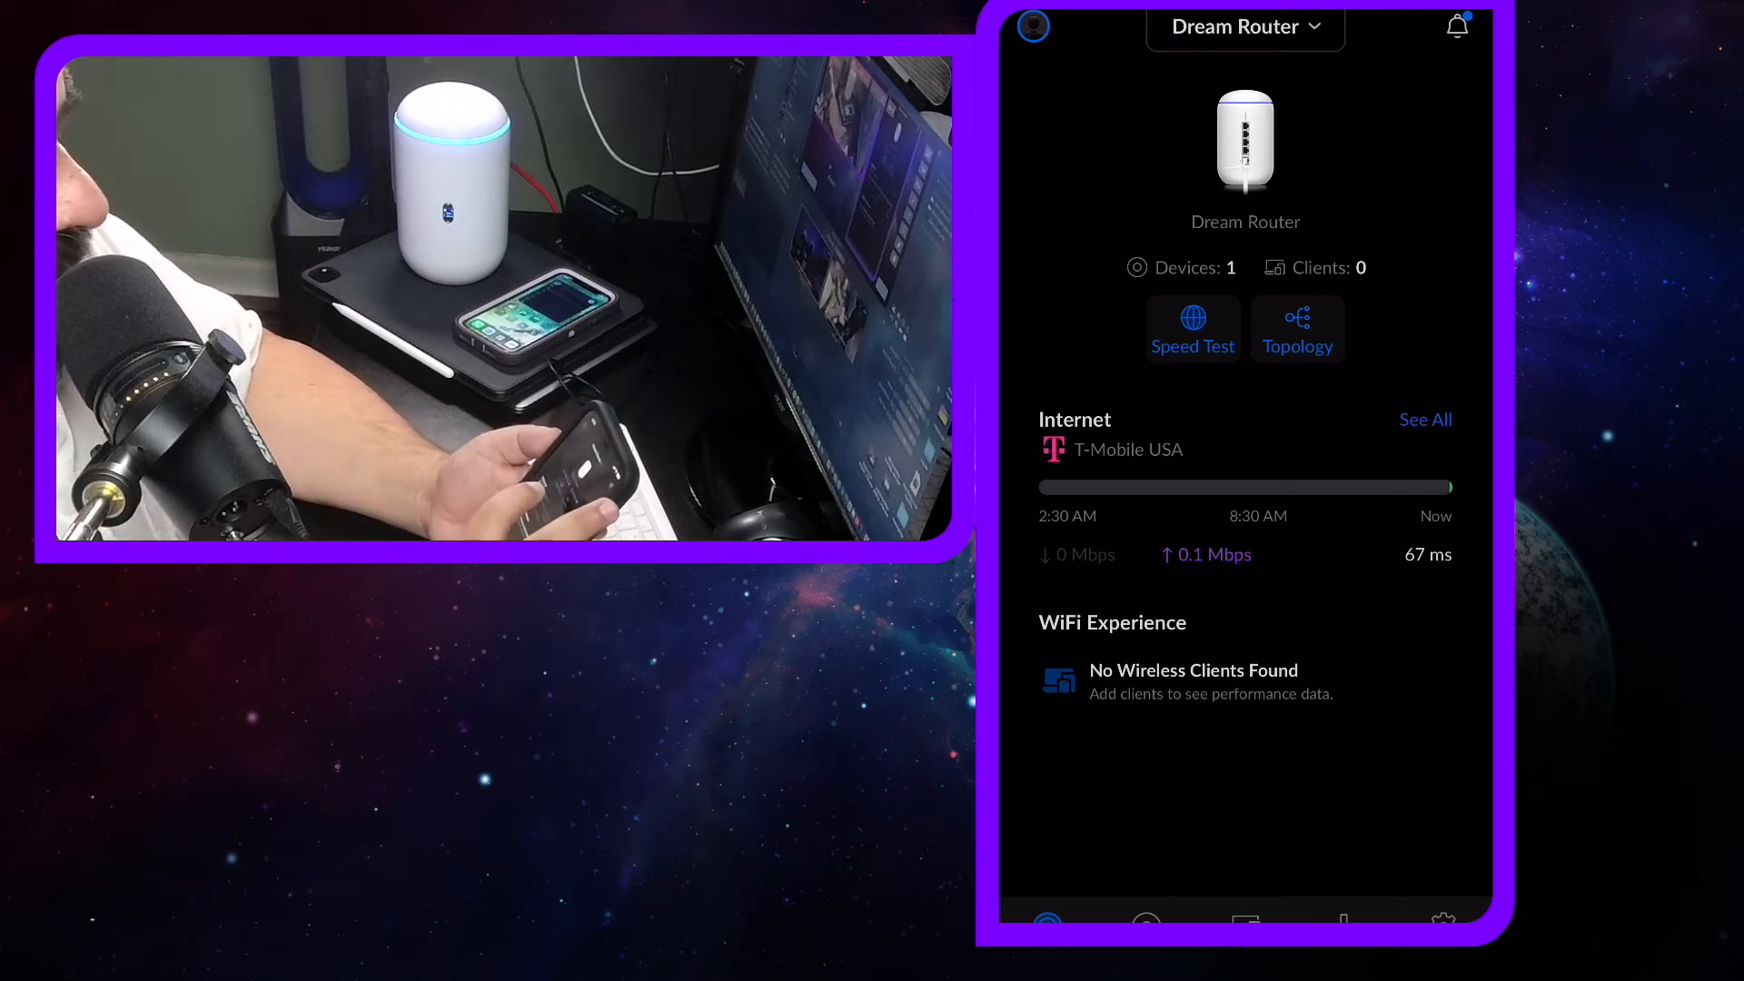
Step: Run a speed test and save internet plan speeds of 20 Mbps down and 20 up
{"action": "left_click", "coordinate": [1191, 331]}
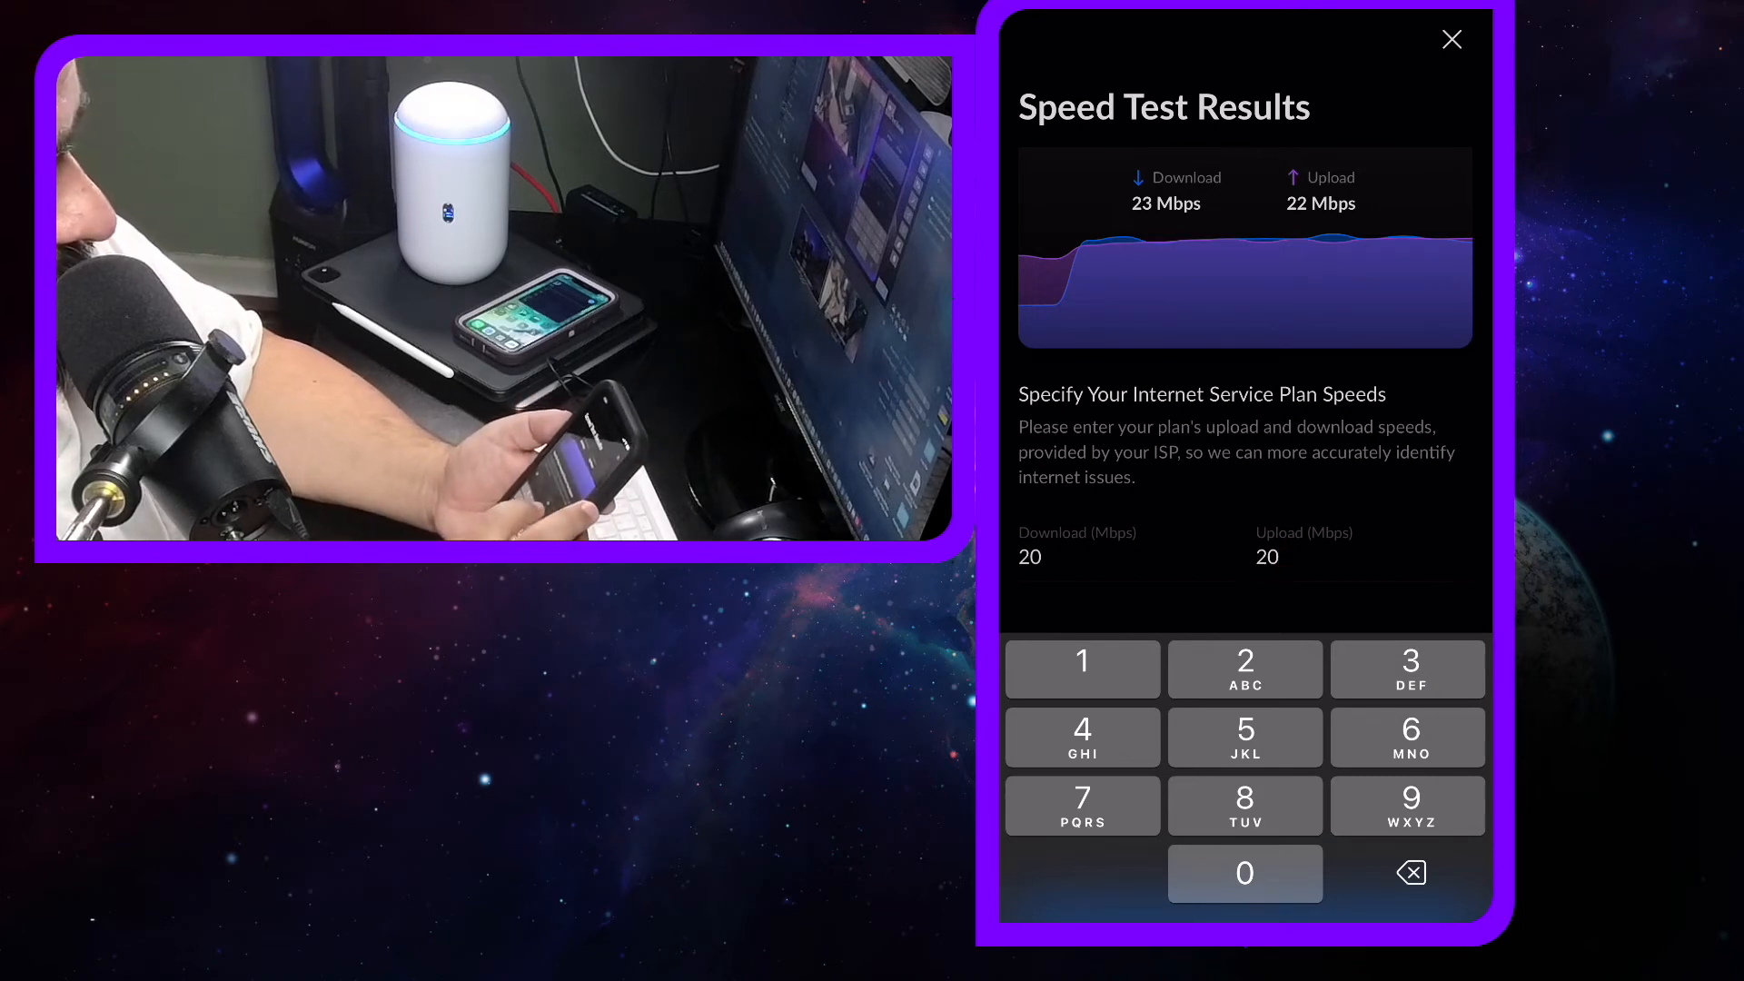
{"action": "left_click", "coordinate": [1268, 555]}
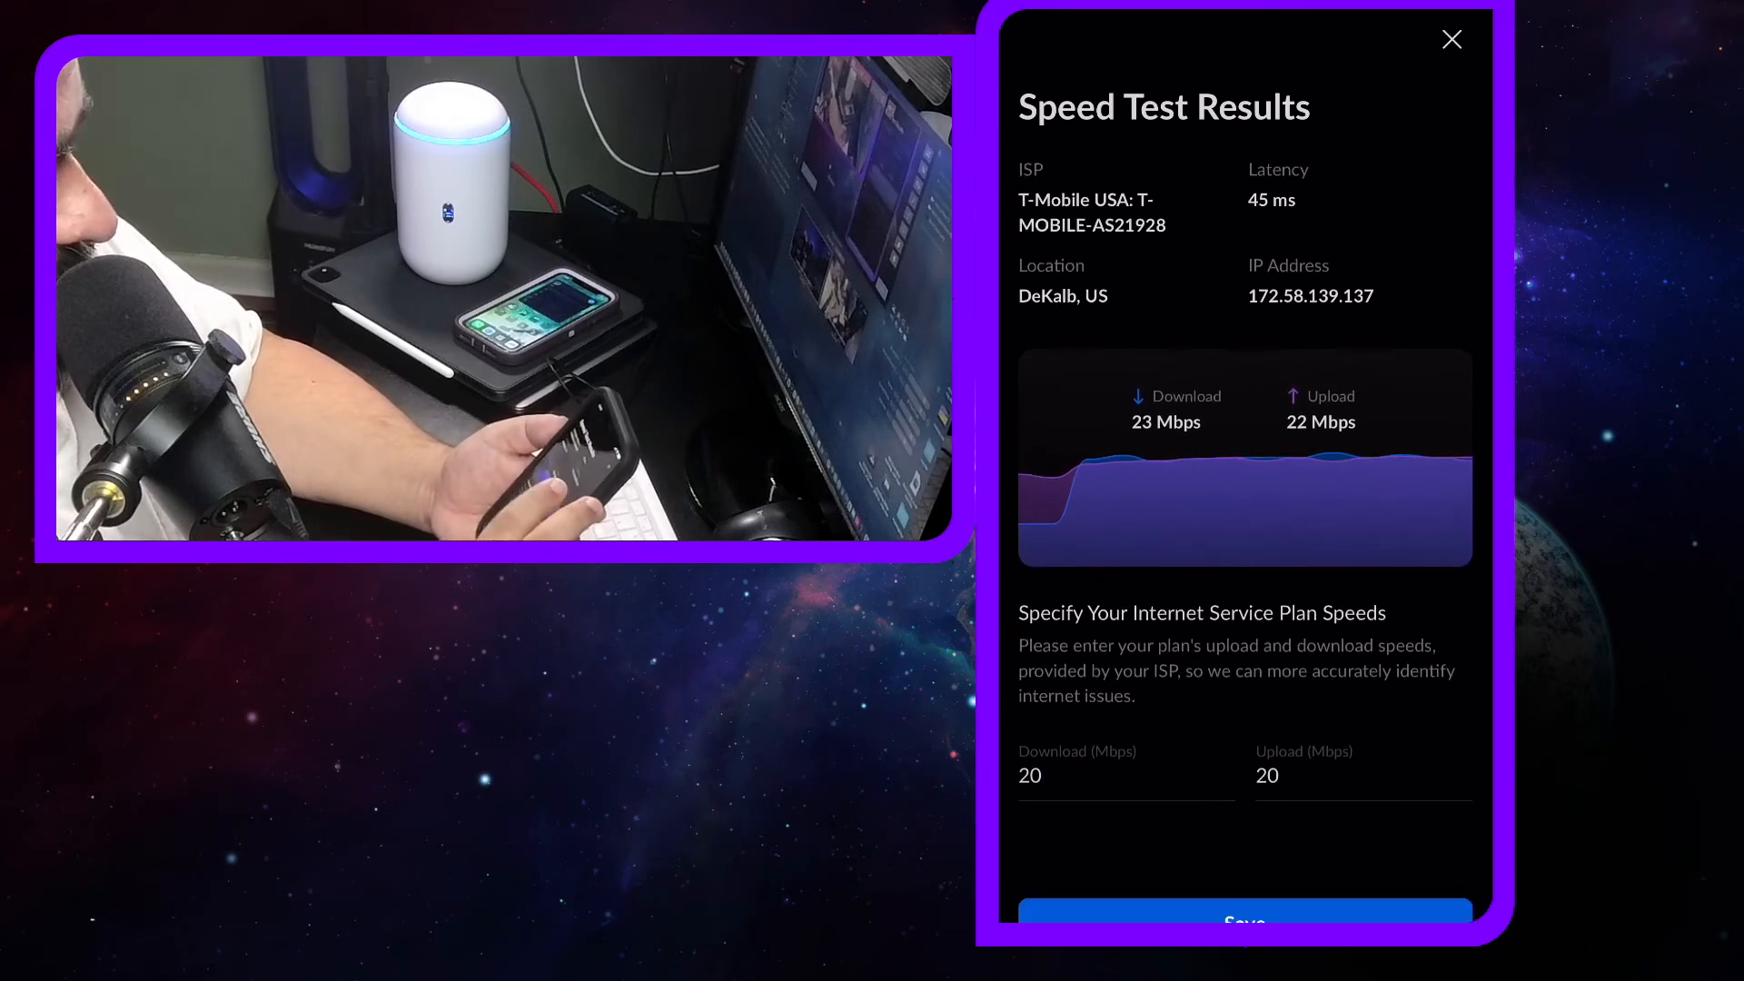
{"action": "left_click", "coordinate": [1452, 40]}
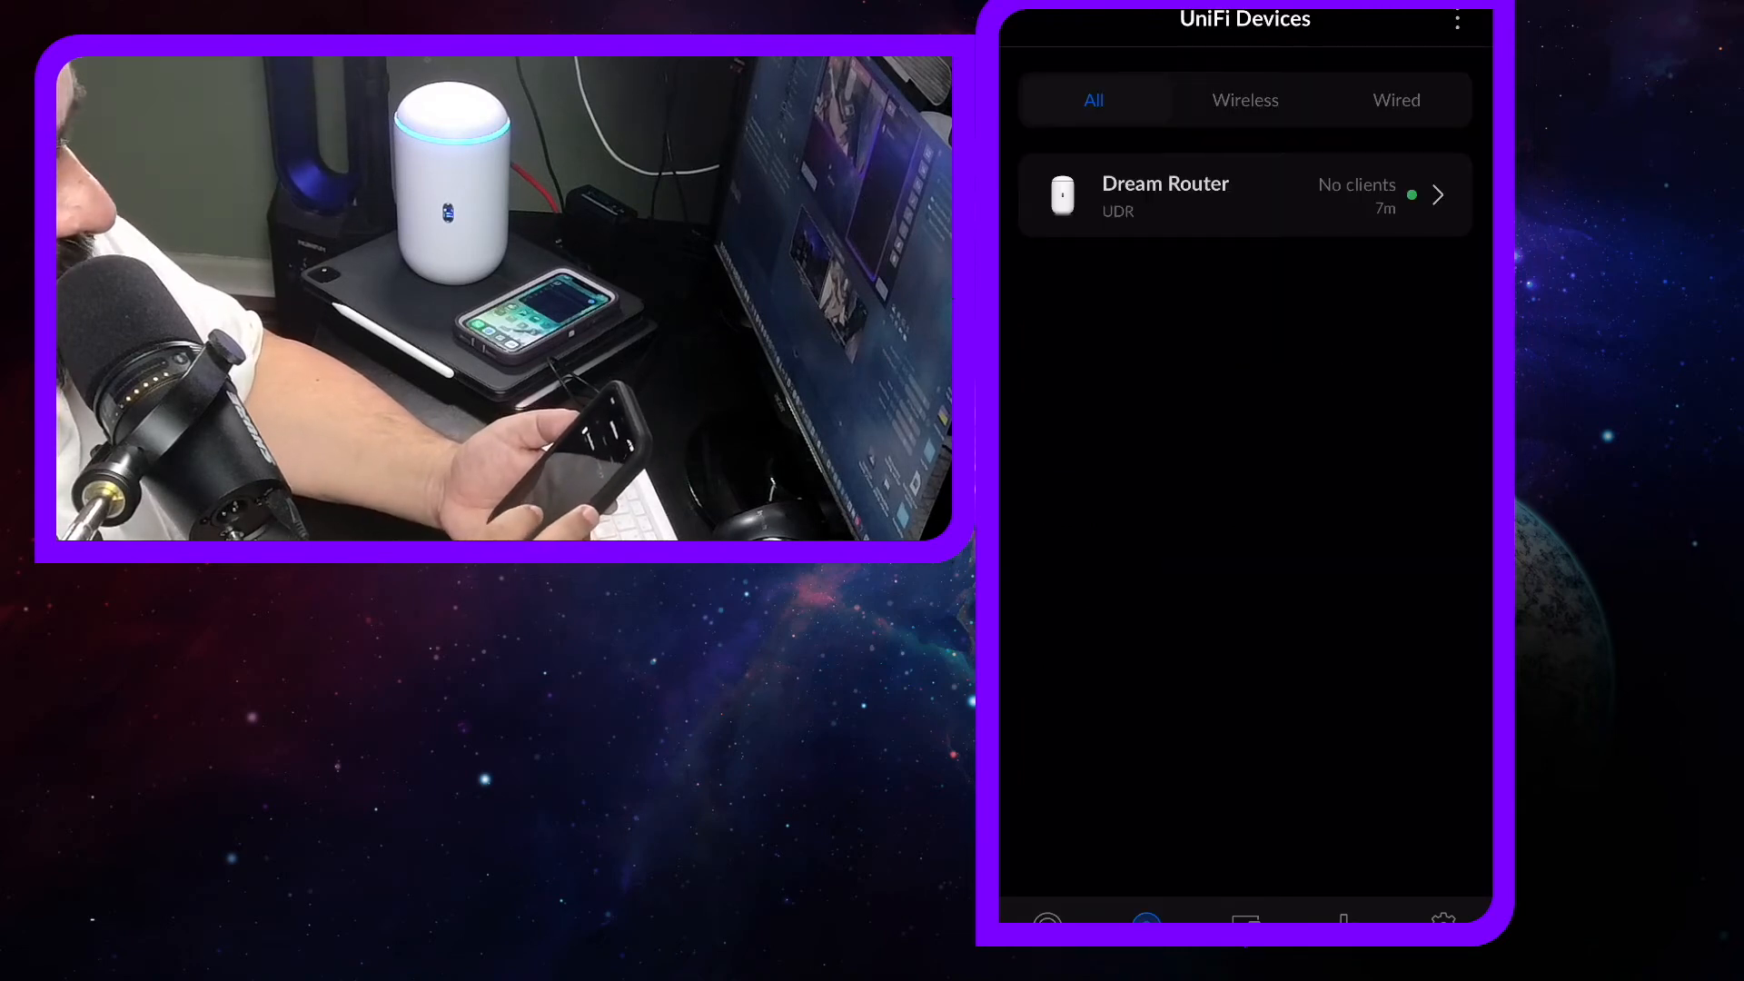
Step: Check the empty Clients list, then review the Dream Router overview down through General details
{"action": "left_click", "coordinate": [1244, 919]}
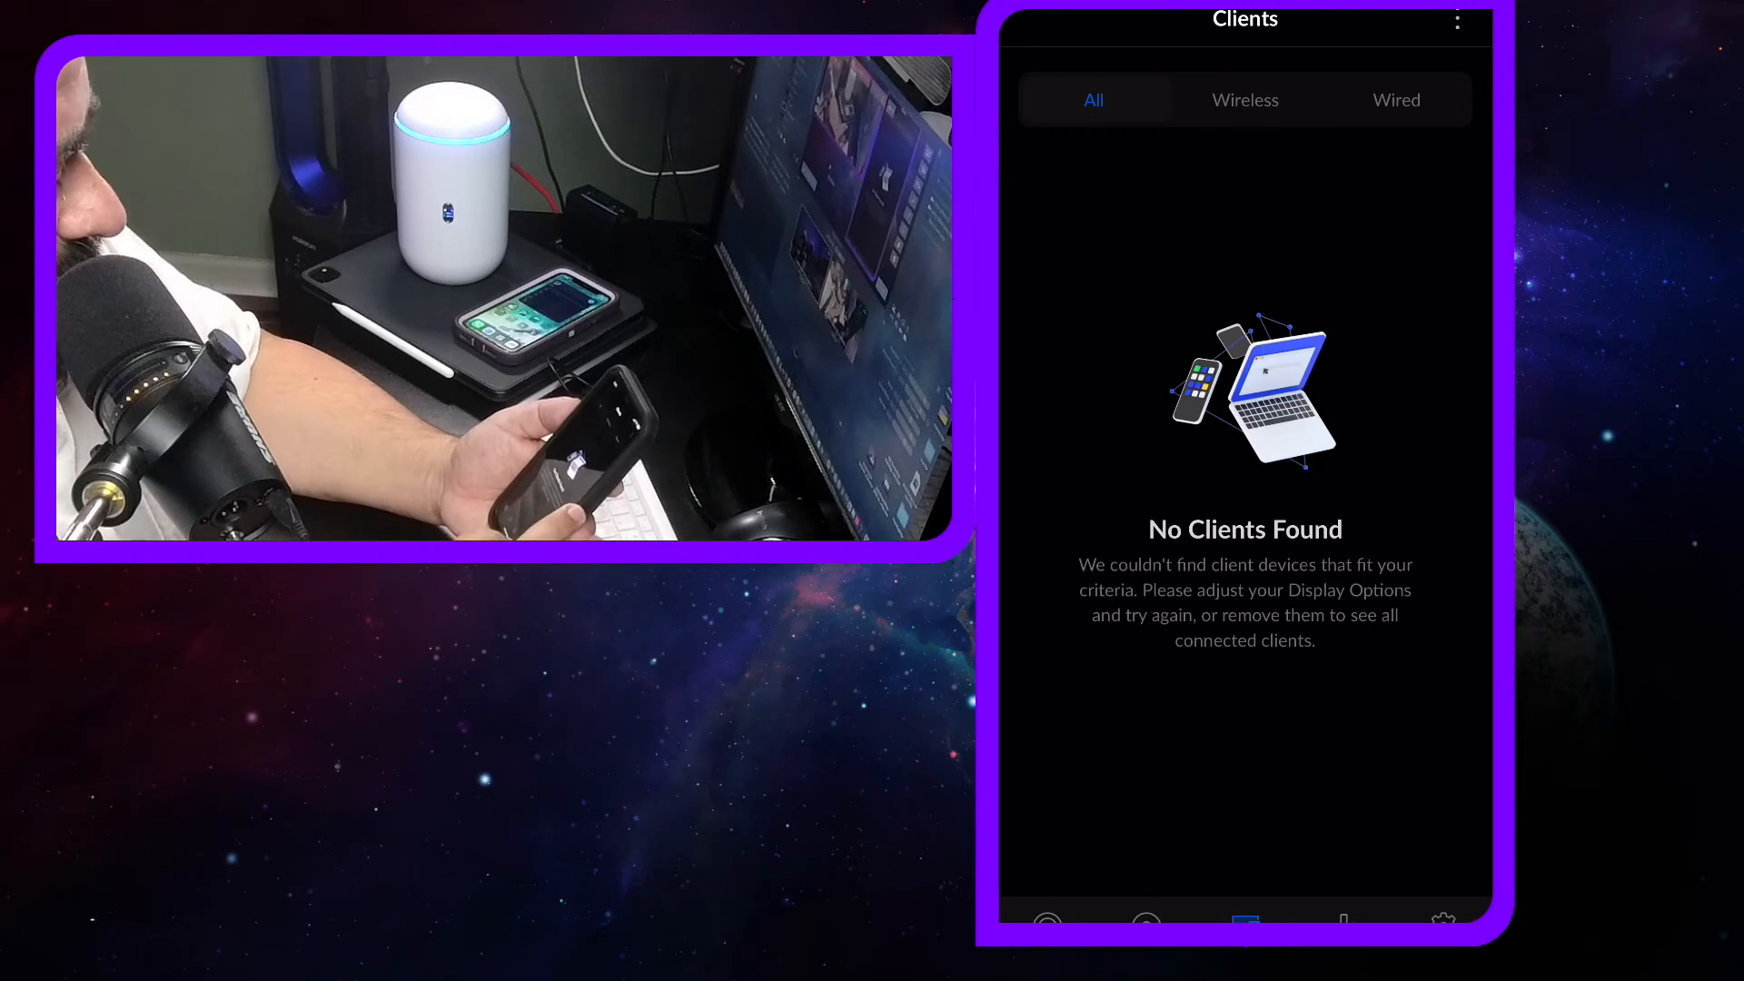
{"action": "left_click", "coordinate": [1045, 919]}
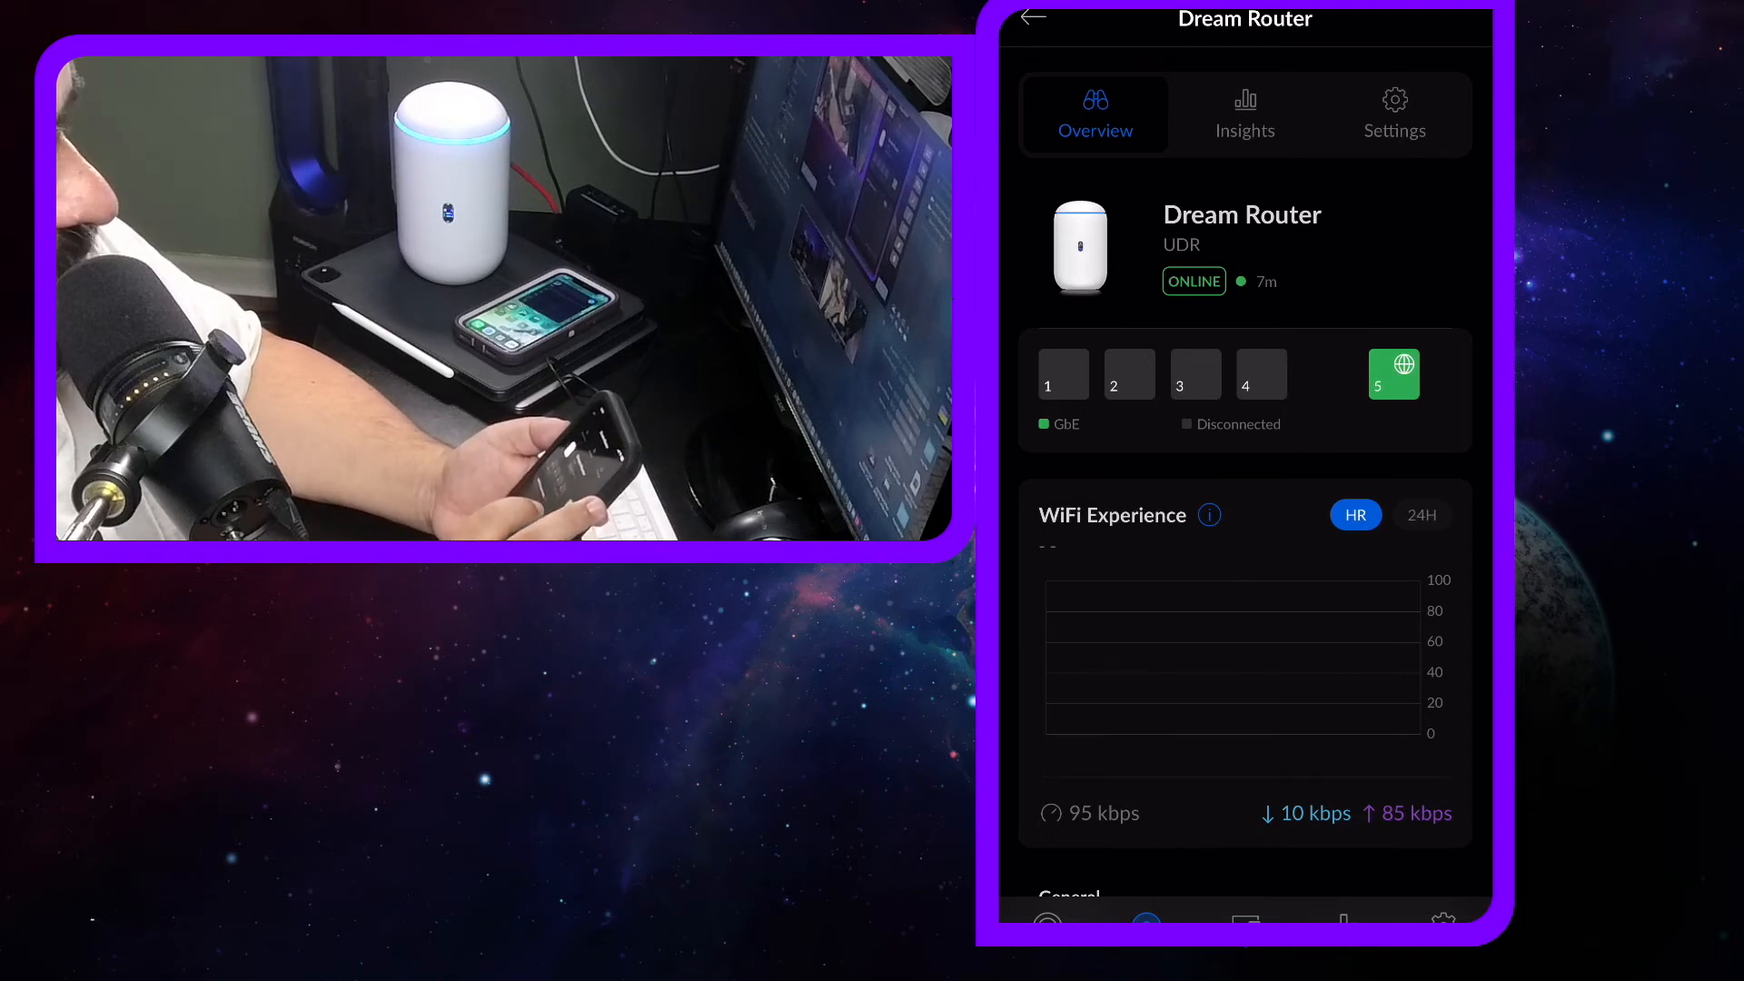
{"action": "scroll", "scroll_direction": "down", "scroll_amount": 3}
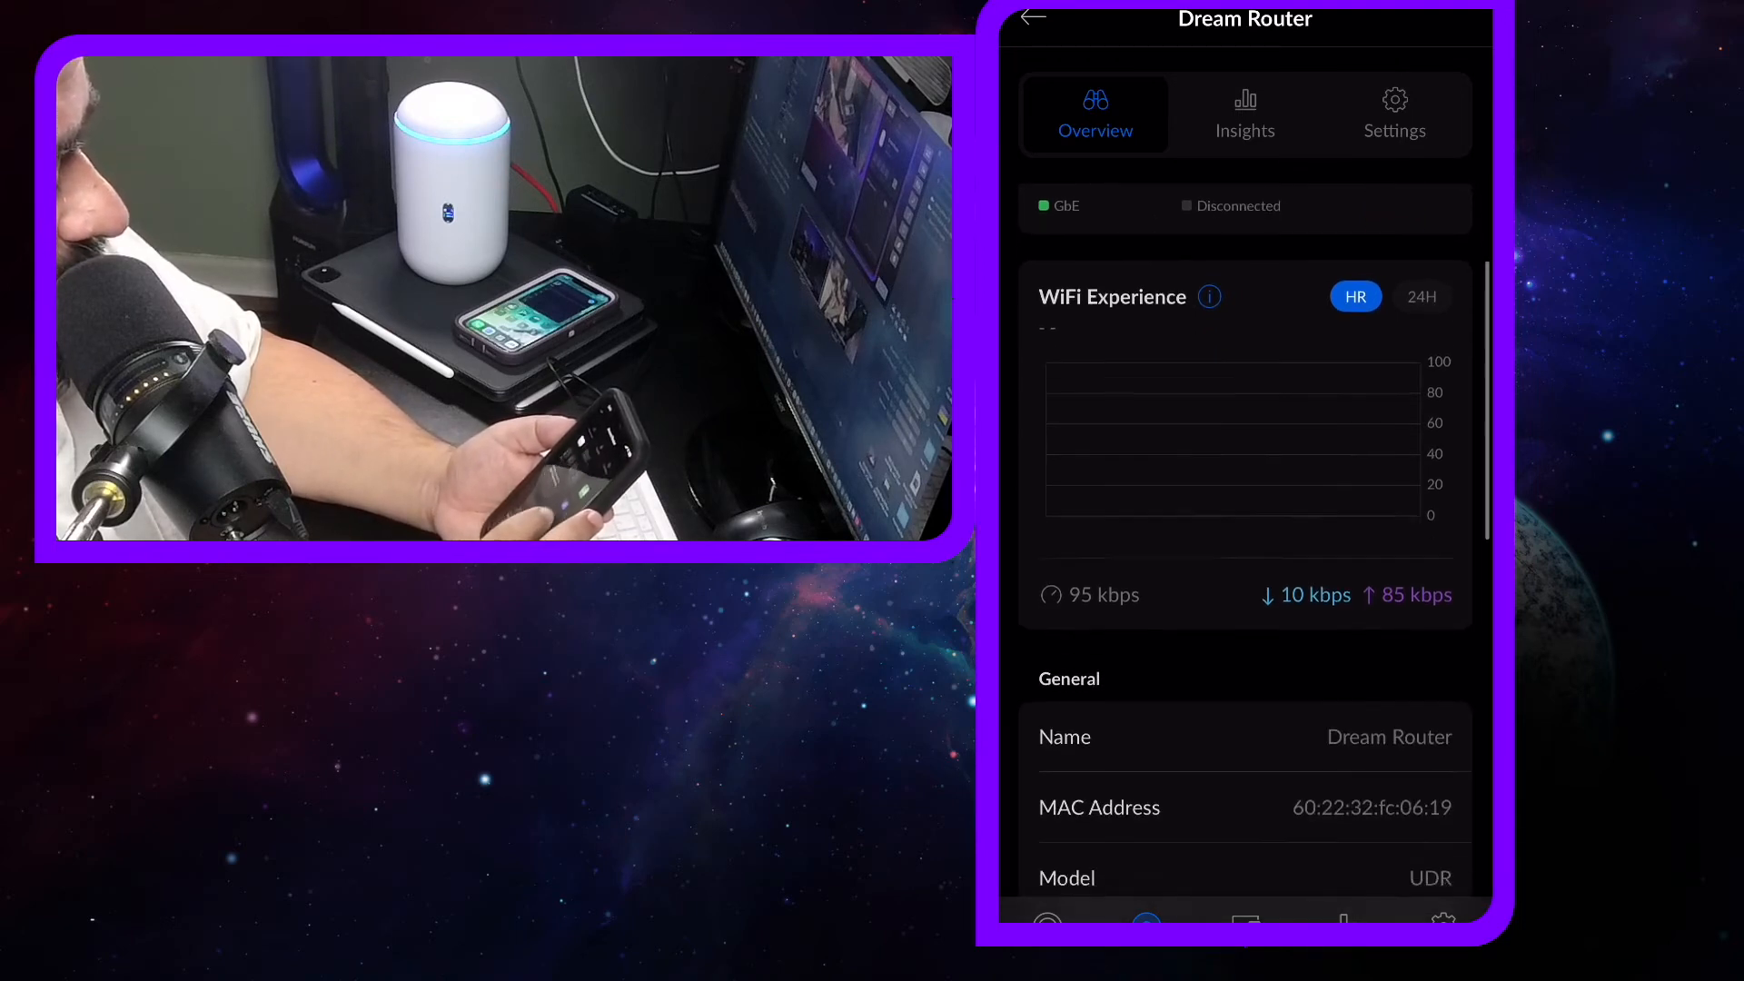
{"action": "scroll", "scroll_direction": "down", "scroll_amount": 3}
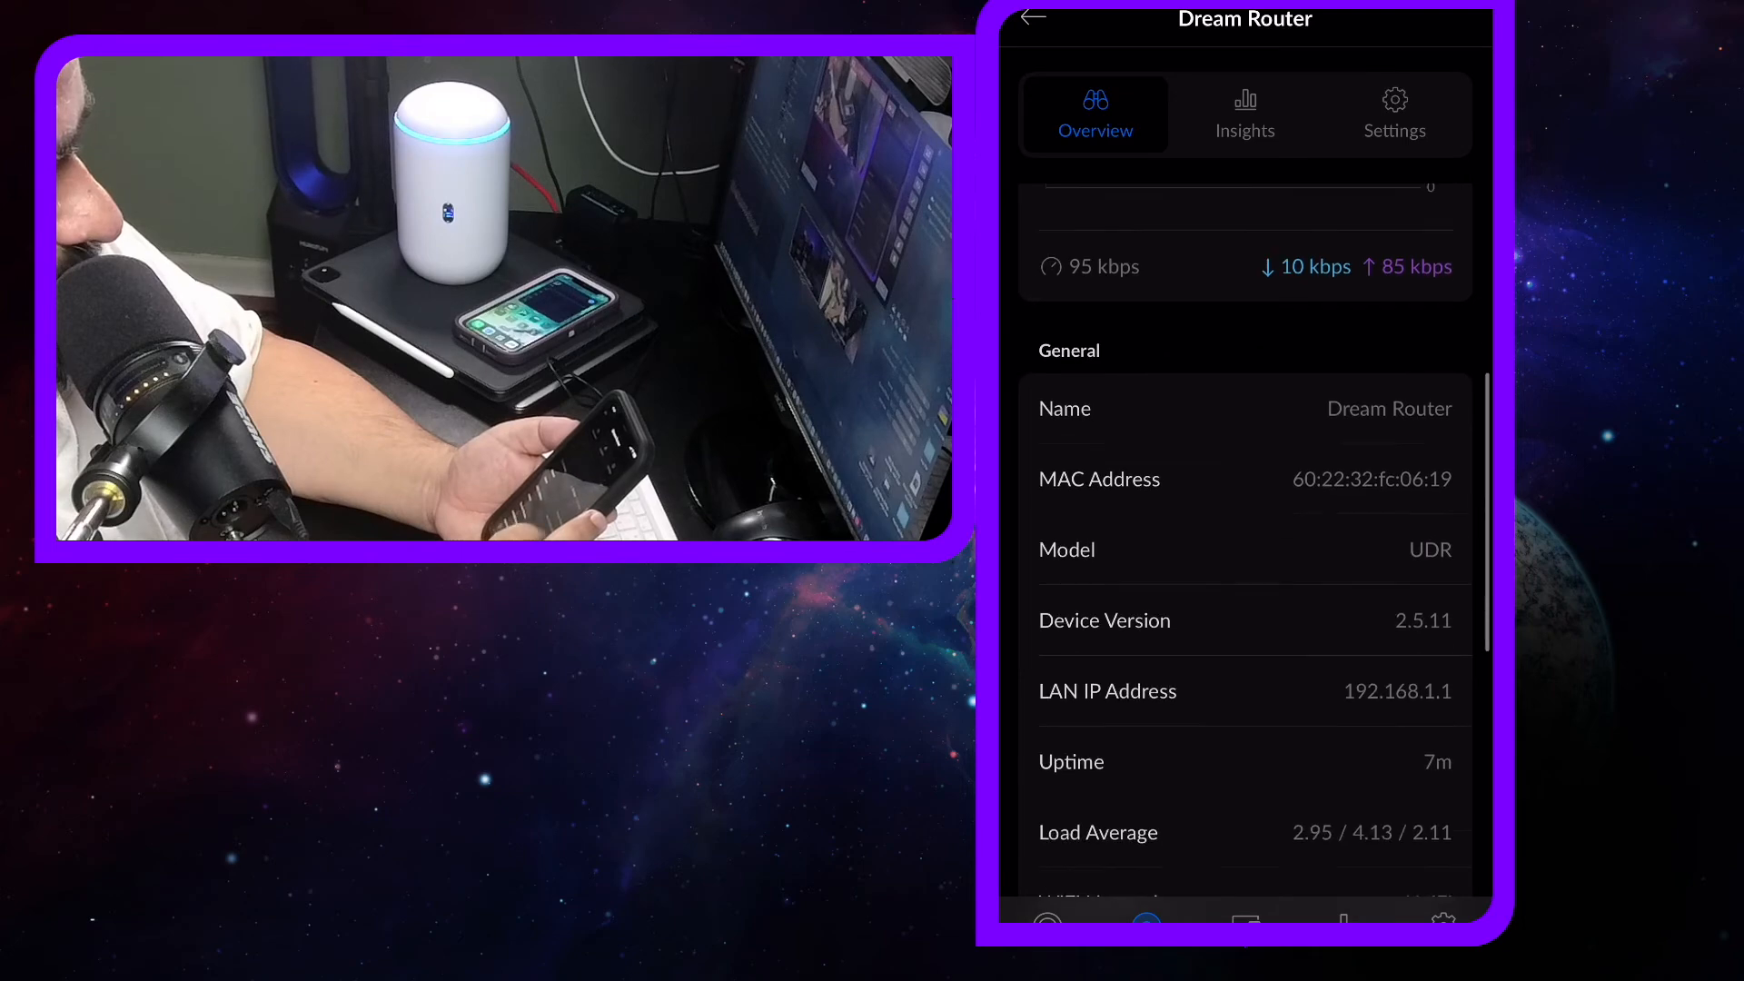
{"action": "scroll", "scroll_direction": "down", "scroll_amount": 3}
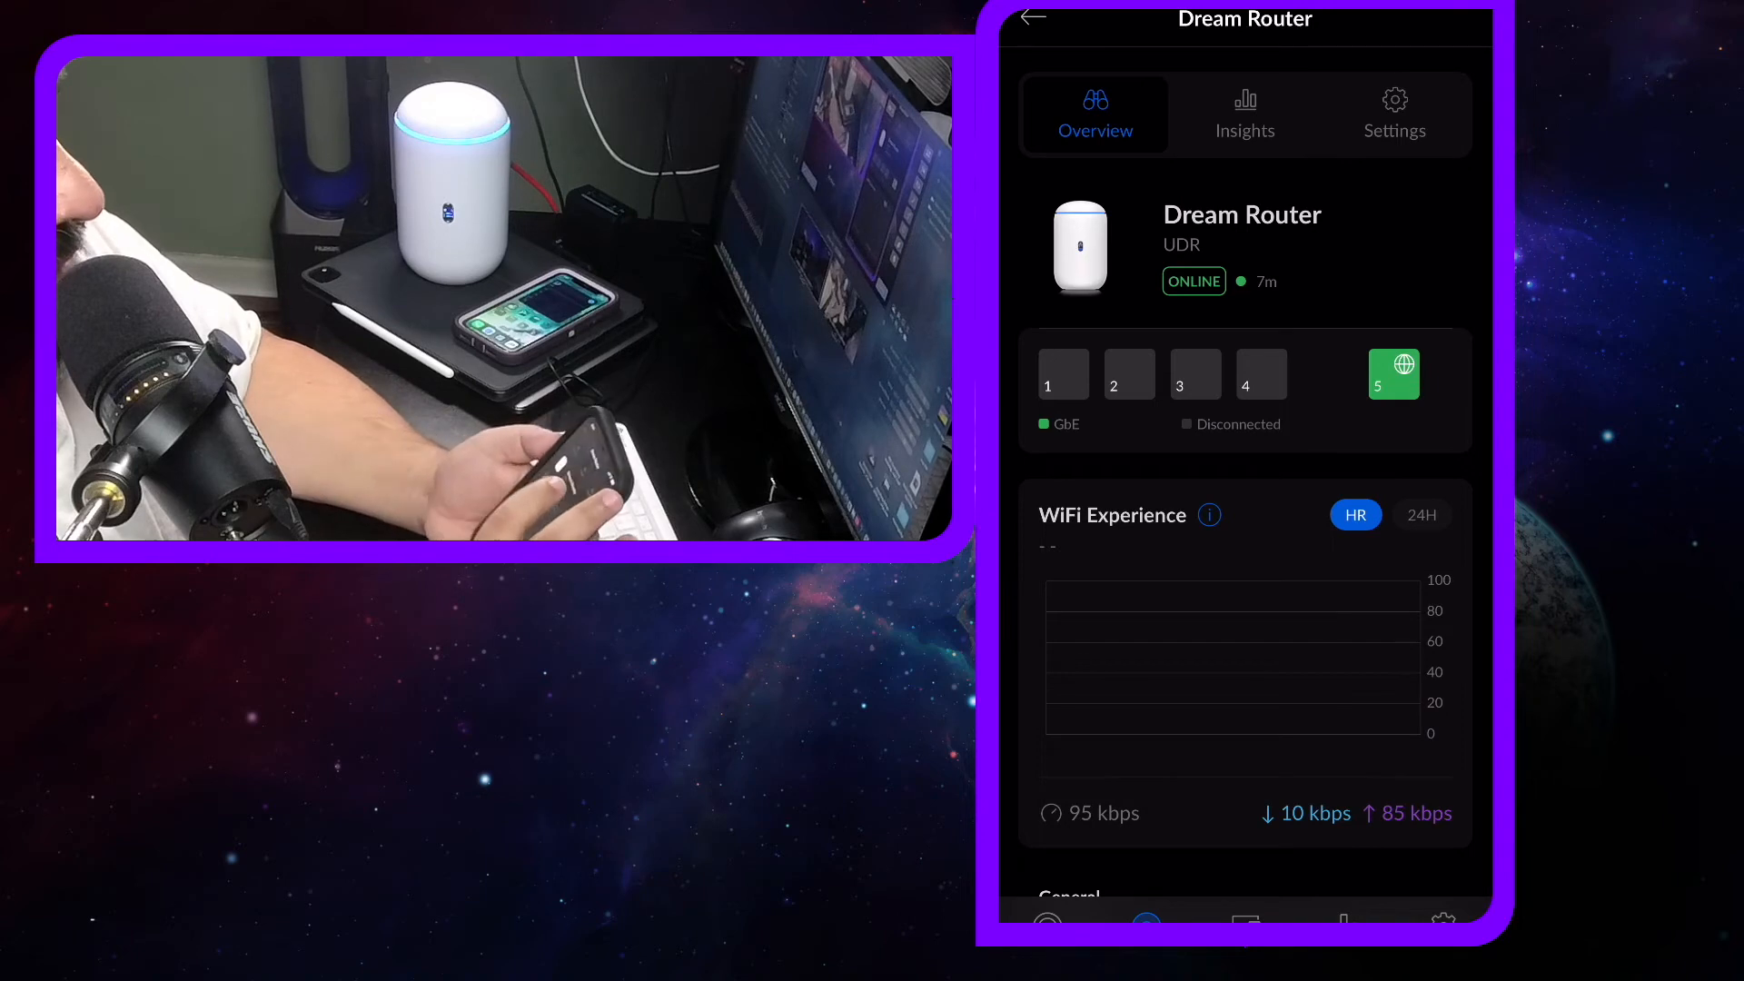
Step: Review the router's Radios settings without changes and cancel back to its Insights
{"action": "left_click", "coordinate": [1243, 114]}
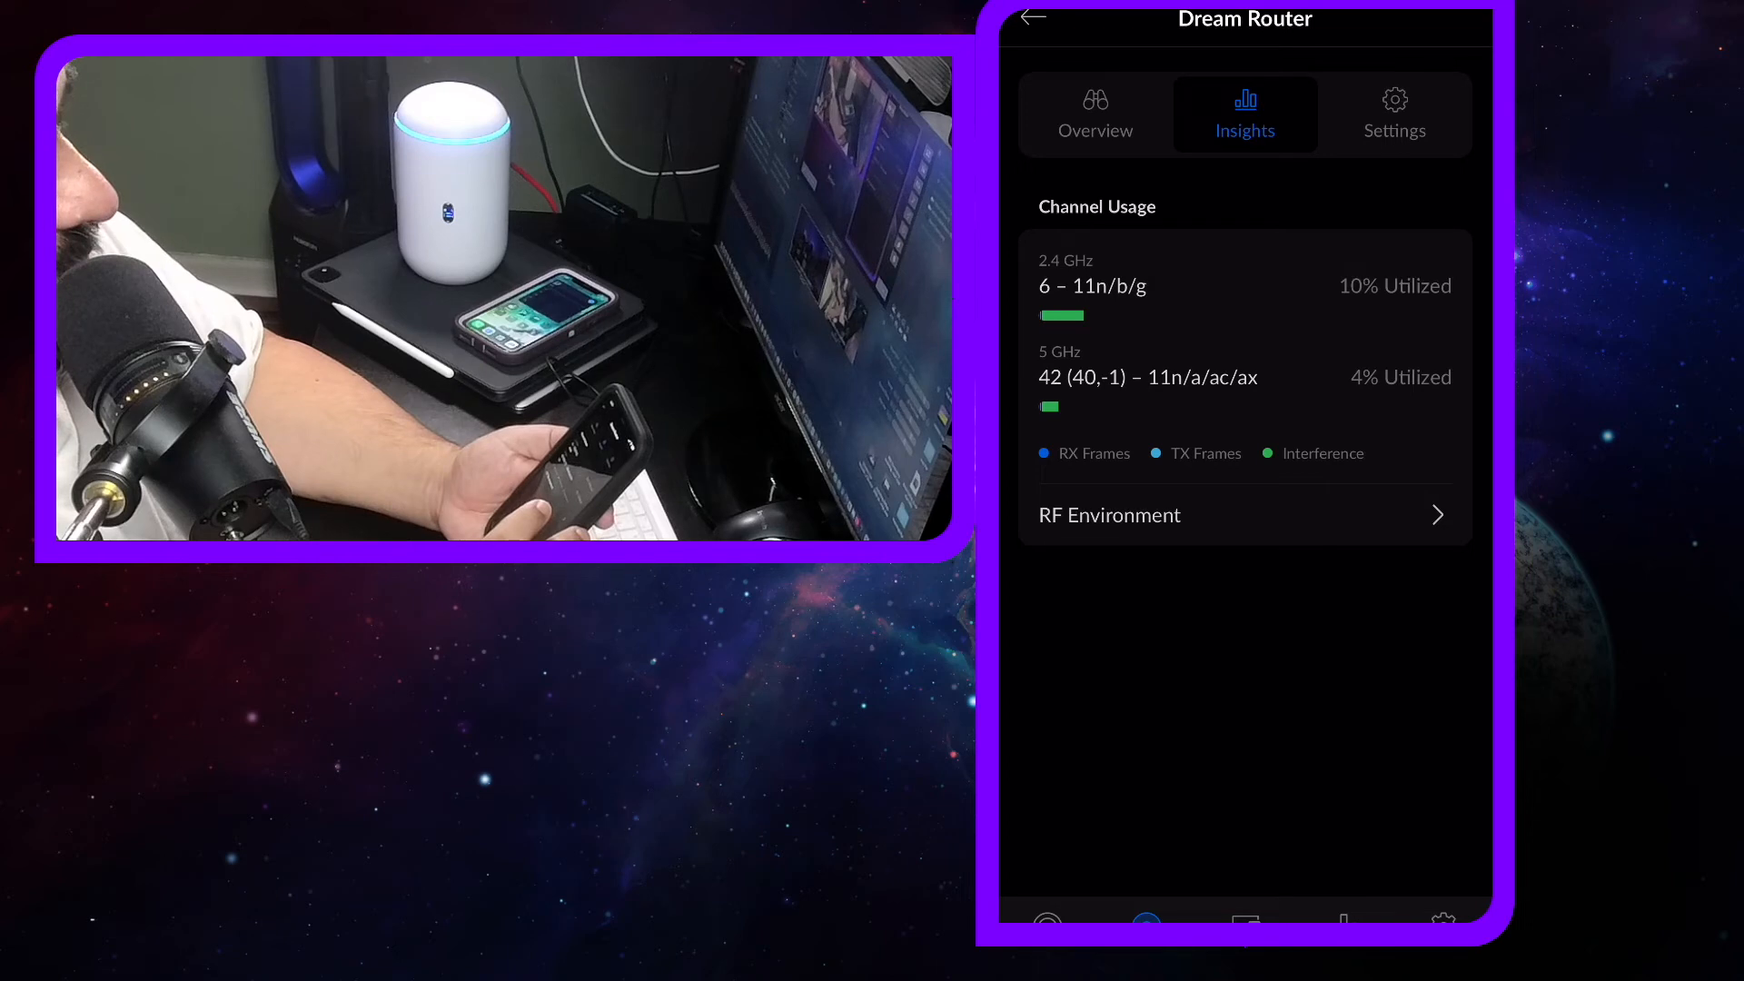
{"action": "left_click", "coordinate": [1393, 112]}
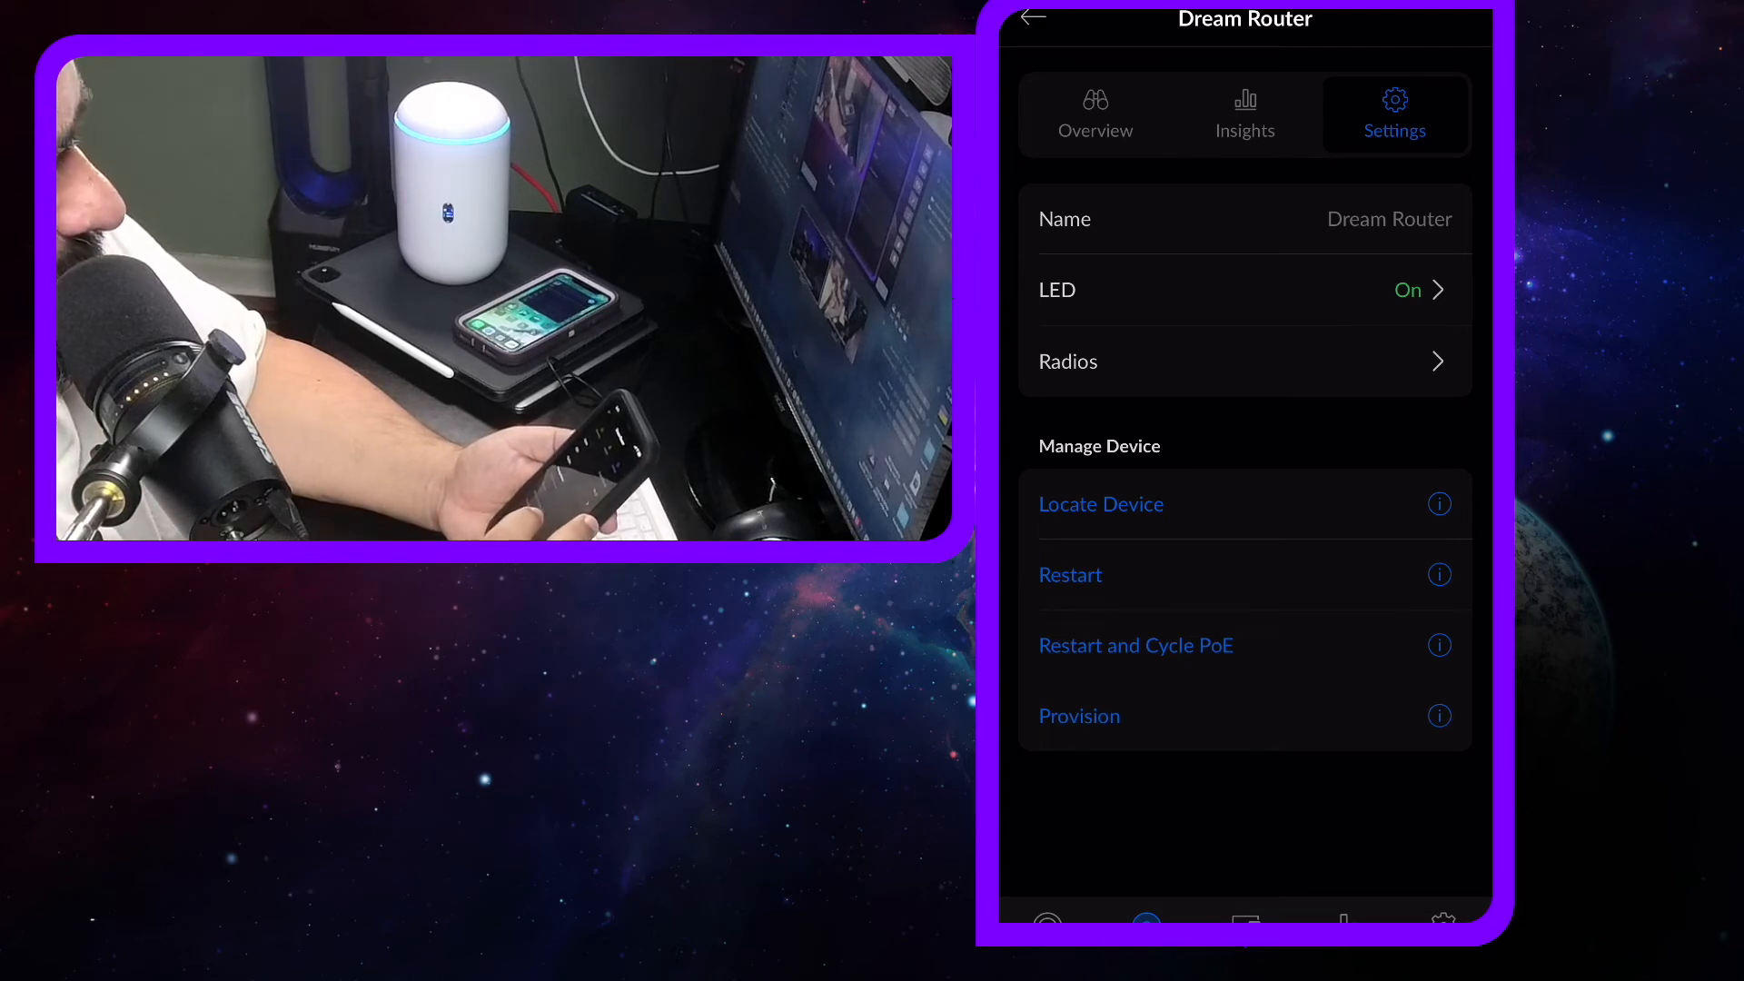
{"action": "left_click", "coordinate": [1101, 503]}
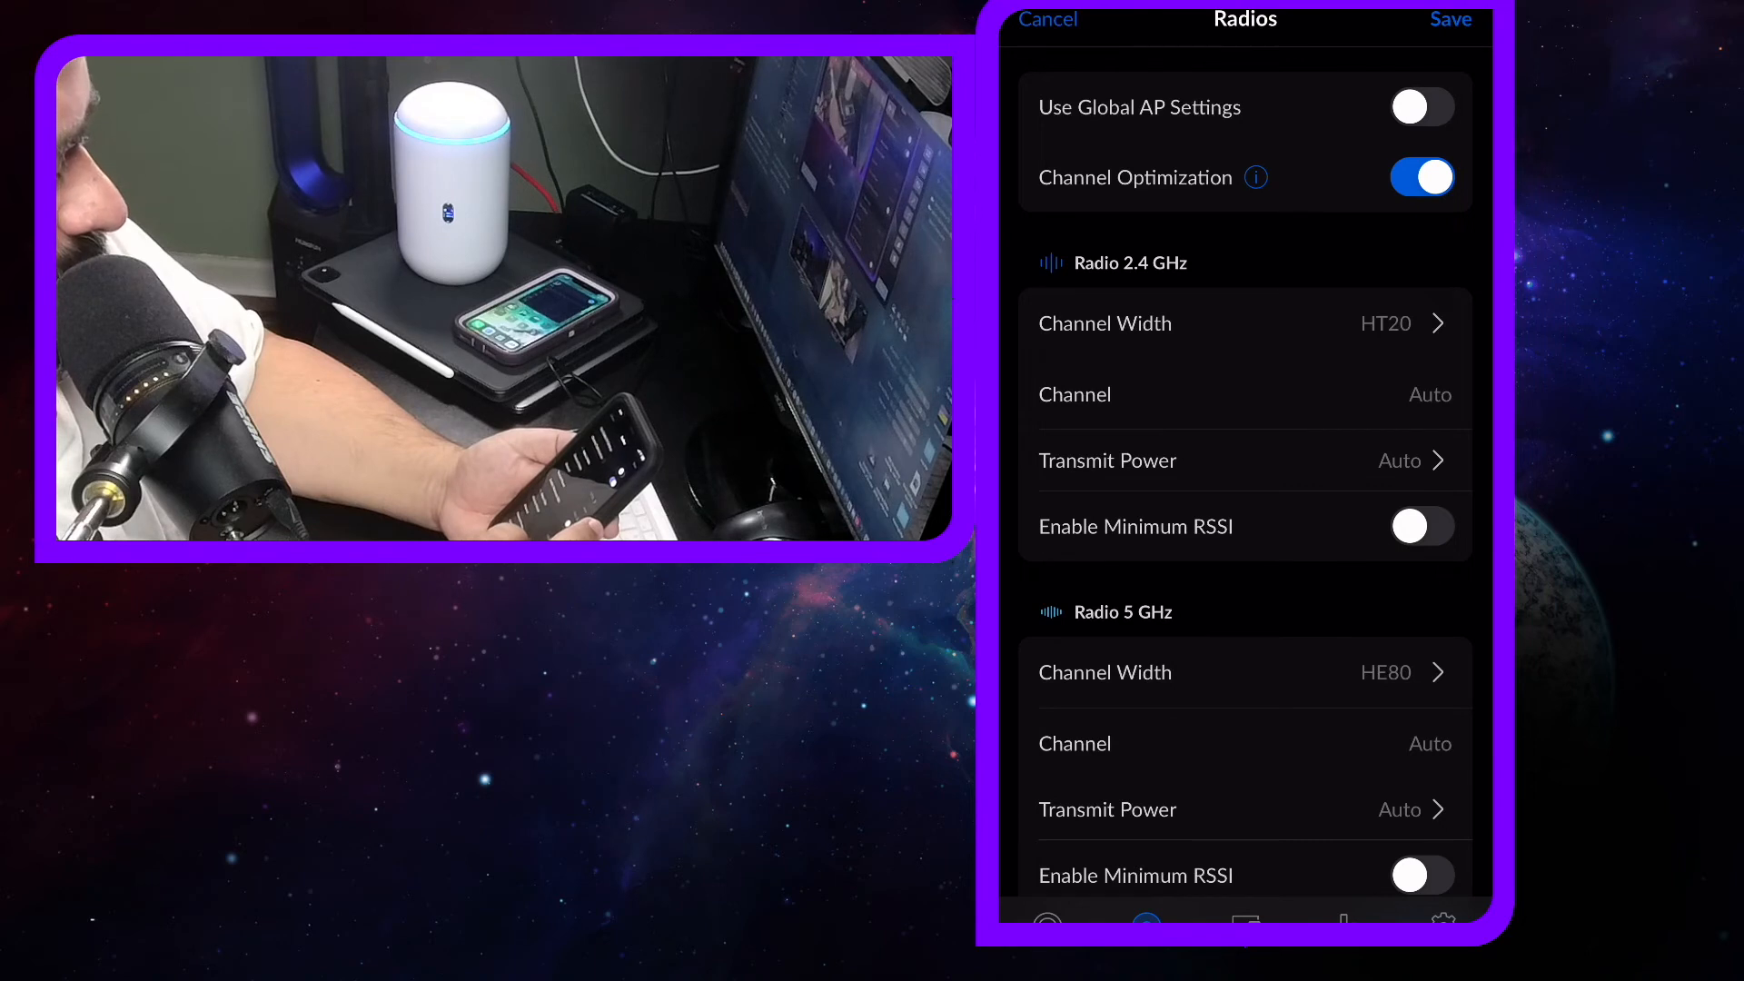
{"action": "scroll", "scroll_direction": "down", "scroll_amount": 3}
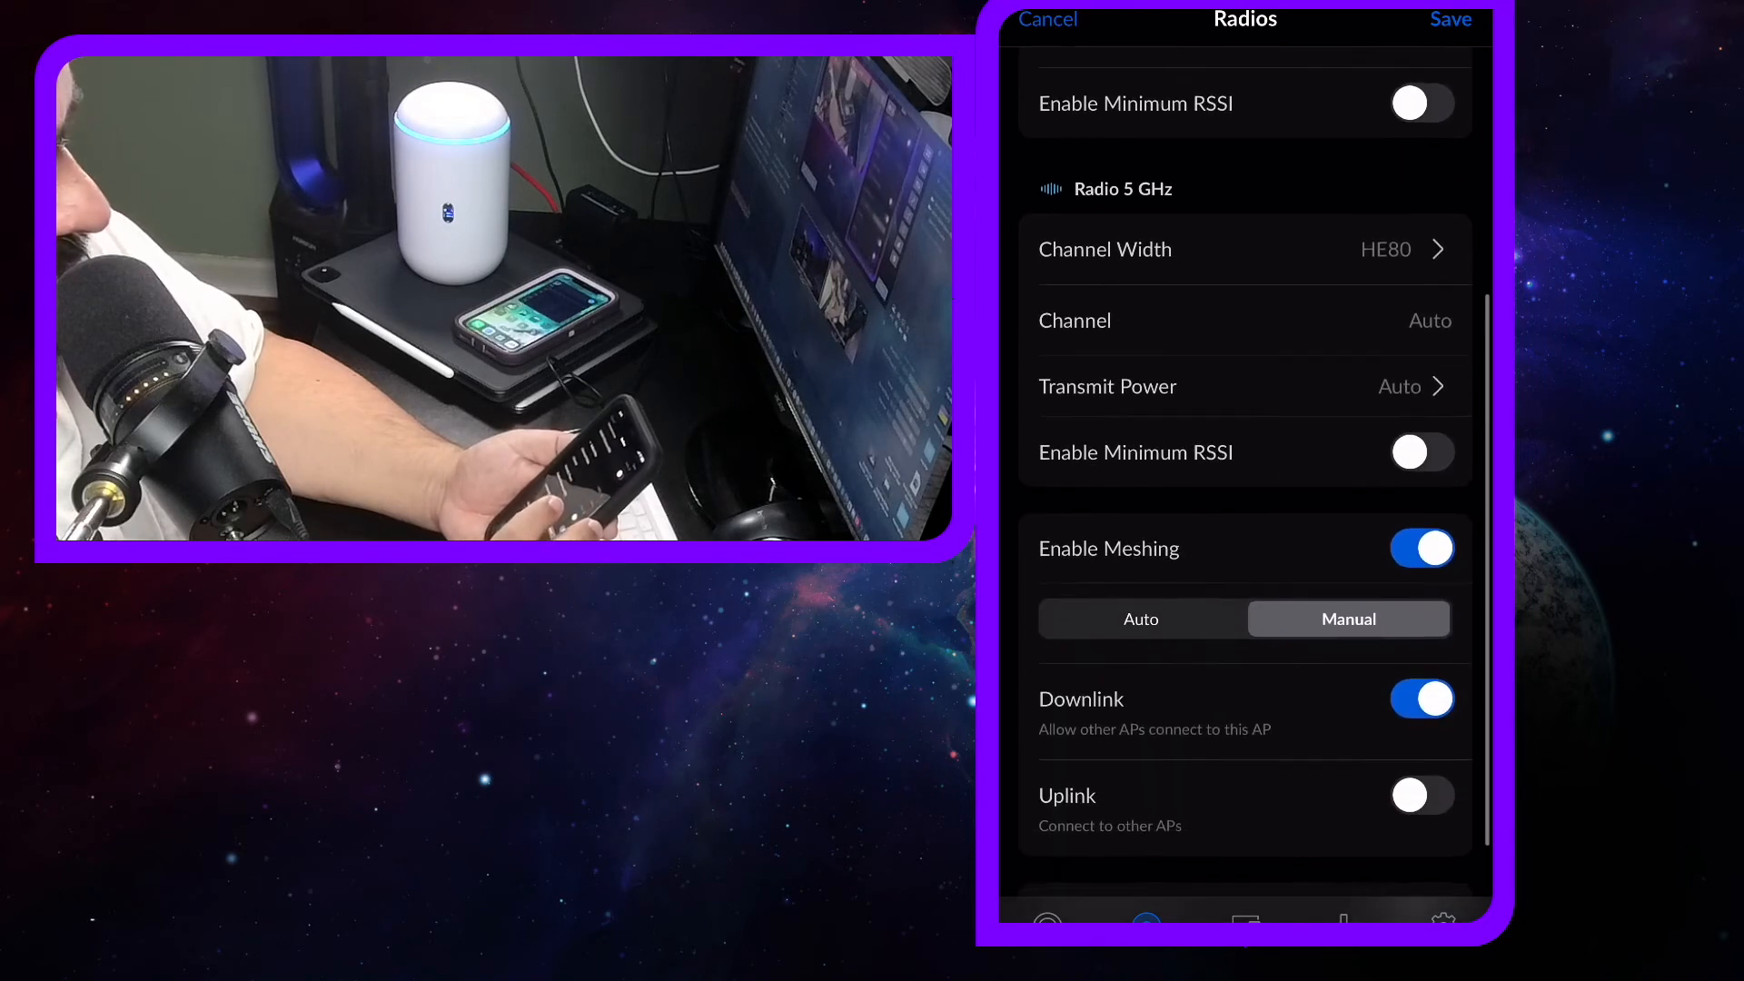
{"action": "scroll", "scroll_direction": "down", "scroll_amount": 3}
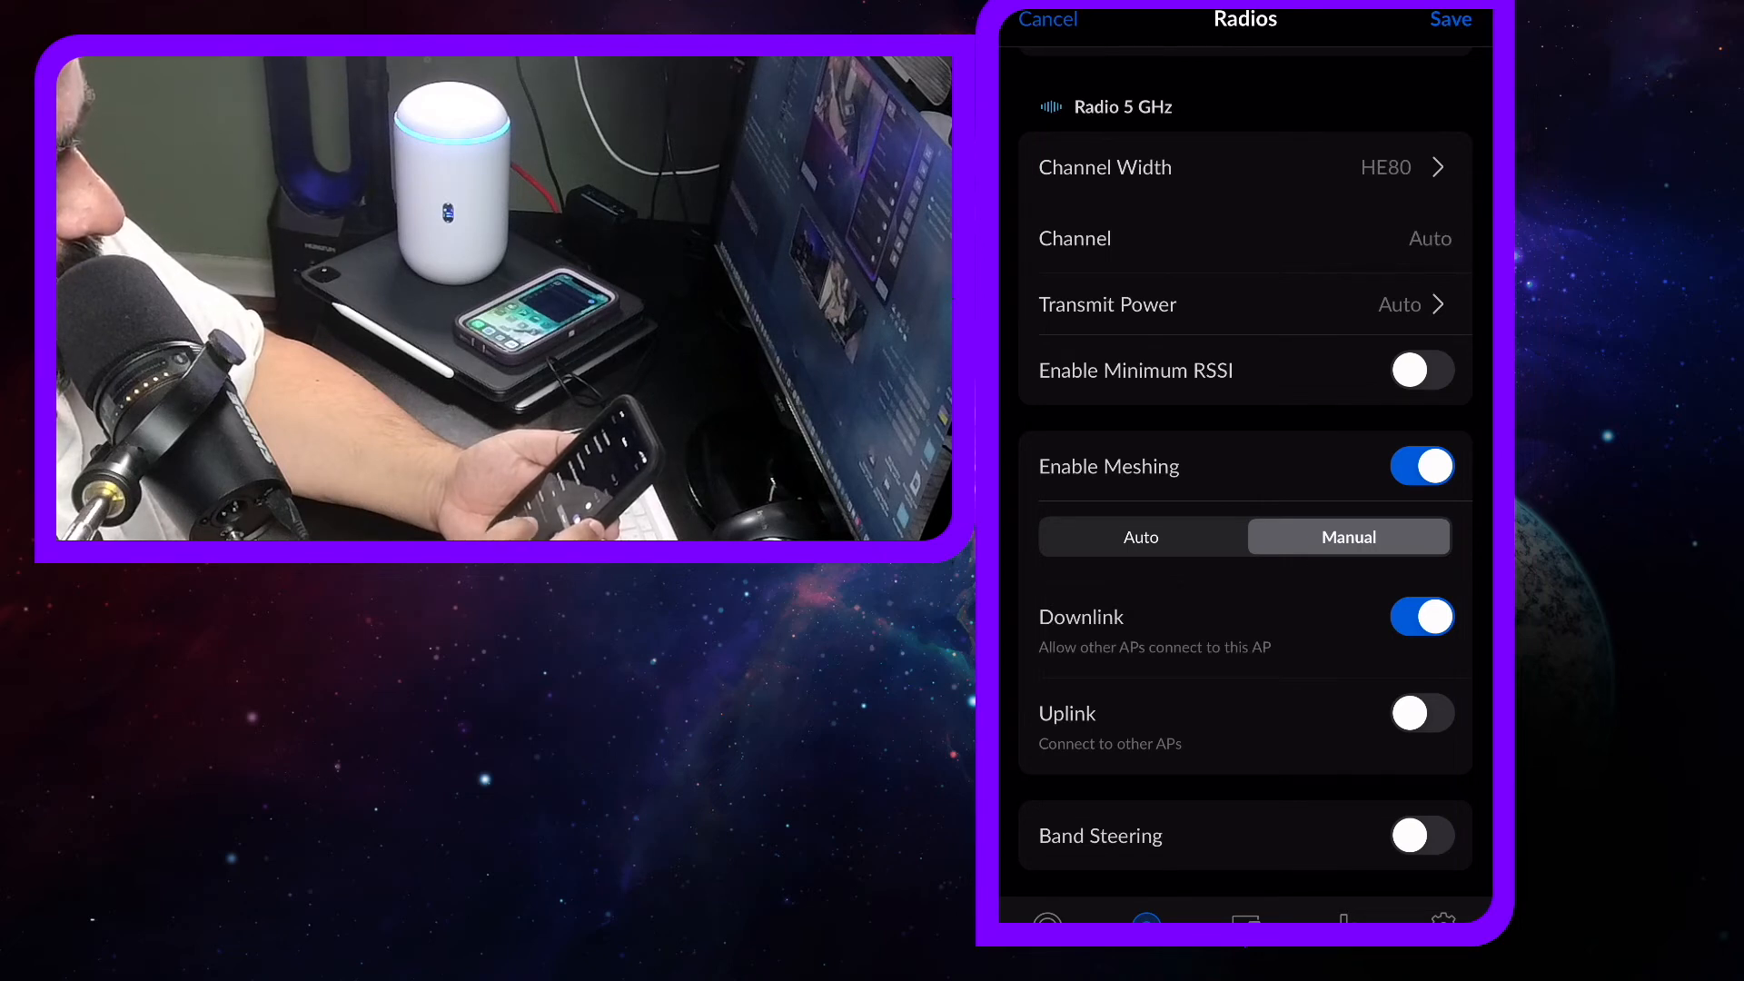
{"action": "scroll", "scroll_direction": "down", "scroll_amount": 3}
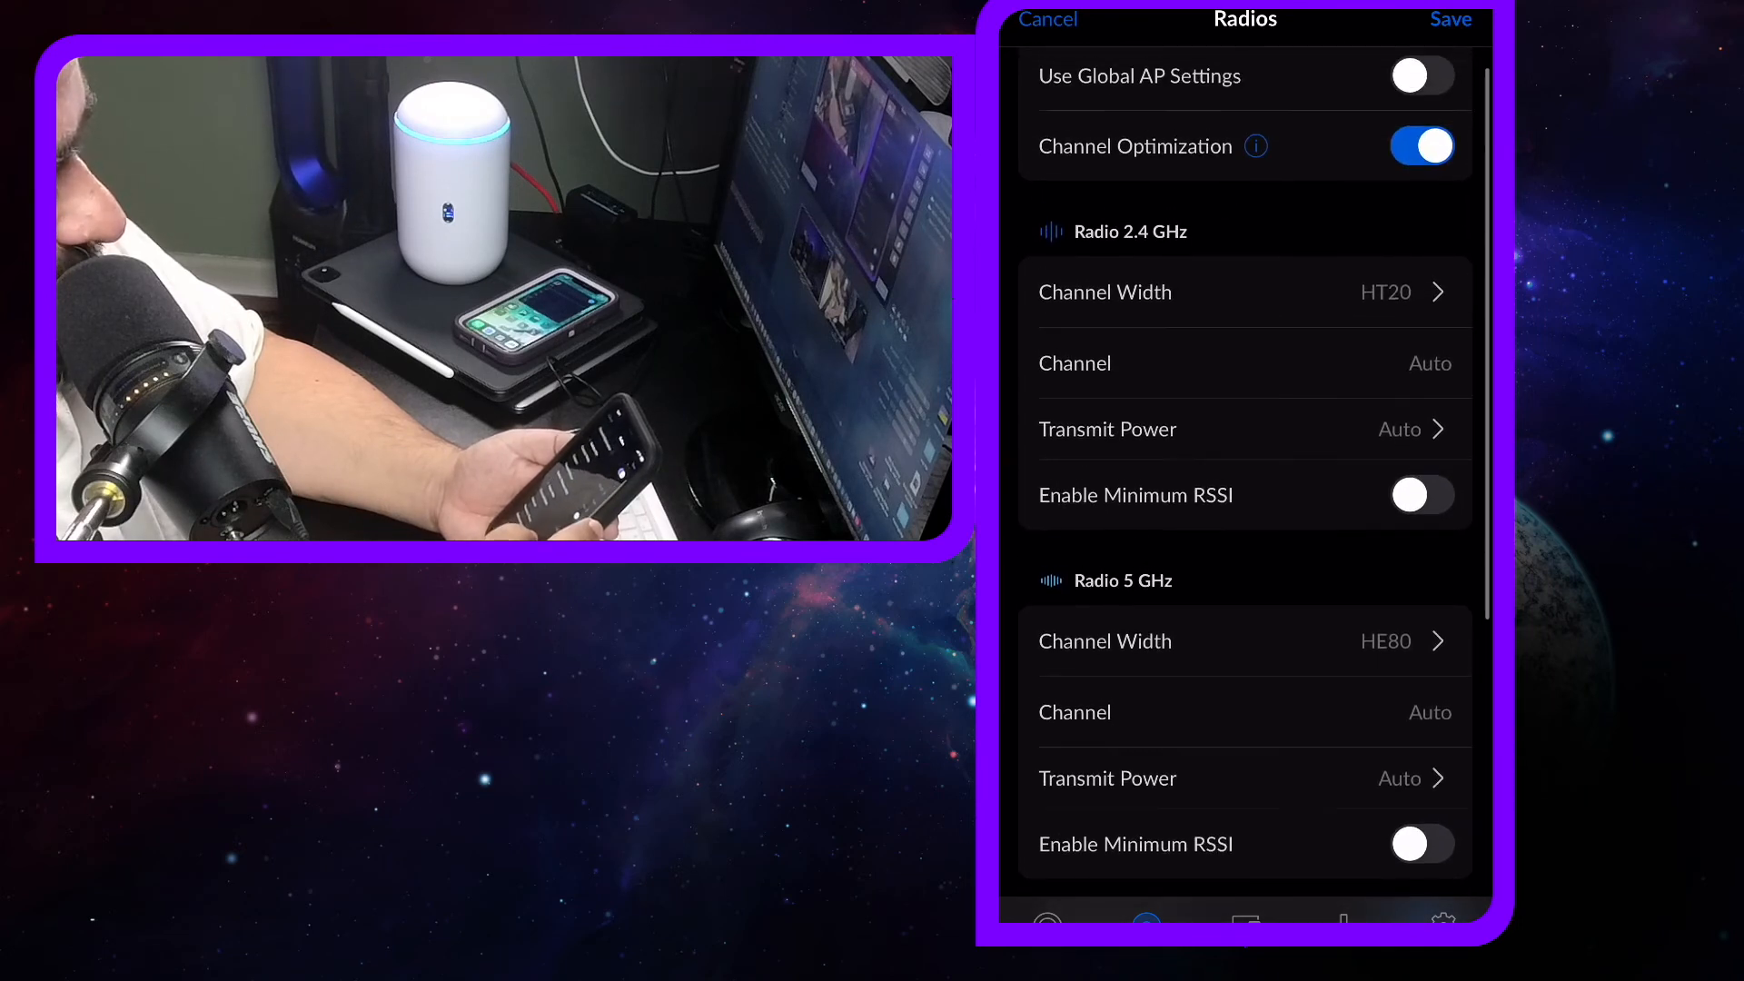
{"action": "left_click", "coordinate": [1046, 18]}
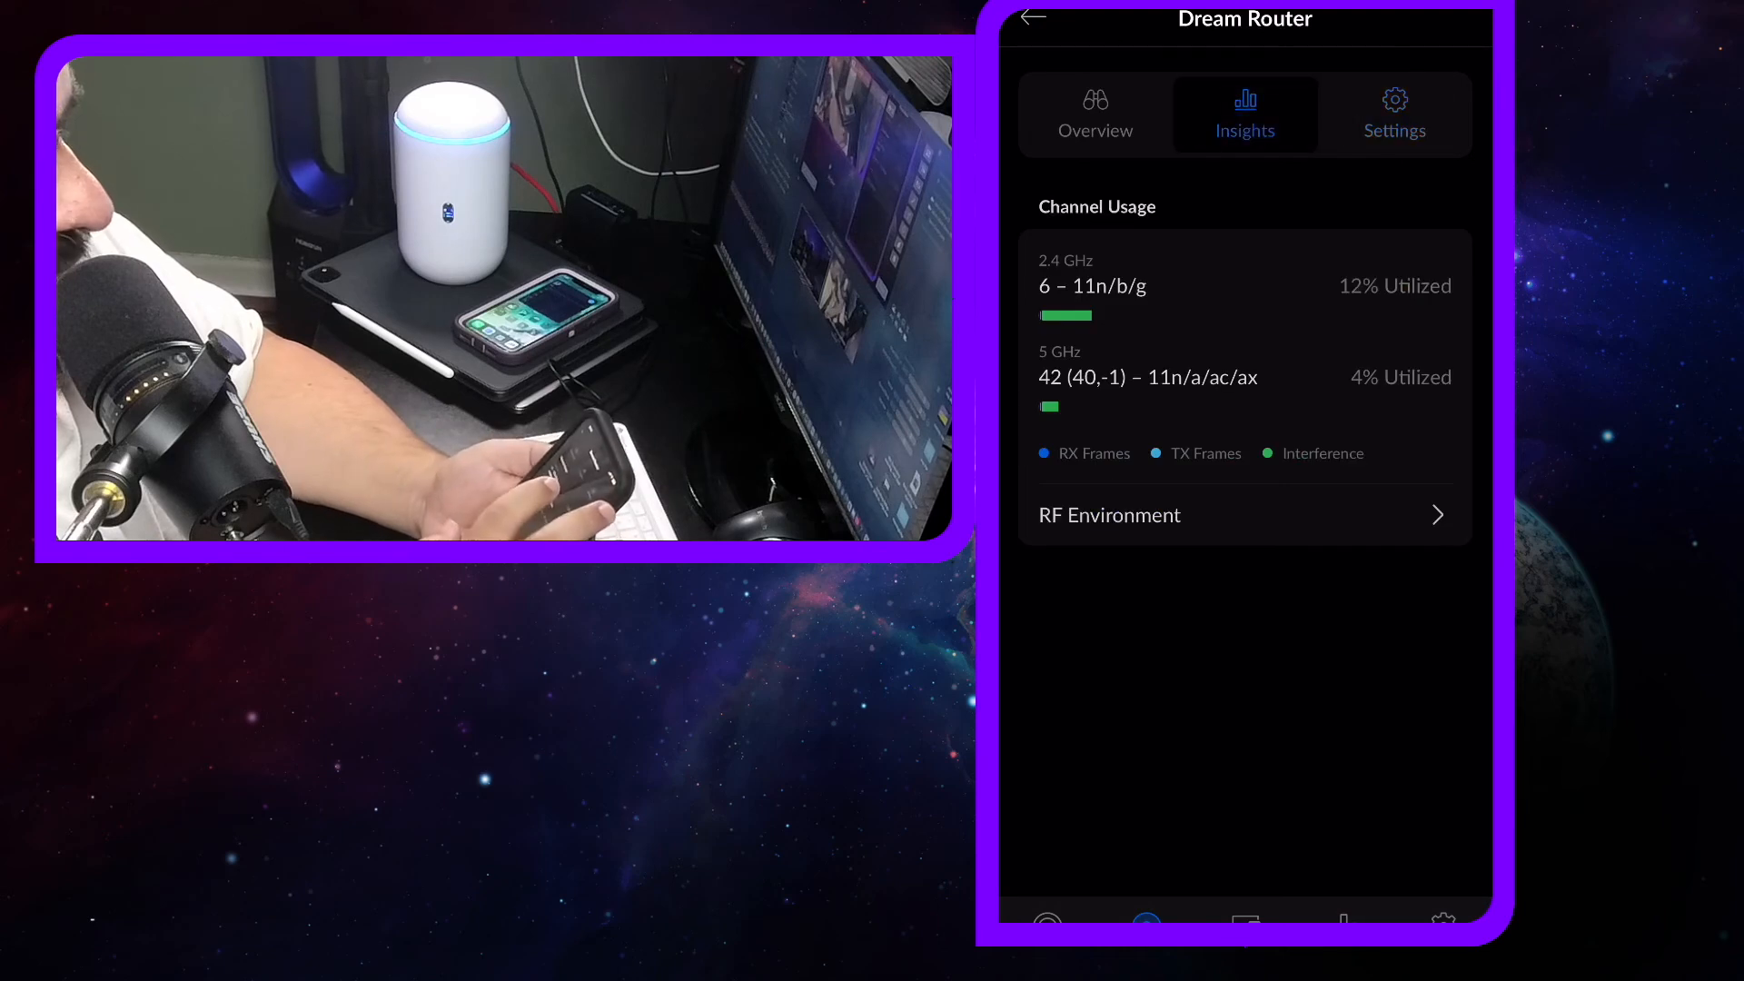
Step: View the Default network's gateway 192.168.1.1 and IP range, then cancel back to Networks
{"action": "left_click", "coordinate": [1093, 112]}
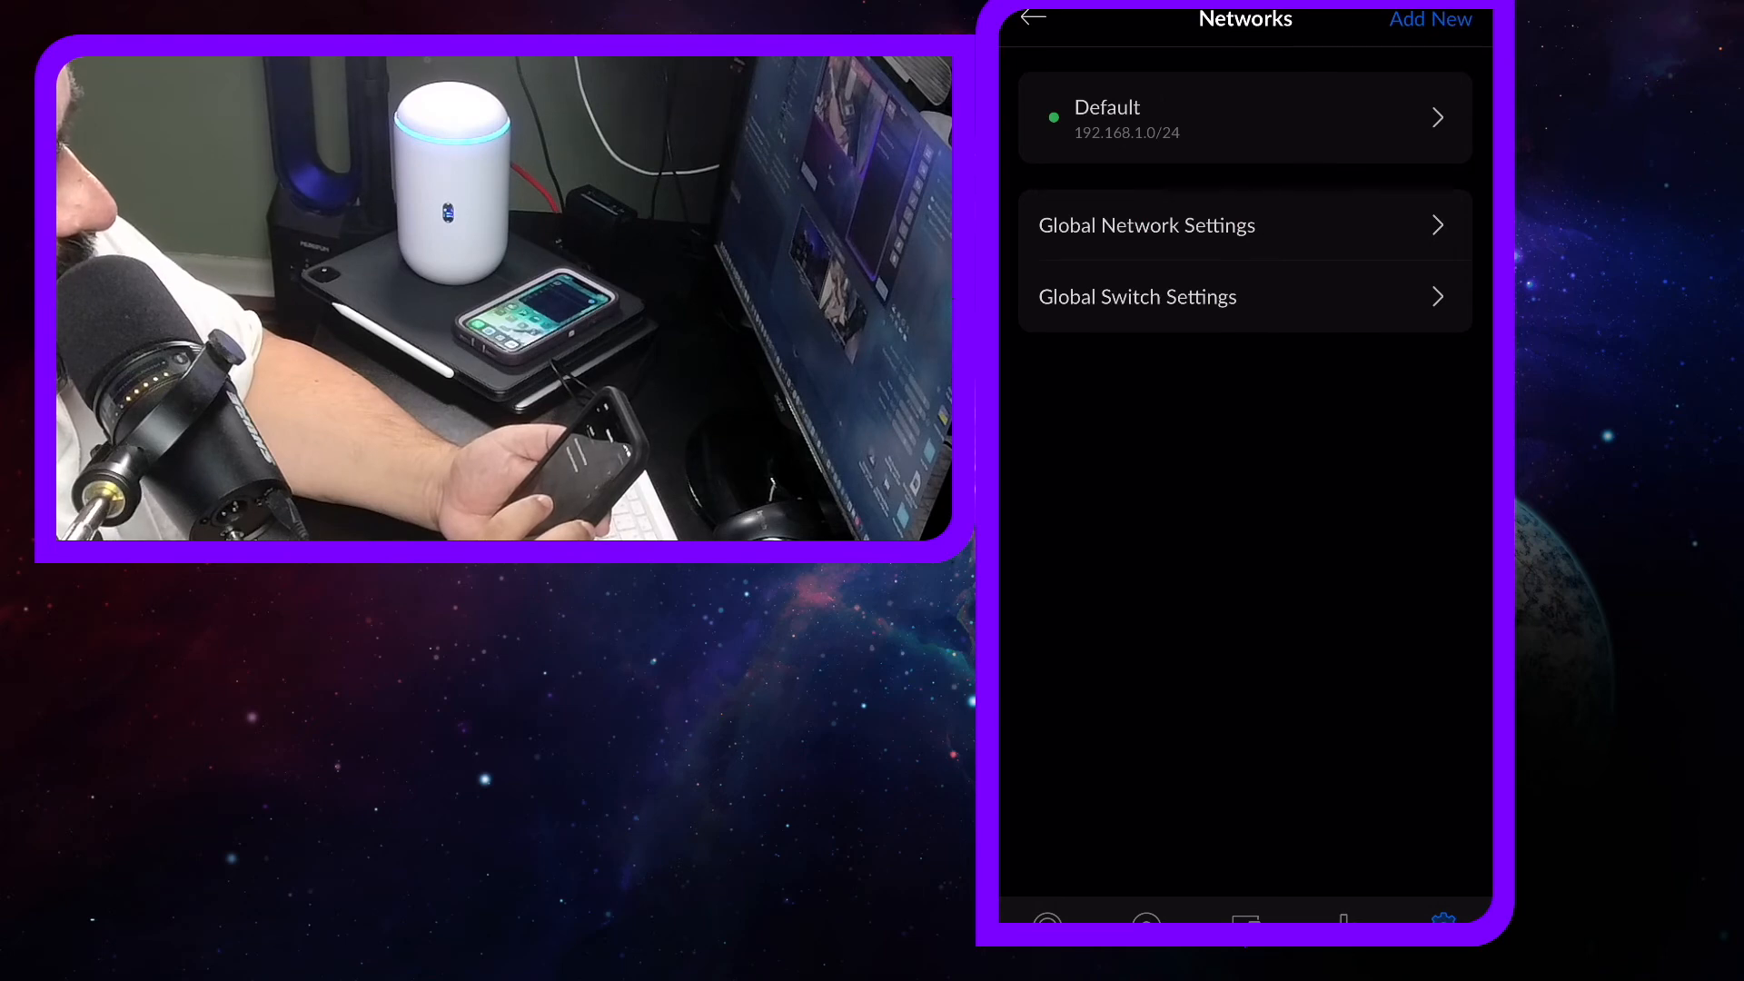
{"action": "left_click", "coordinate": [1244, 117]}
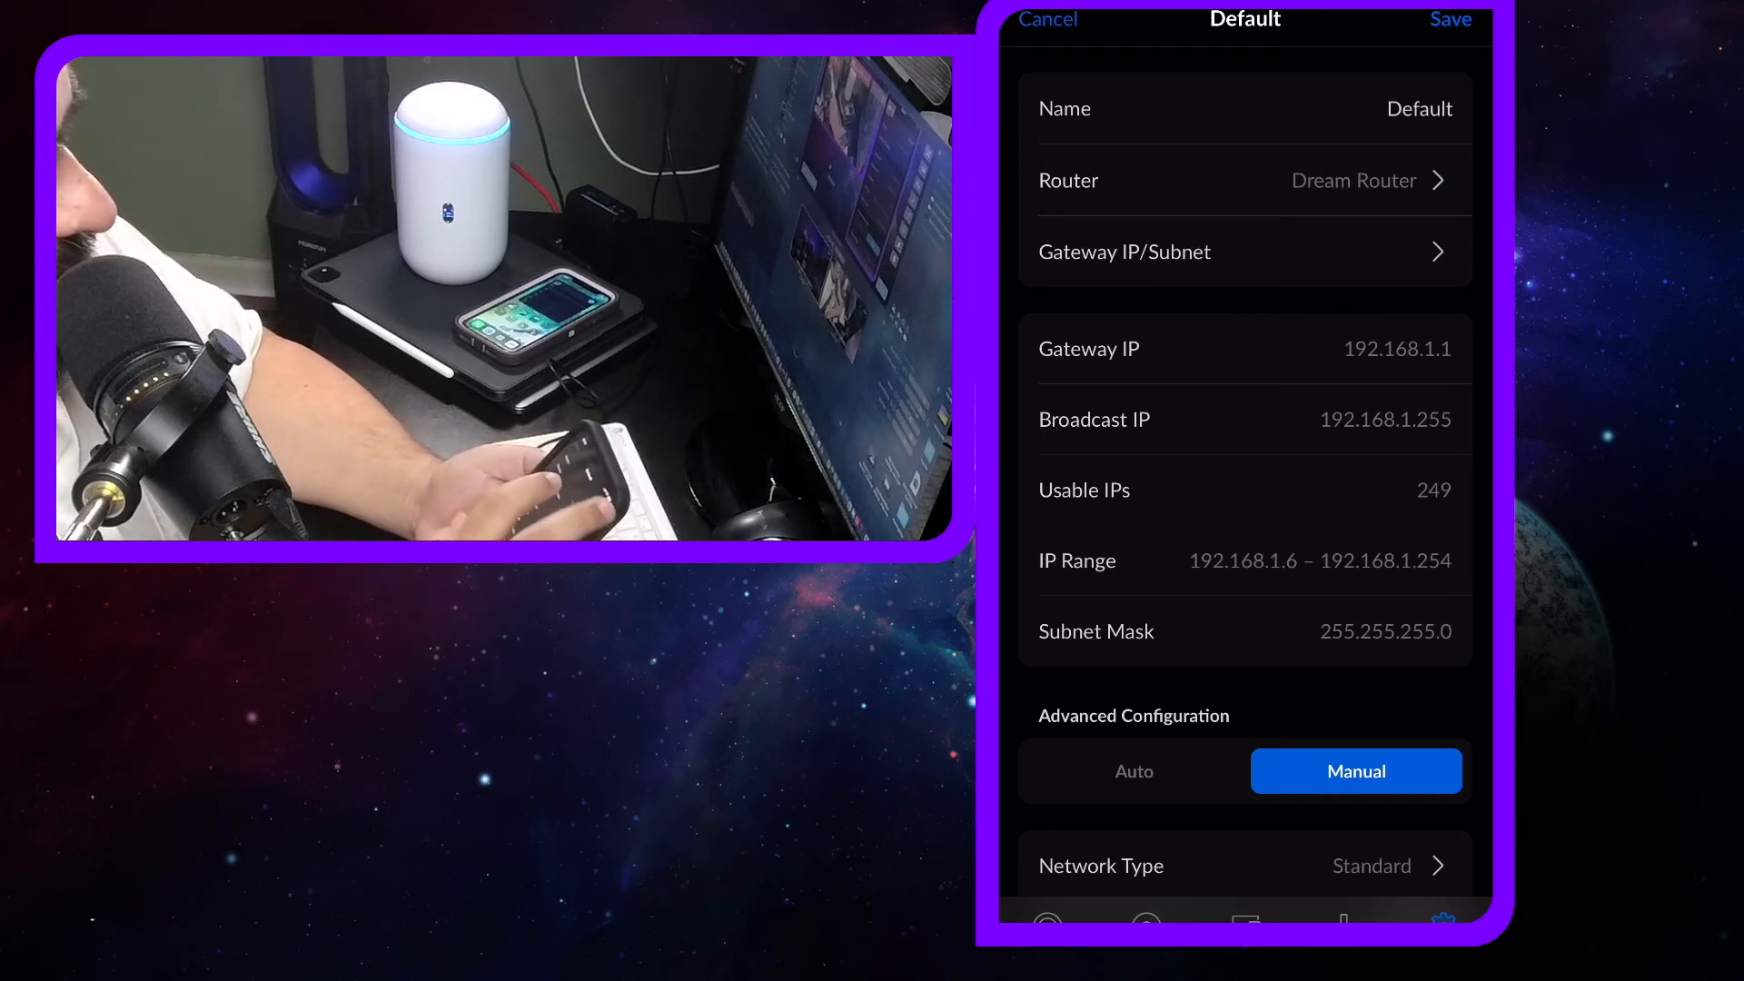
{"action": "left_click", "coordinate": [1046, 18]}
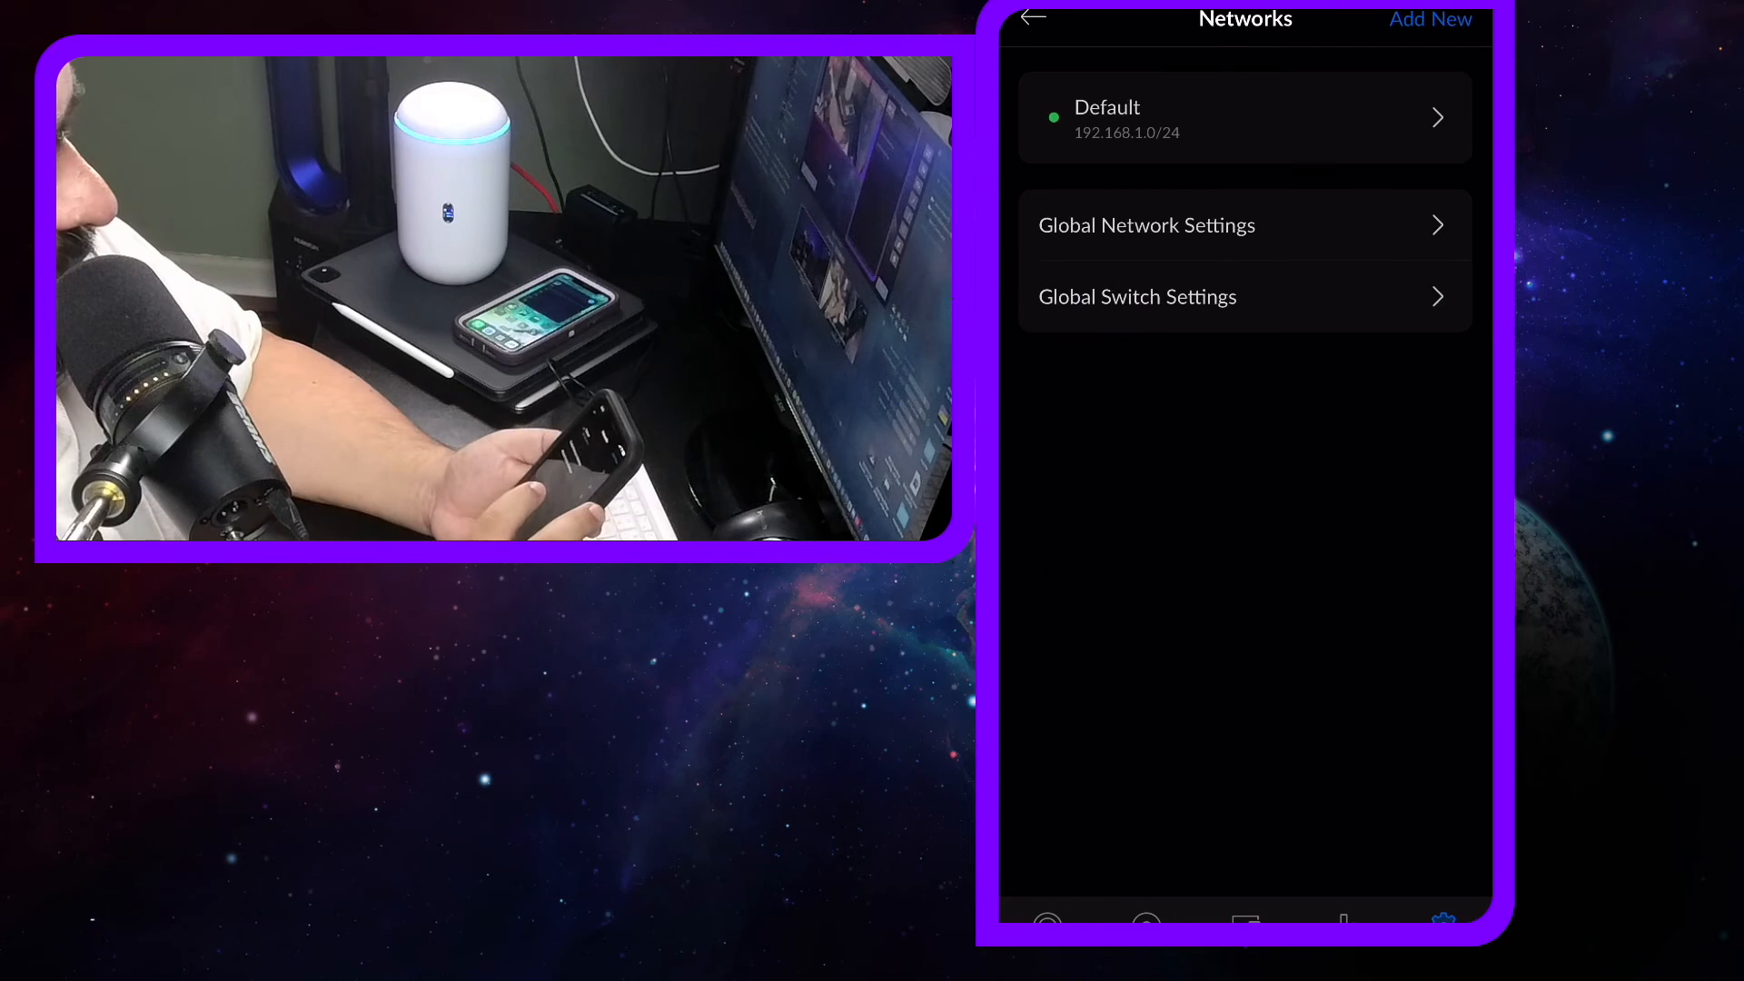
Step: Browse the UniFi WiFi network's WiFi Type and Bandwidth Profile options without changes
{"action": "left_click", "coordinate": [1031, 17]}
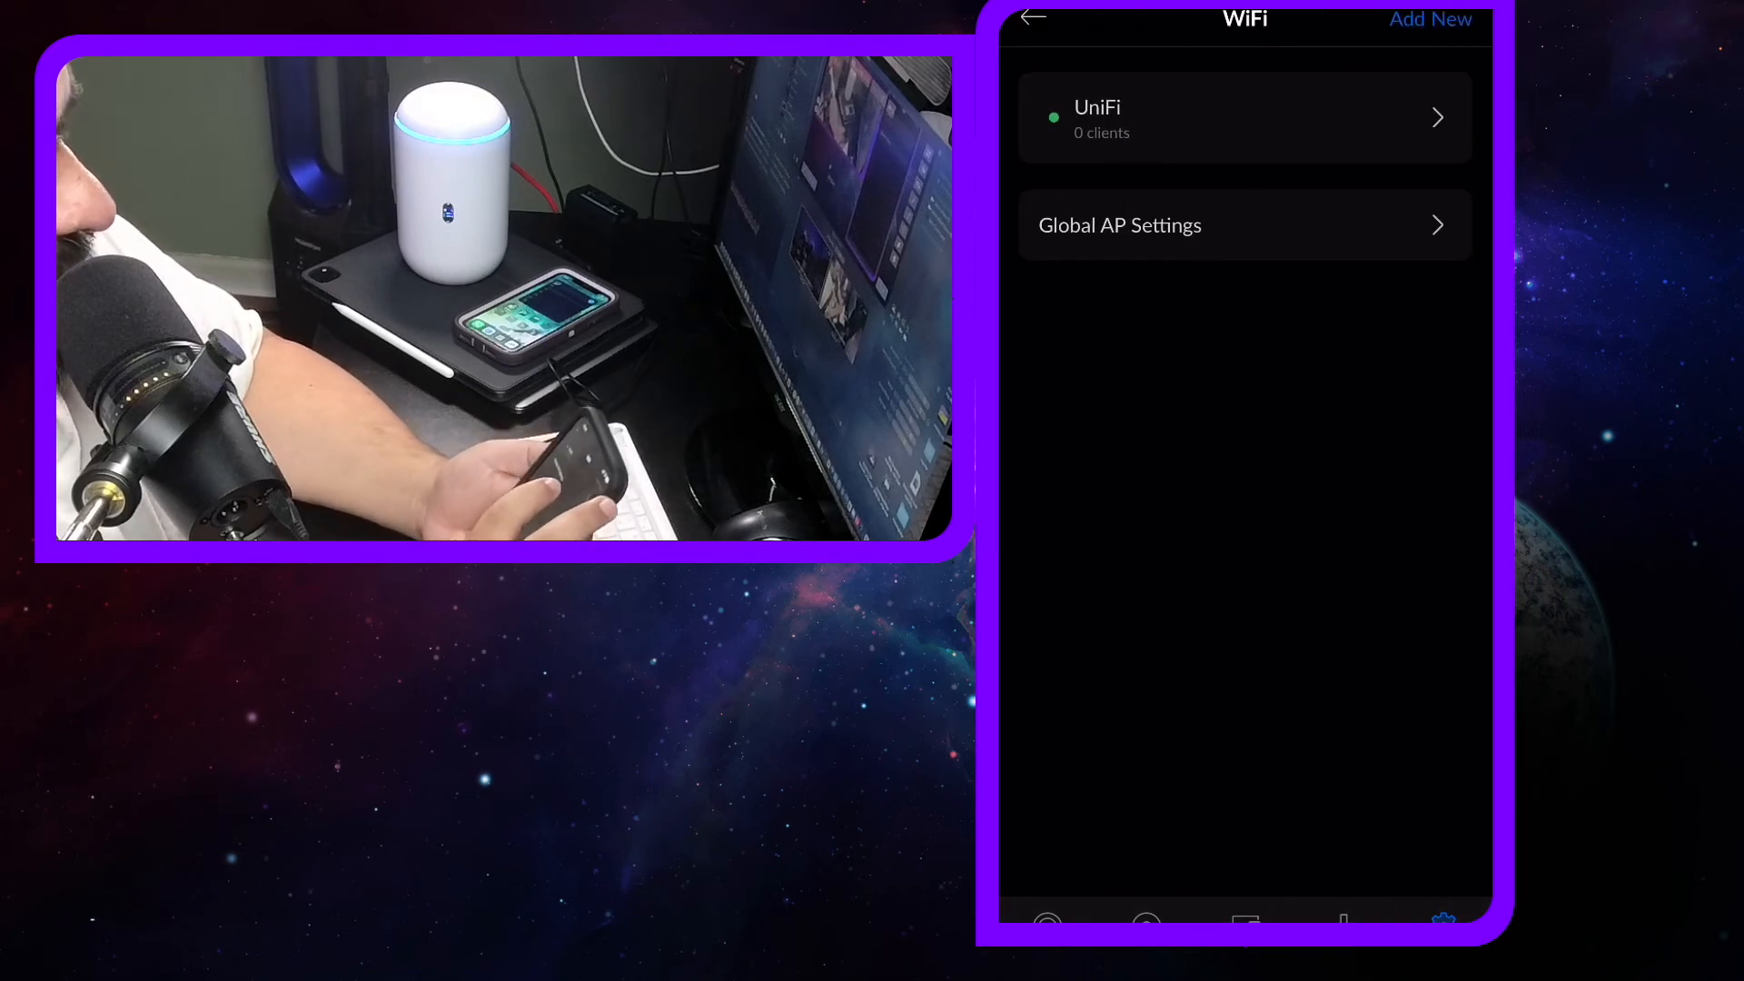
{"action": "left_click", "coordinate": [1244, 117]}
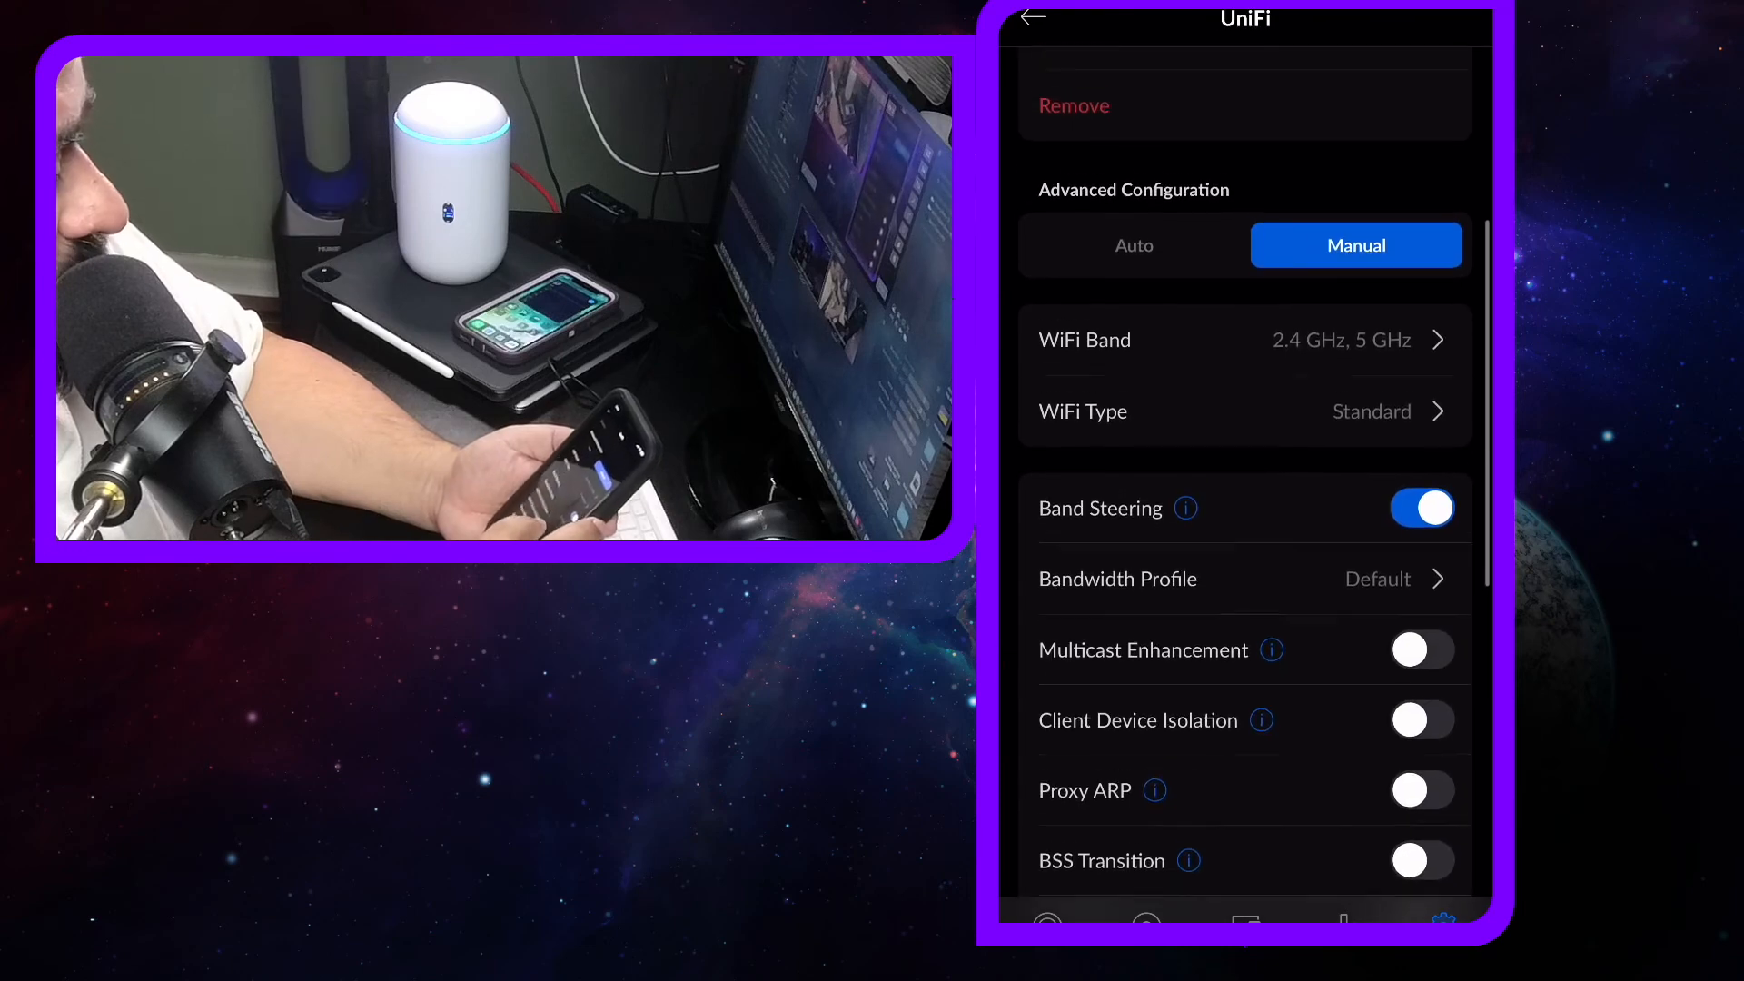
{"action": "left_click", "coordinate": [1242, 410]}
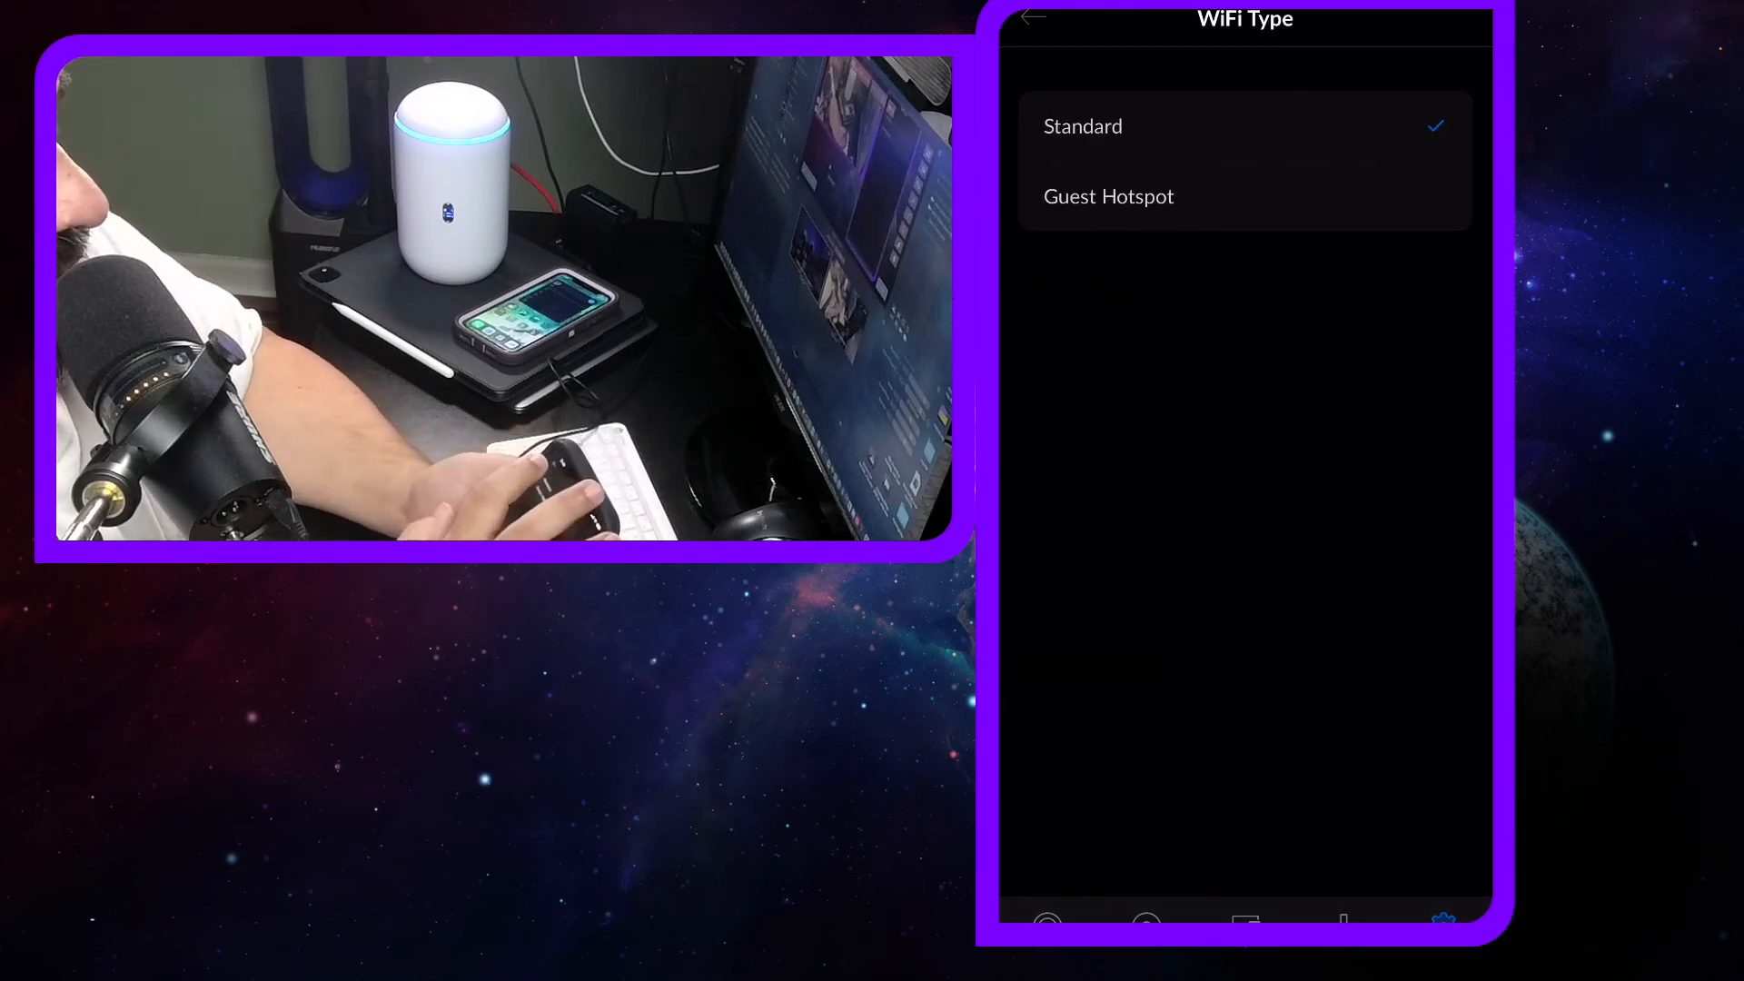
{"action": "left_click", "coordinate": [1032, 18]}
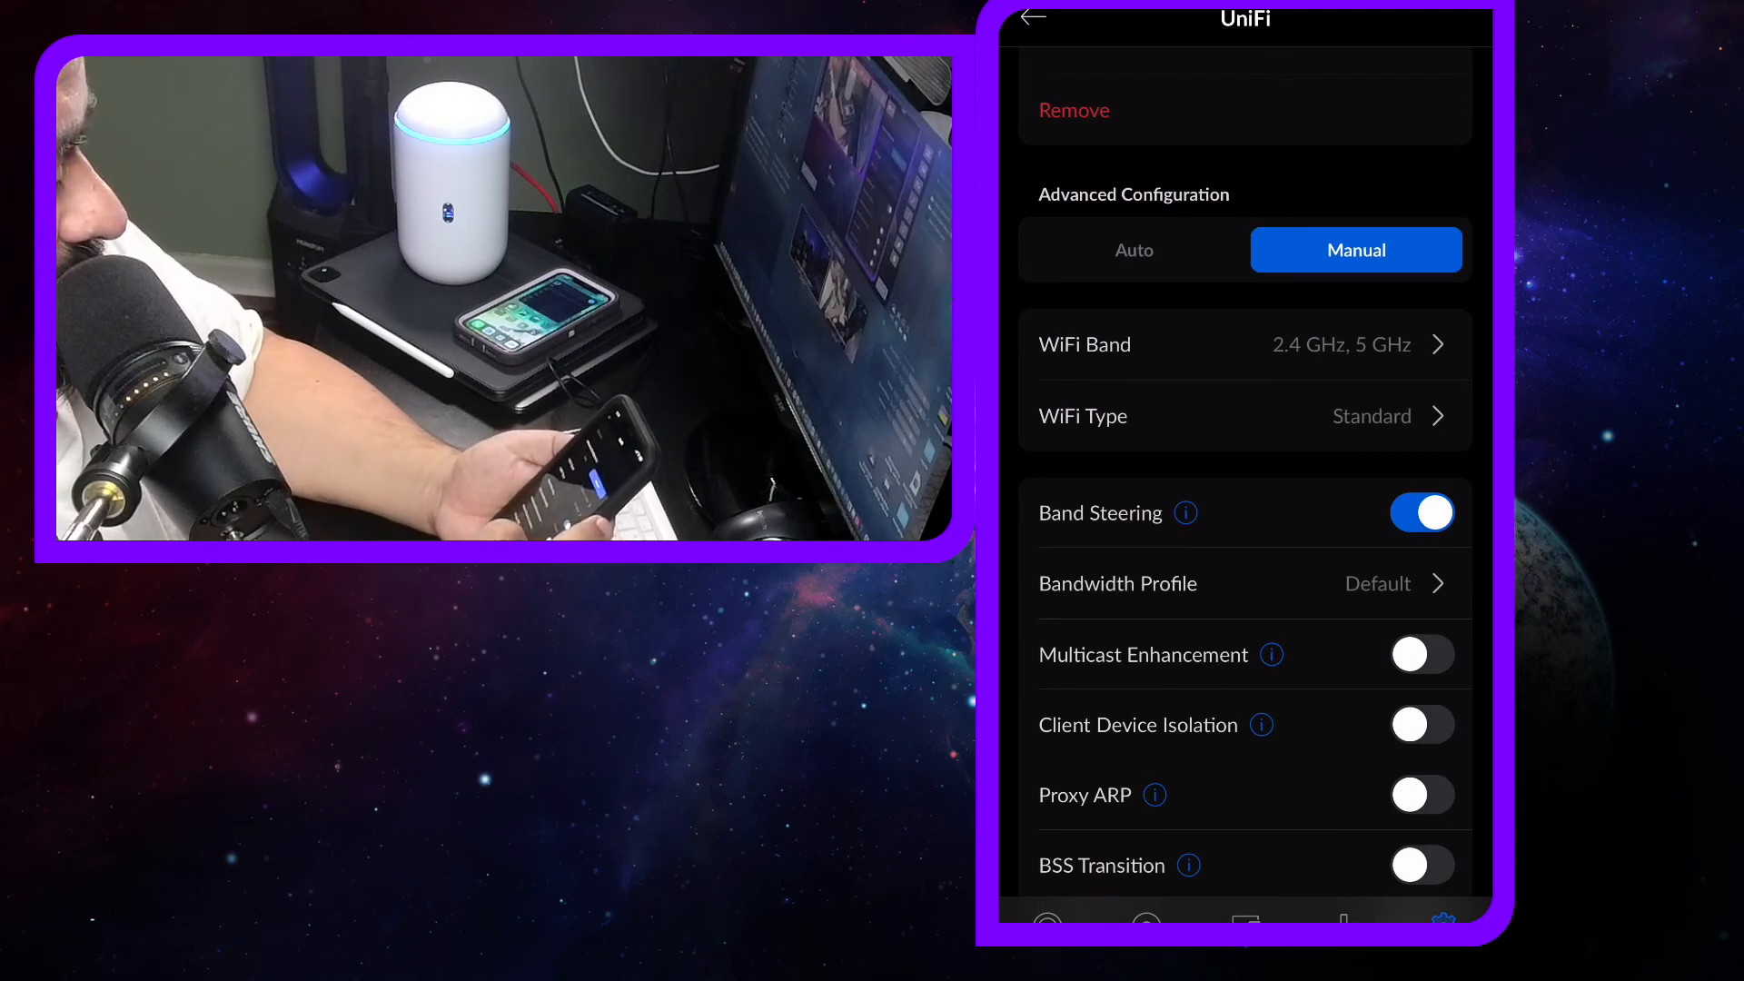
{"action": "scroll", "scroll_direction": "down", "scroll_amount": 3}
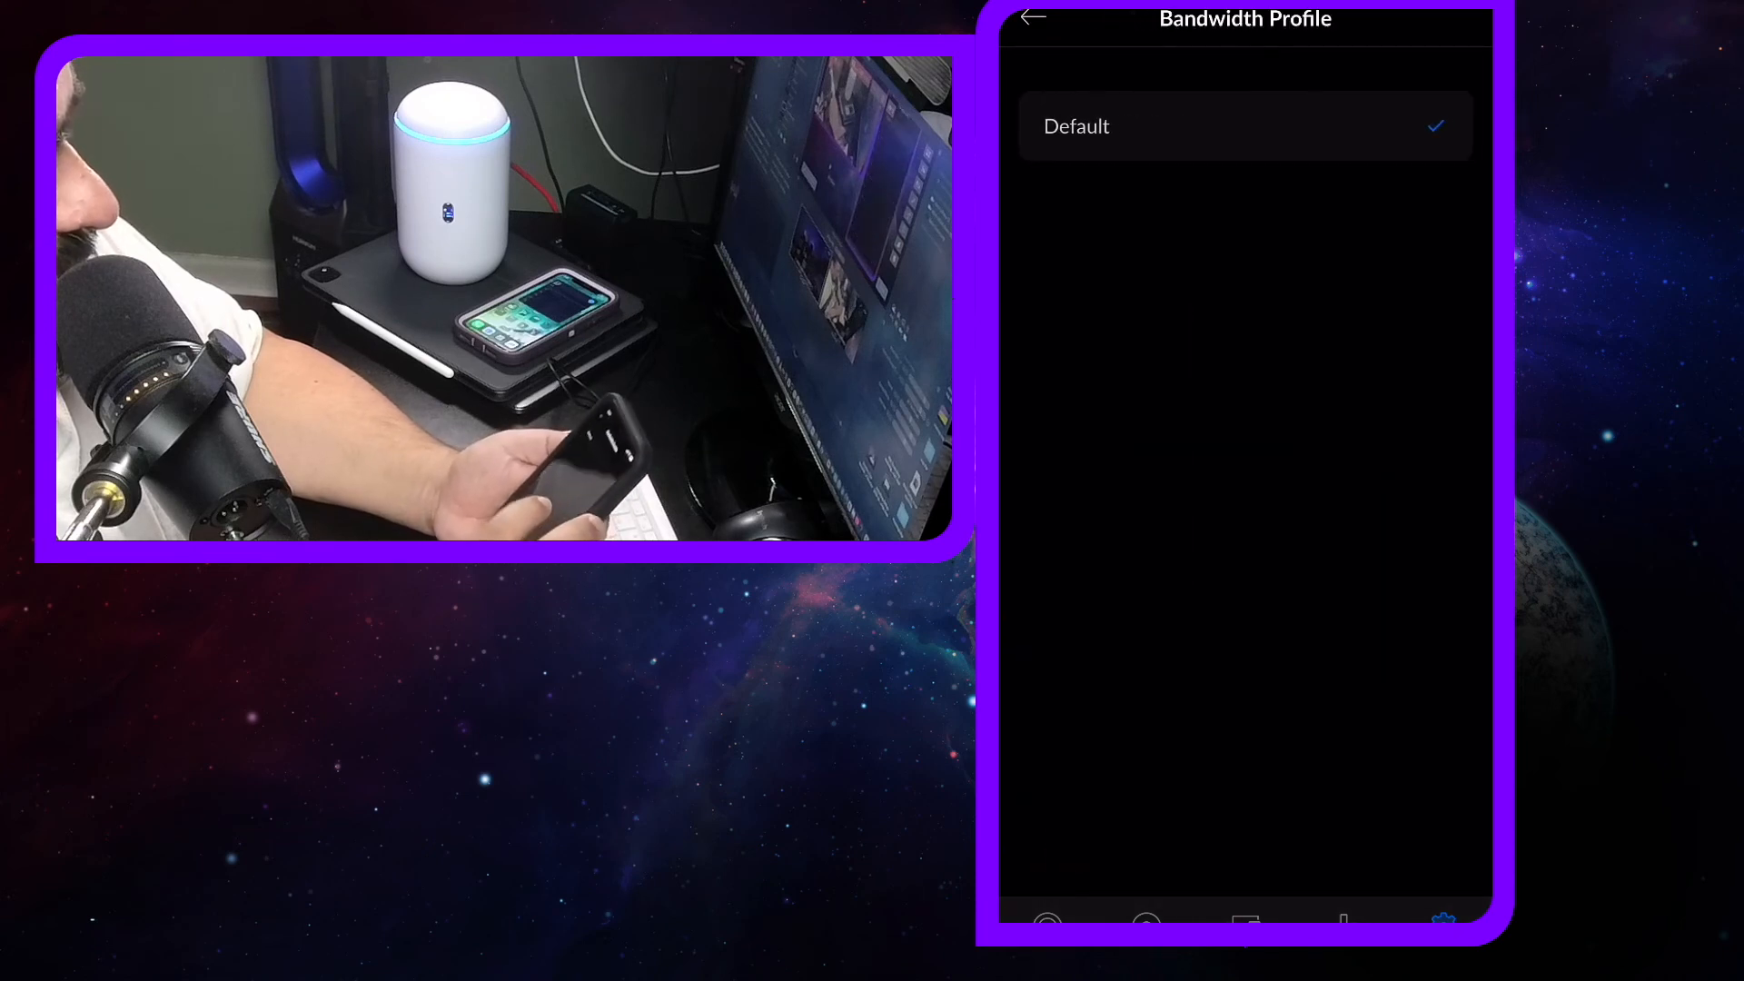
{"action": "left_click", "coordinate": [1030, 16]}
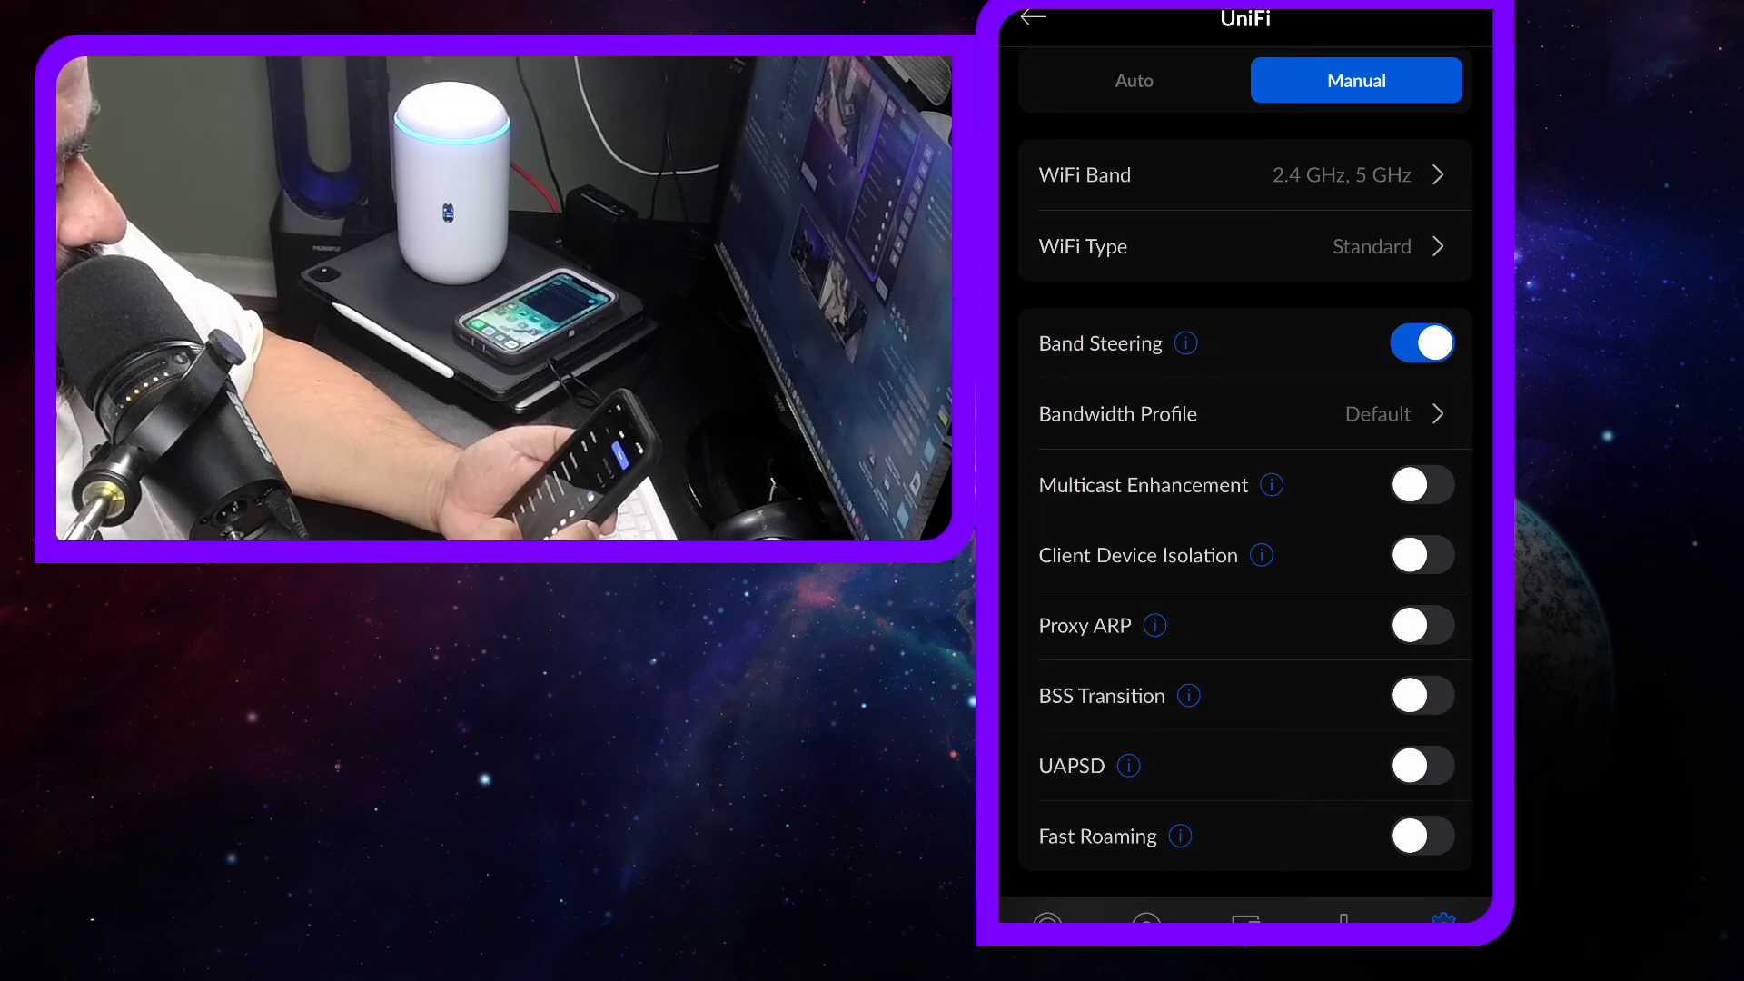
Step: Reach the UniFi WiFi's Security settings showing WPA-2 with PMF disabled
{"action": "scroll", "scroll_direction": "down", "scroll_amount": 3}
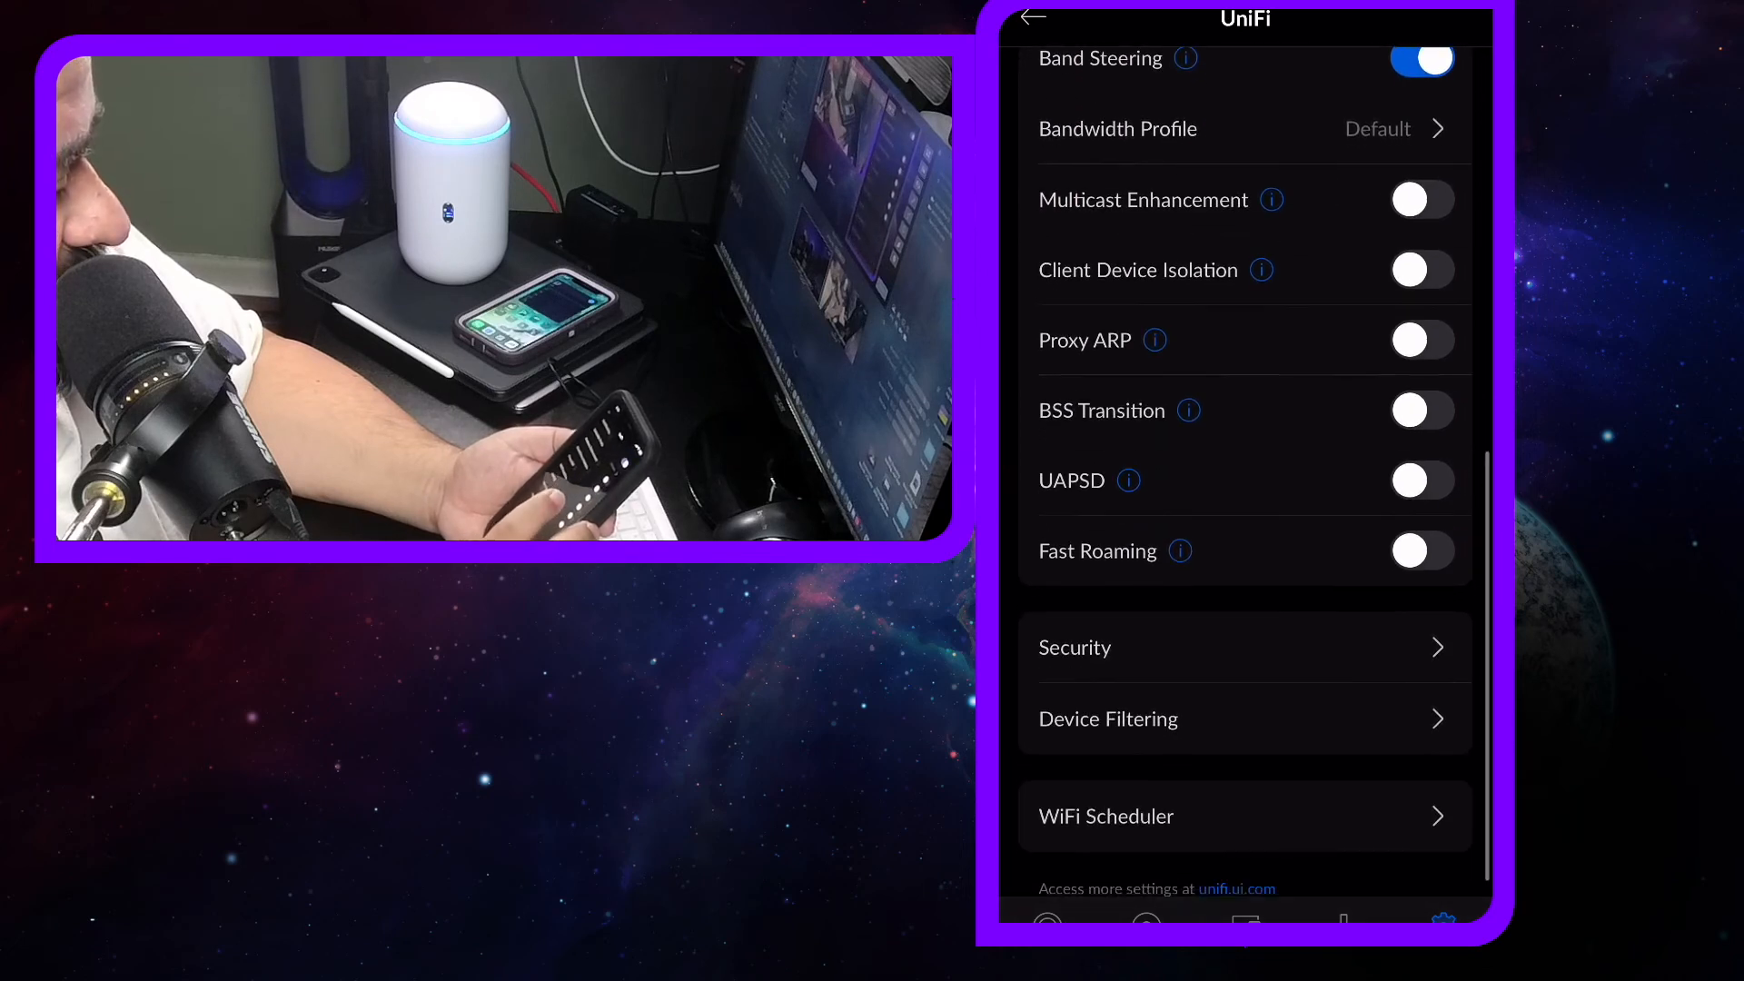
{"action": "scroll", "scroll_direction": "down", "scroll_amount": 3}
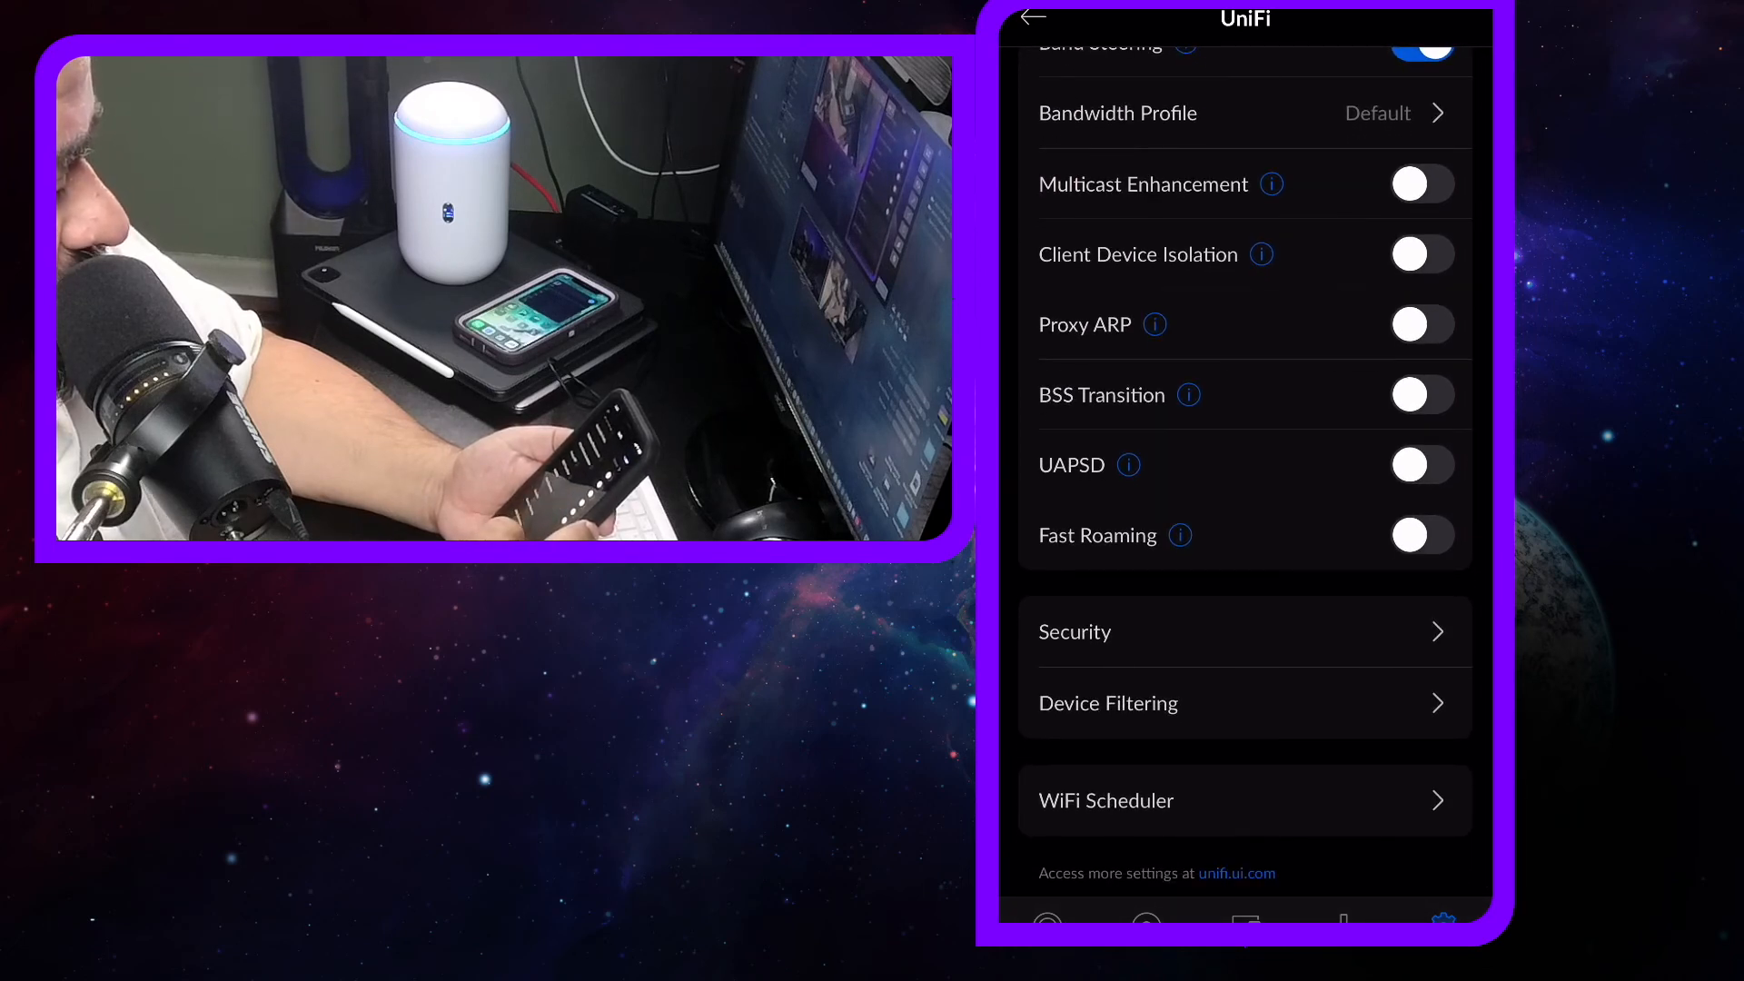
{"action": "left_click", "coordinate": [1244, 630]}
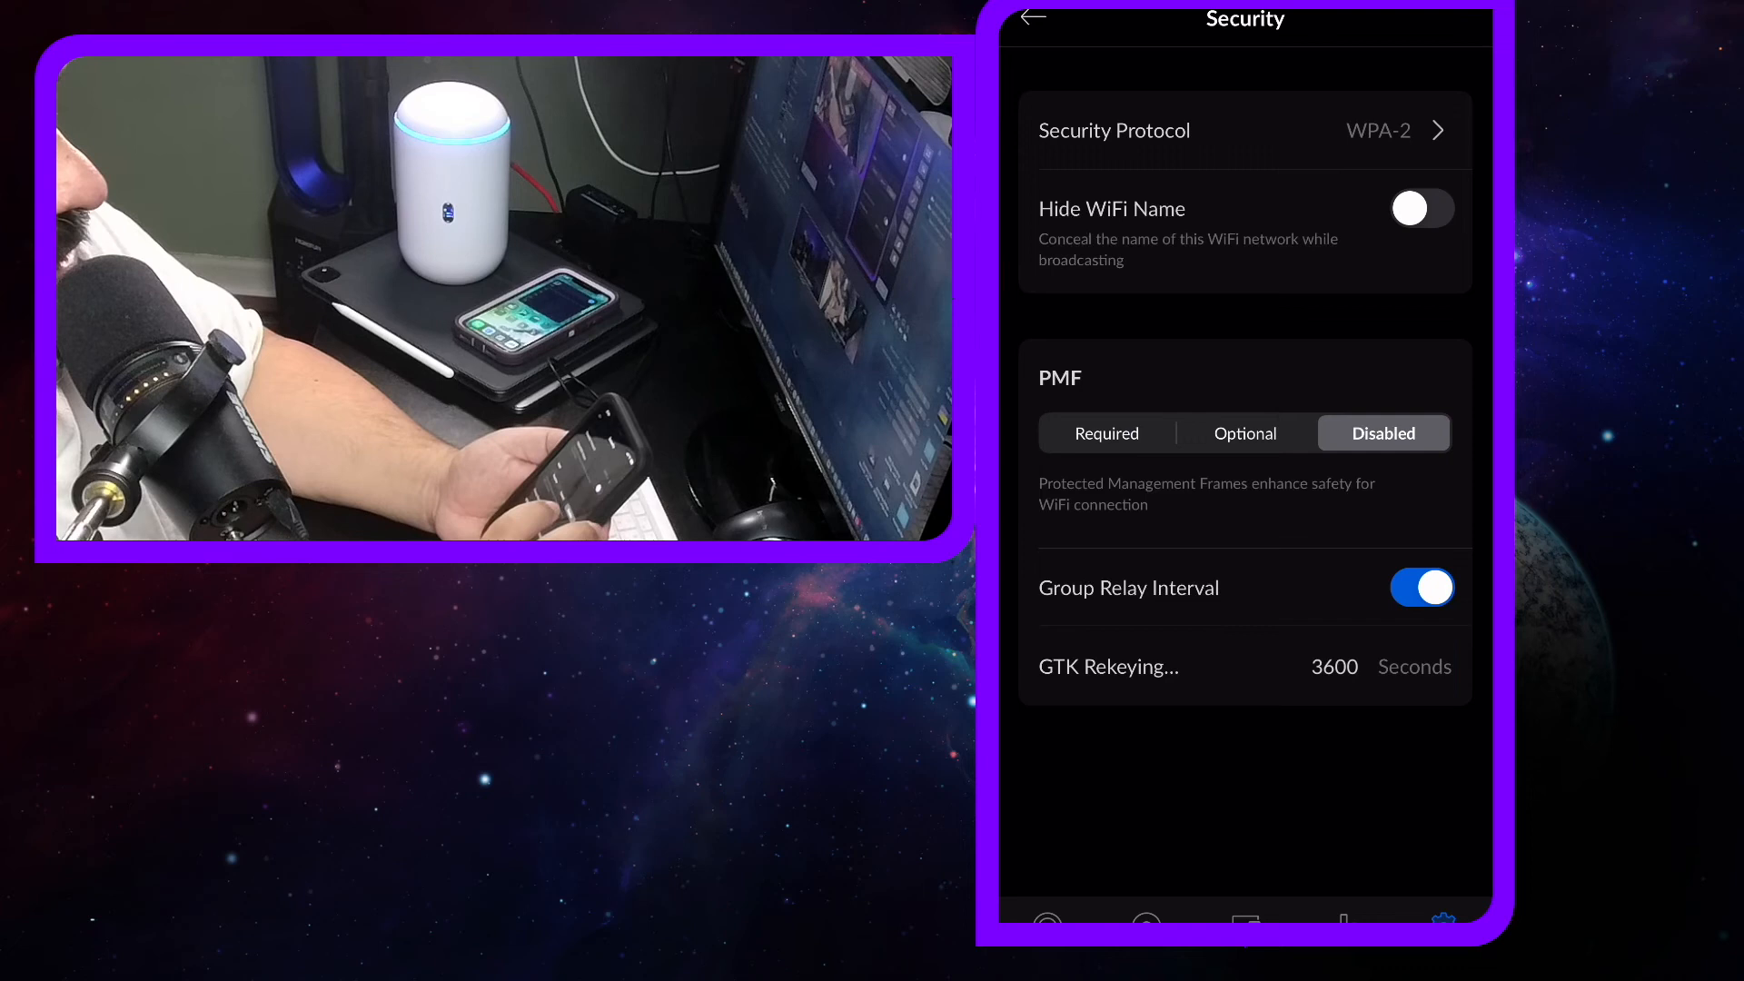
Step: Return to the Dream Router dashboard and switch to the Speedtest app
{"action": "left_click", "coordinate": [1030, 18]}
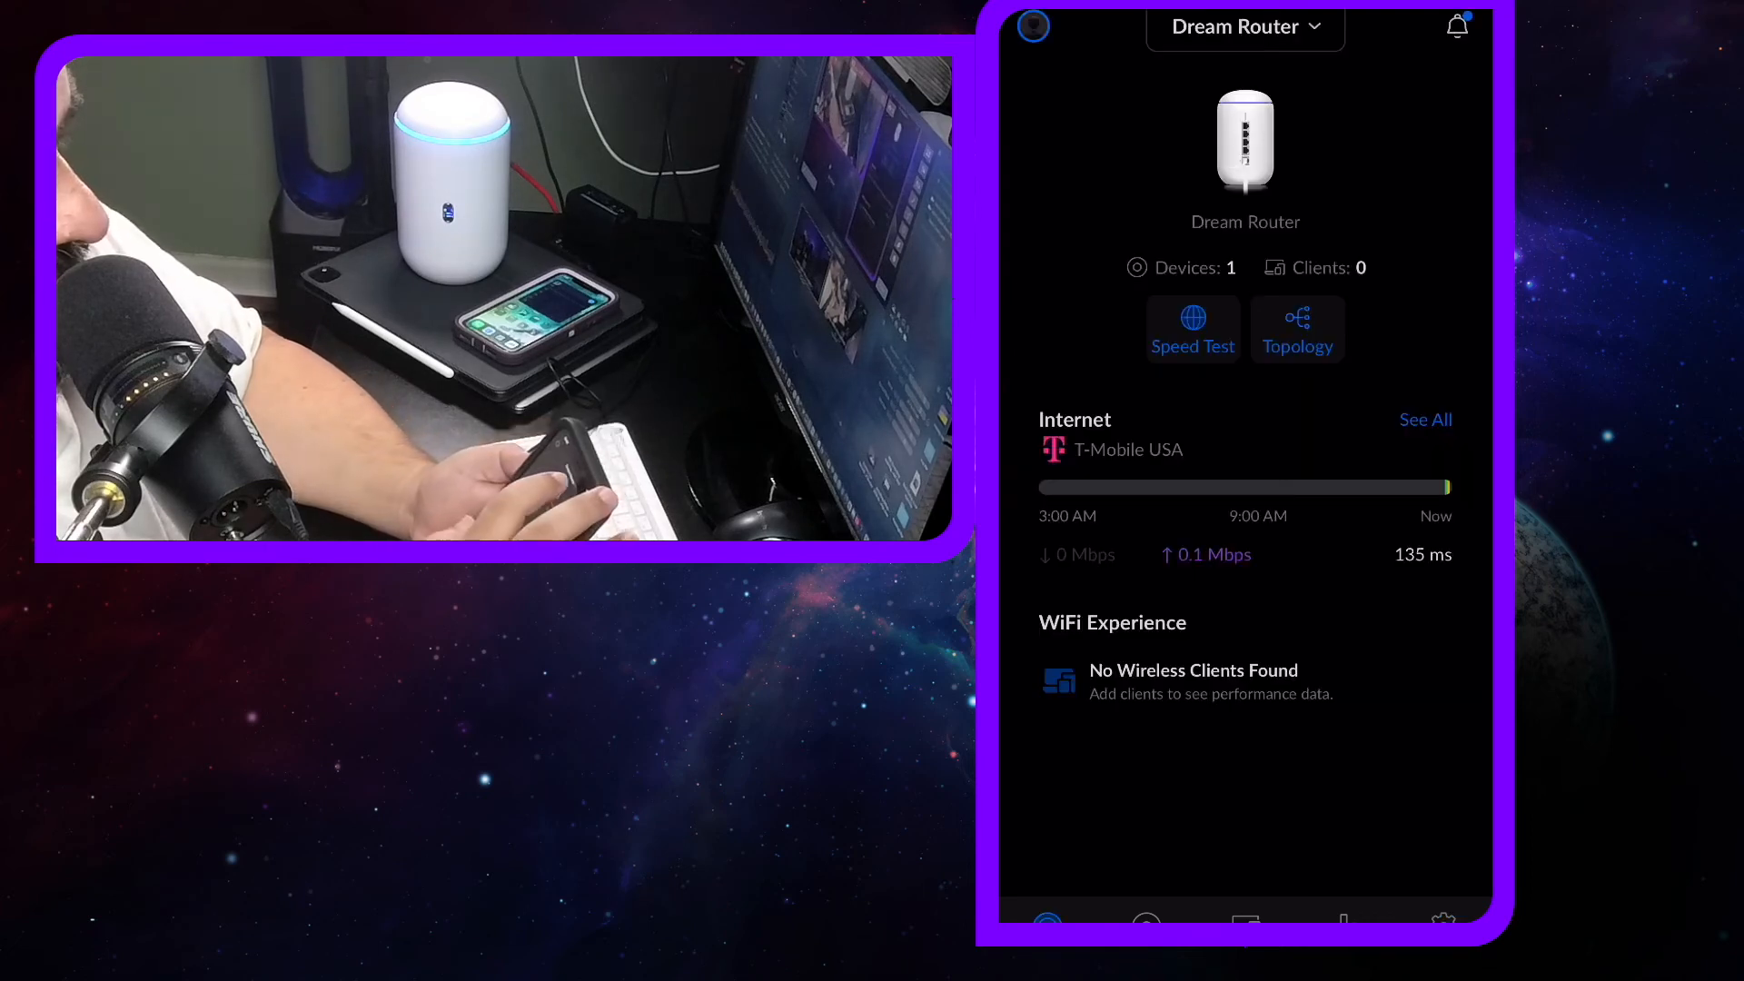
{"action": "left_click", "coordinate": [1243, 28]}
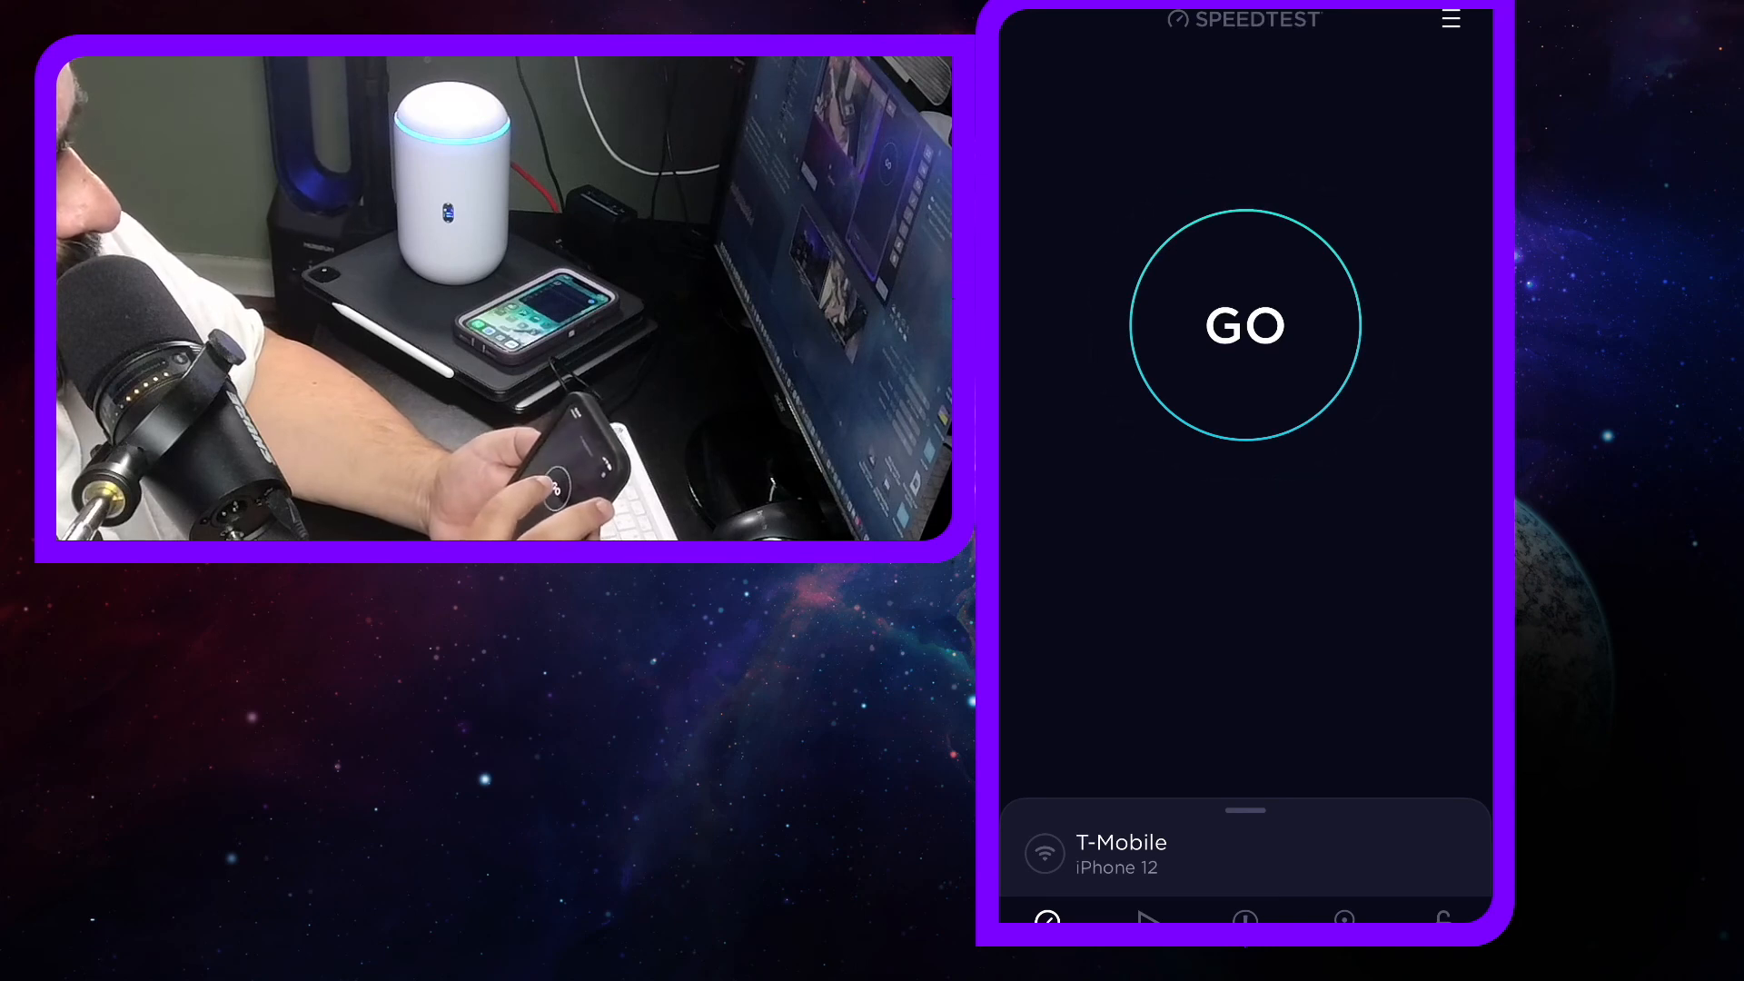
Step: Run the internet speed test in Speedtest
{"action": "left_click", "coordinate": [1243, 323]}
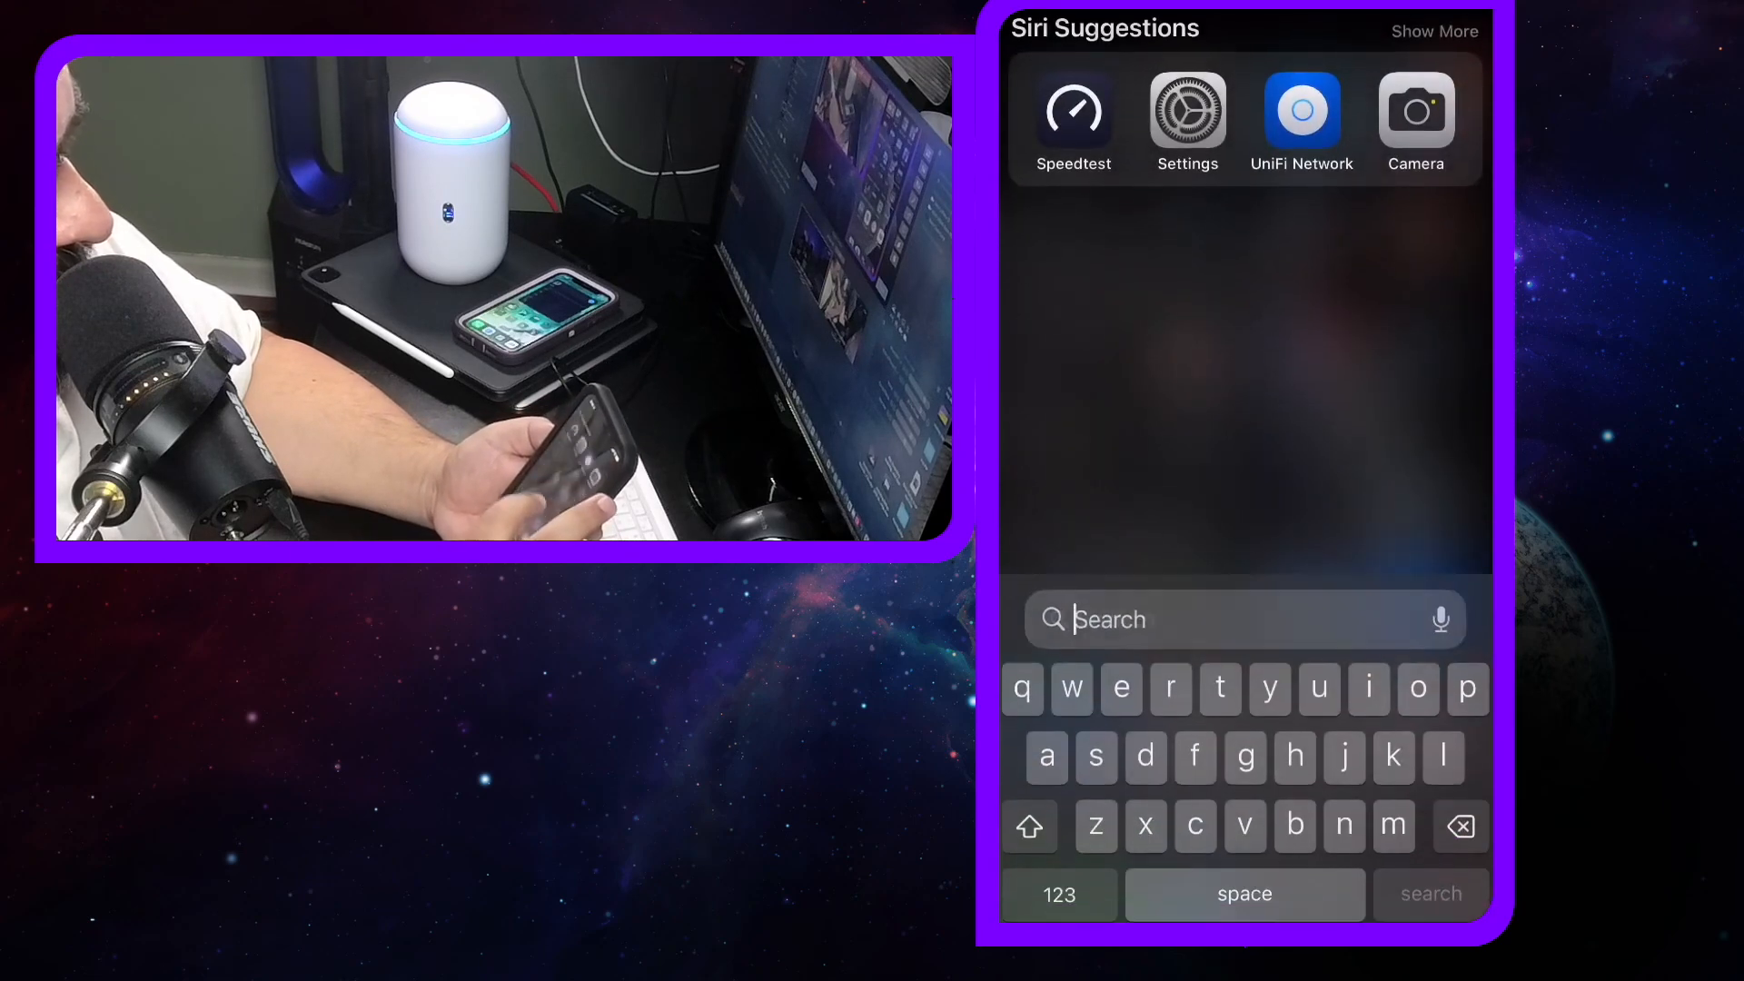
Step: Reopen UniFi Network from Spotlight to the Dream Router dashboard
{"action": "left_click", "coordinate": [1072, 111]}
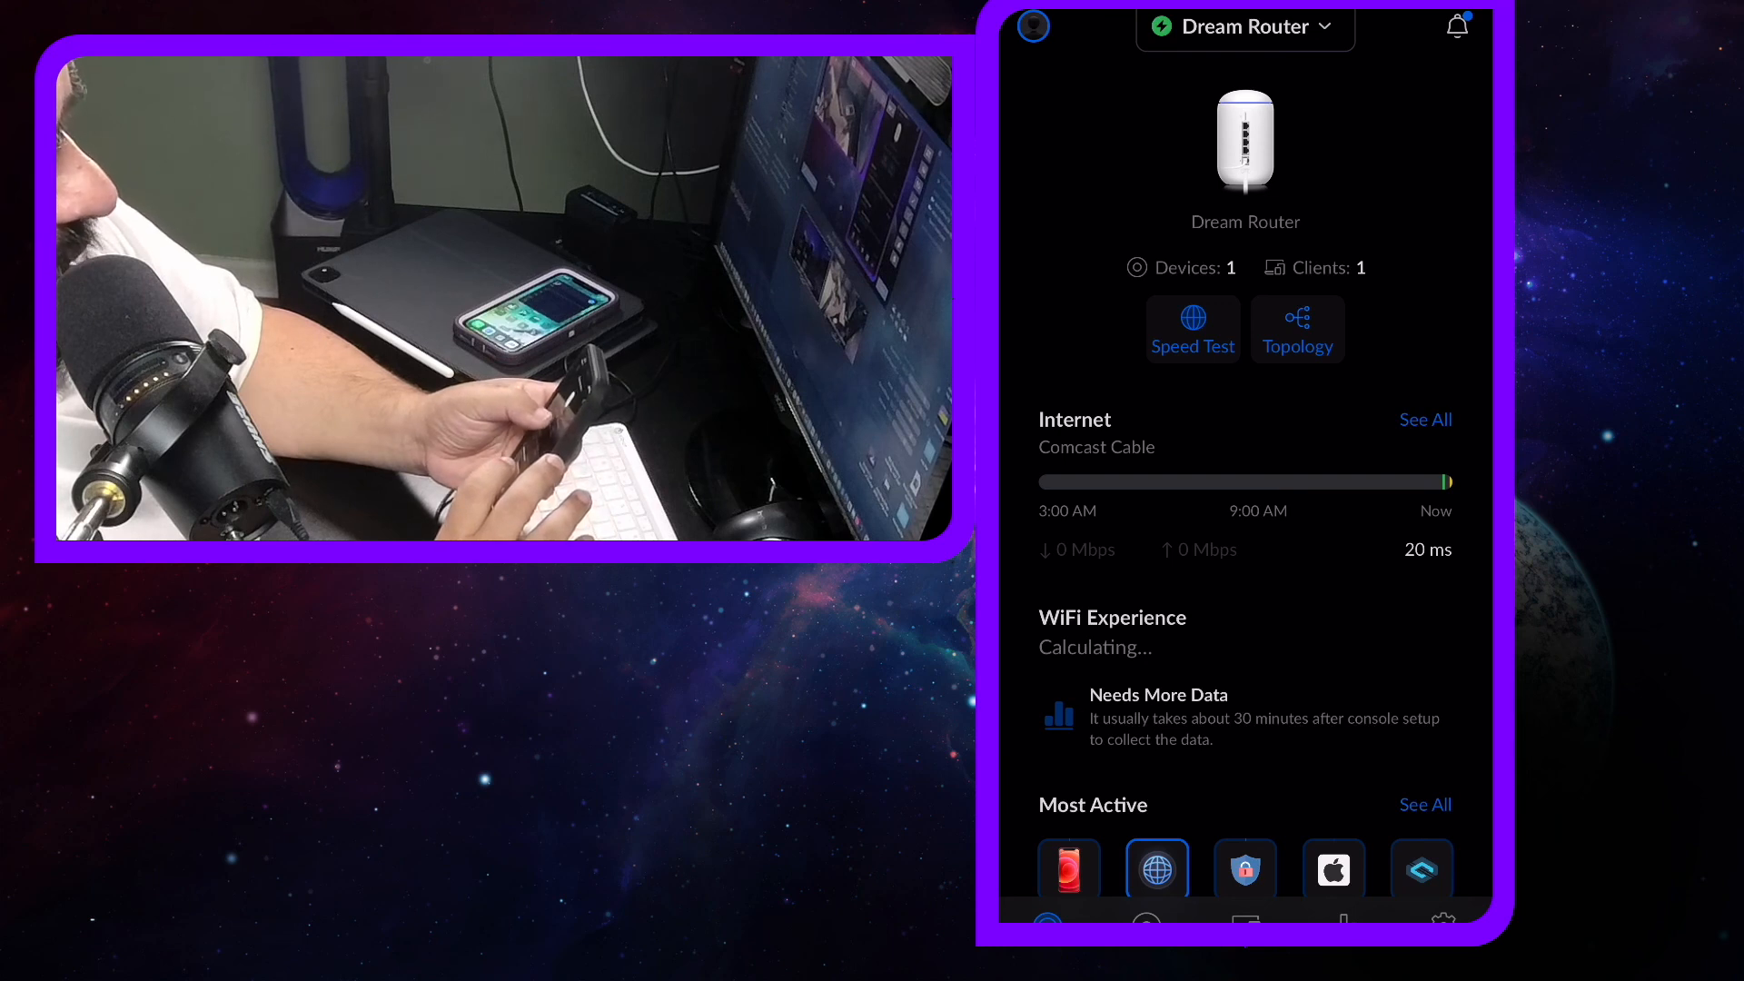
Step: View the Statistics list of 13 identified applications led by Speedtest.net at 100%
{"action": "left_click", "coordinate": [1192, 330]}
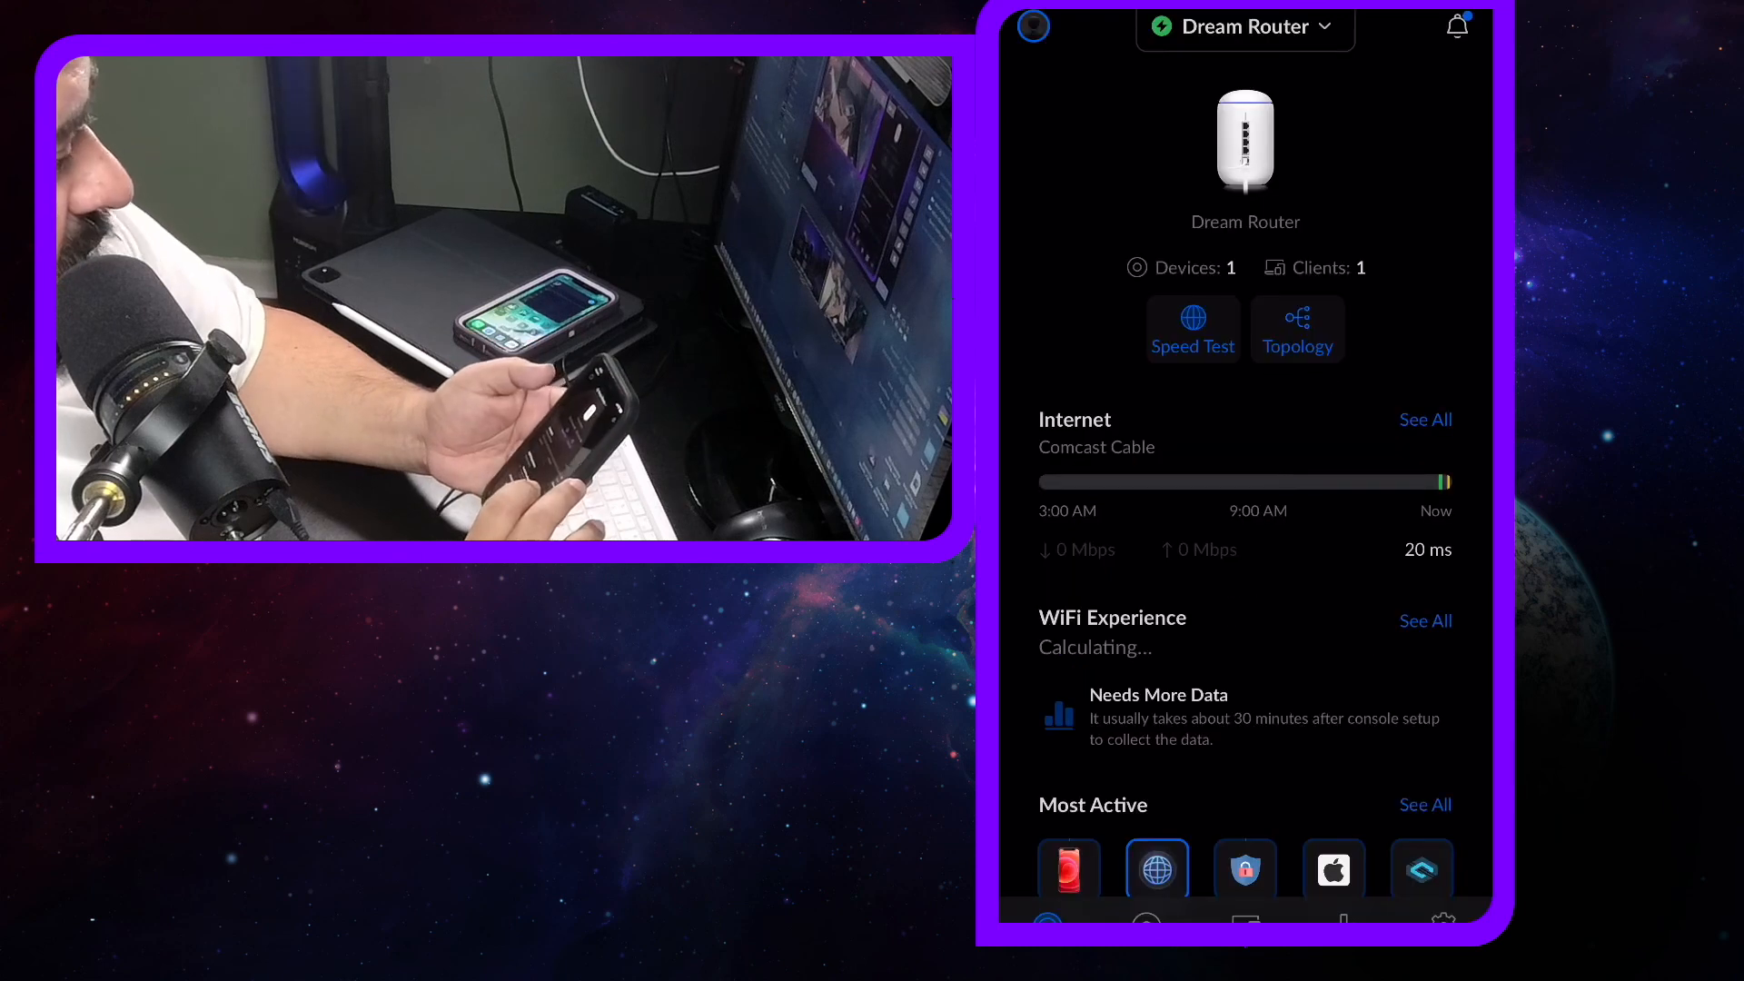
{"action": "scroll", "scroll_direction": "down", "scroll_amount": 3}
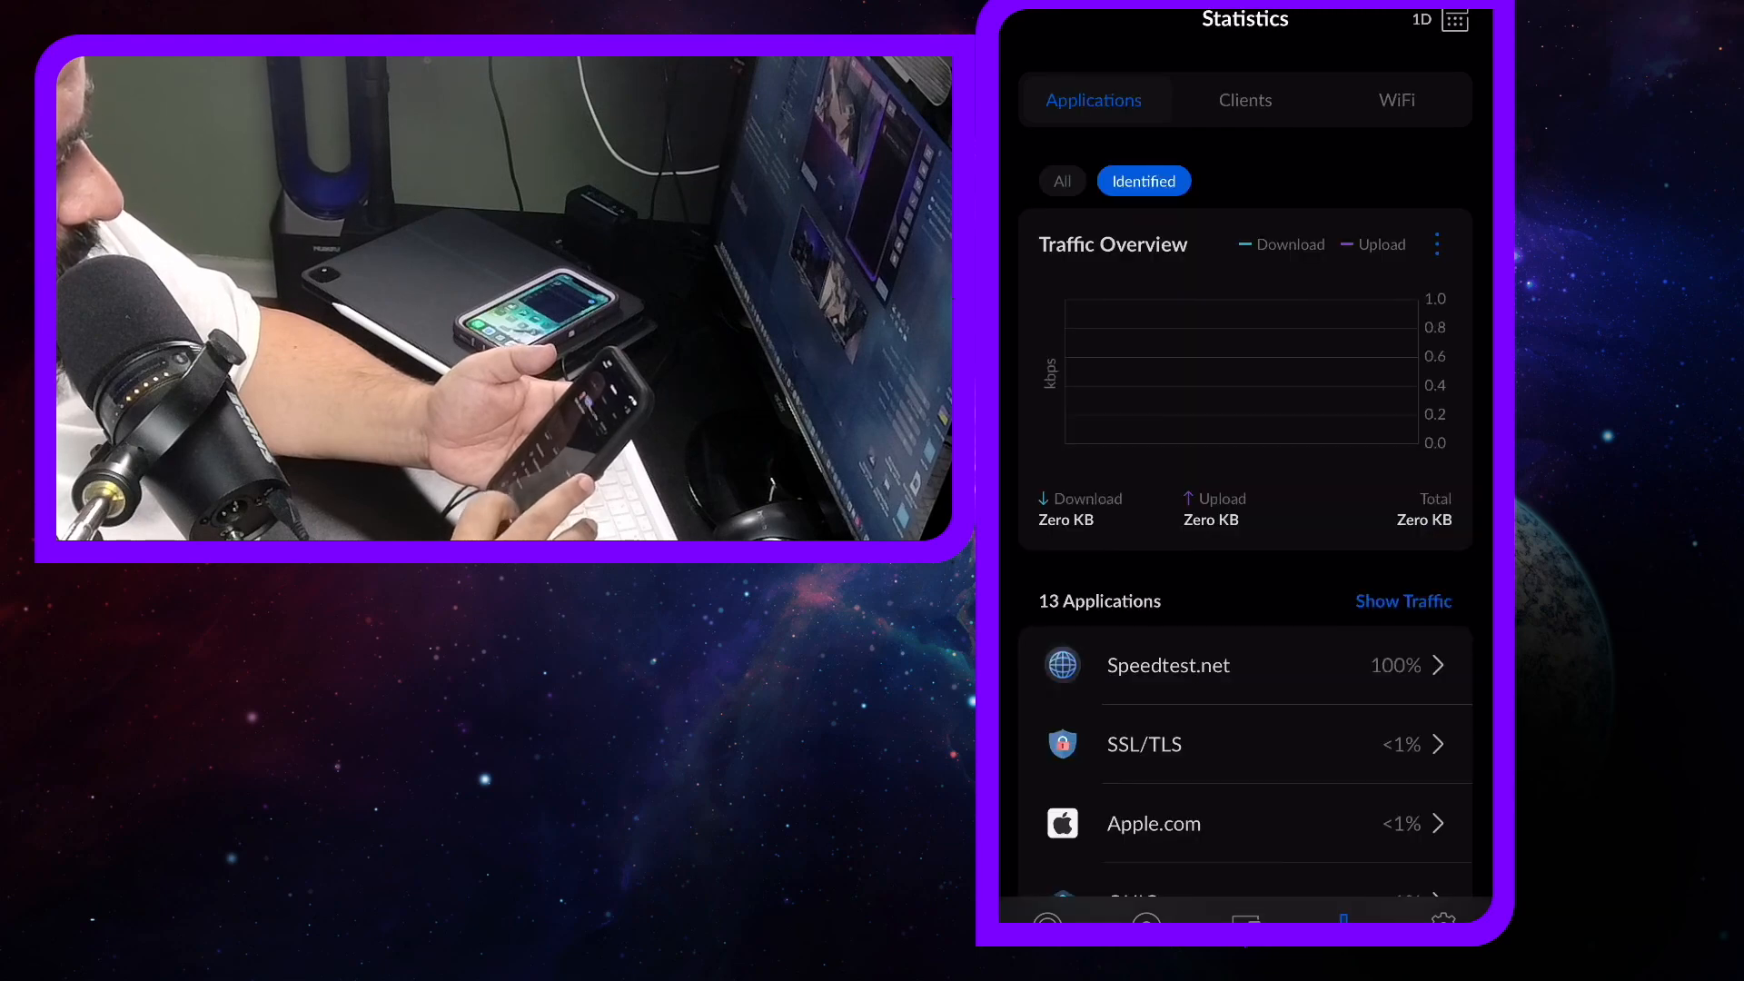
{"action": "scroll", "scroll_direction": "down", "scroll_amount": 3}
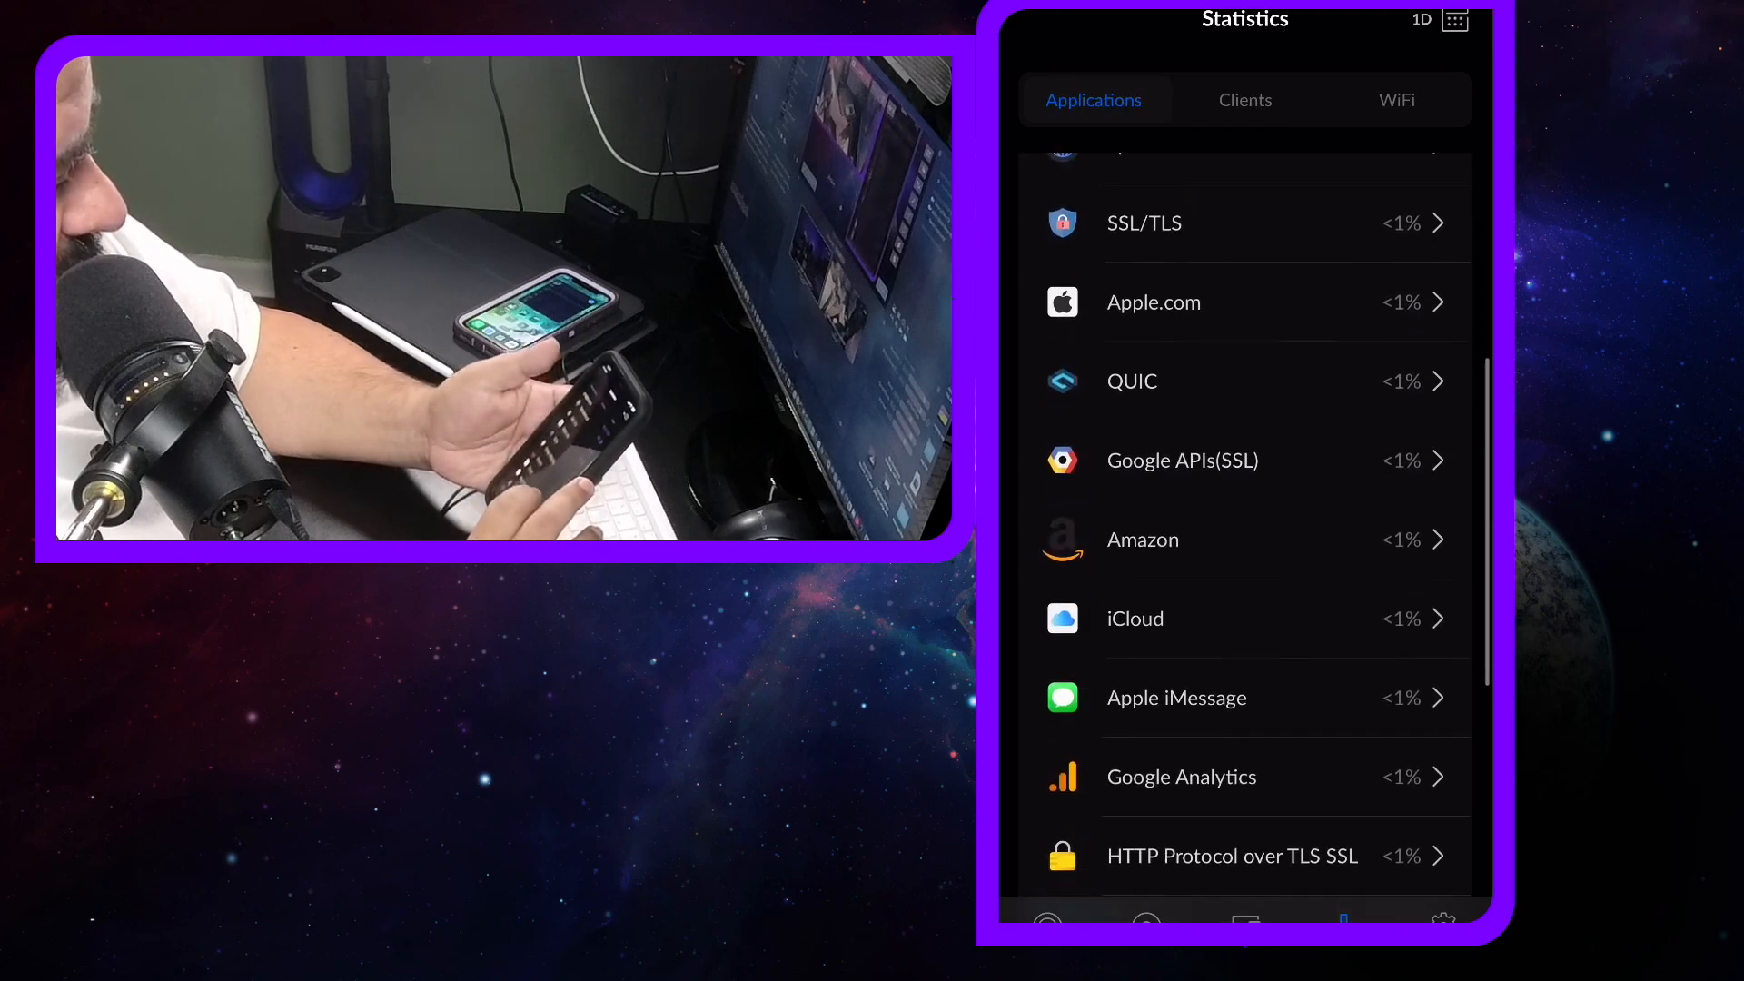